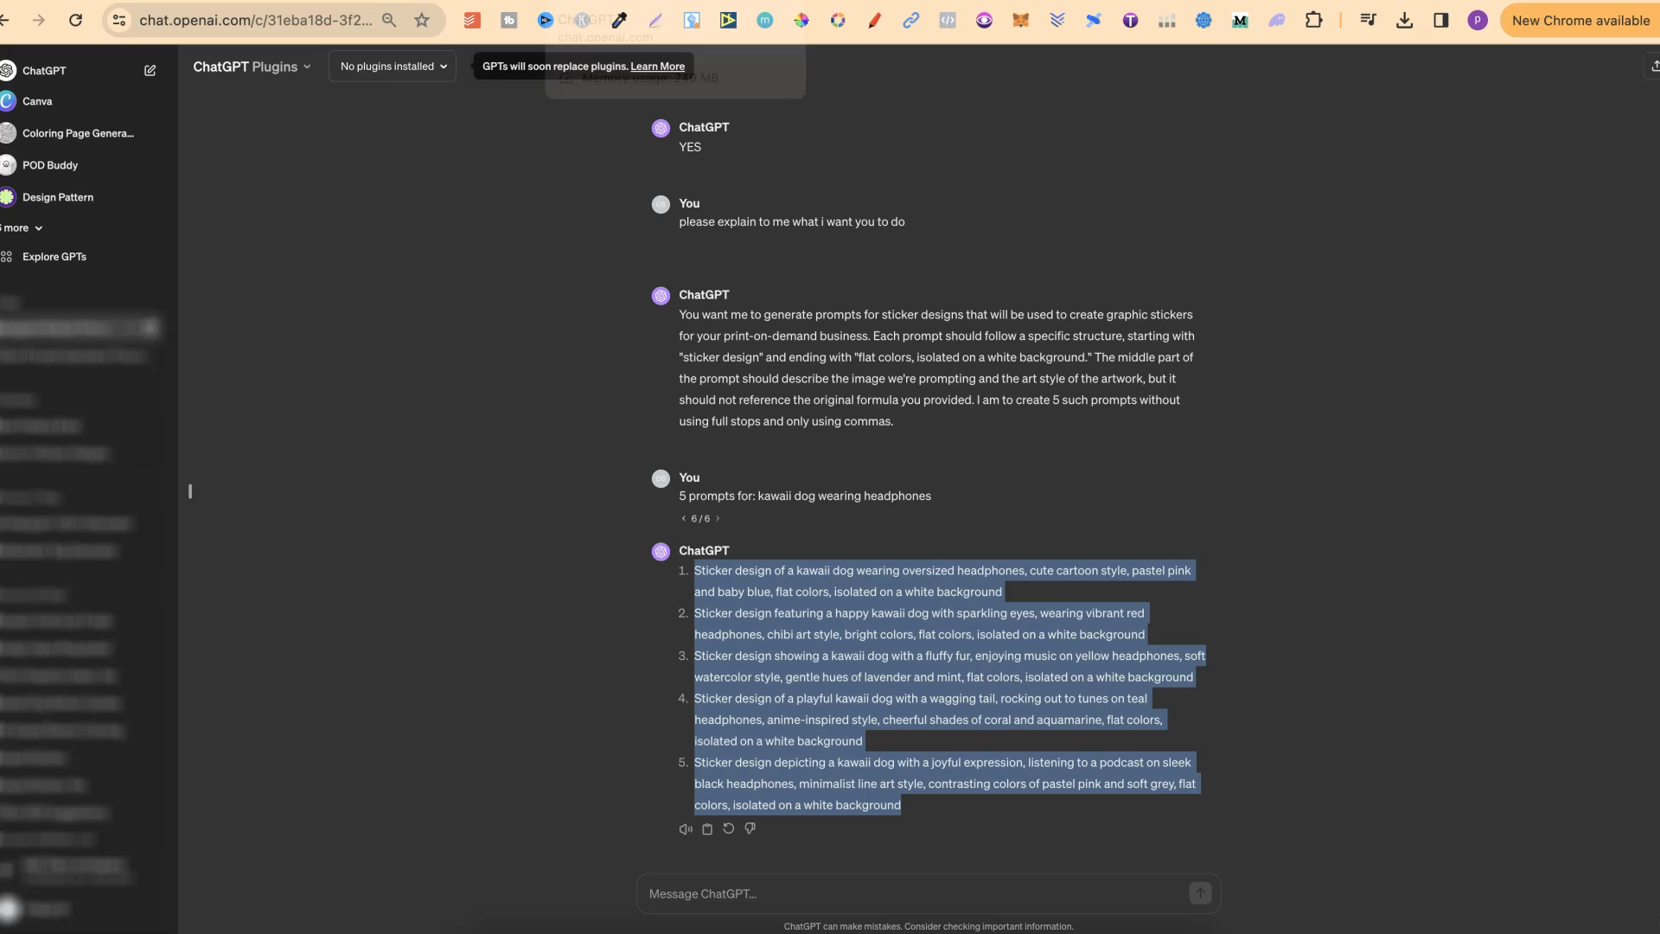
Step: View another variation of the cowboy-hat cow sticker, then return to the Ideogram gallery
{"action": "left_click", "coordinate": [1299, 504]}
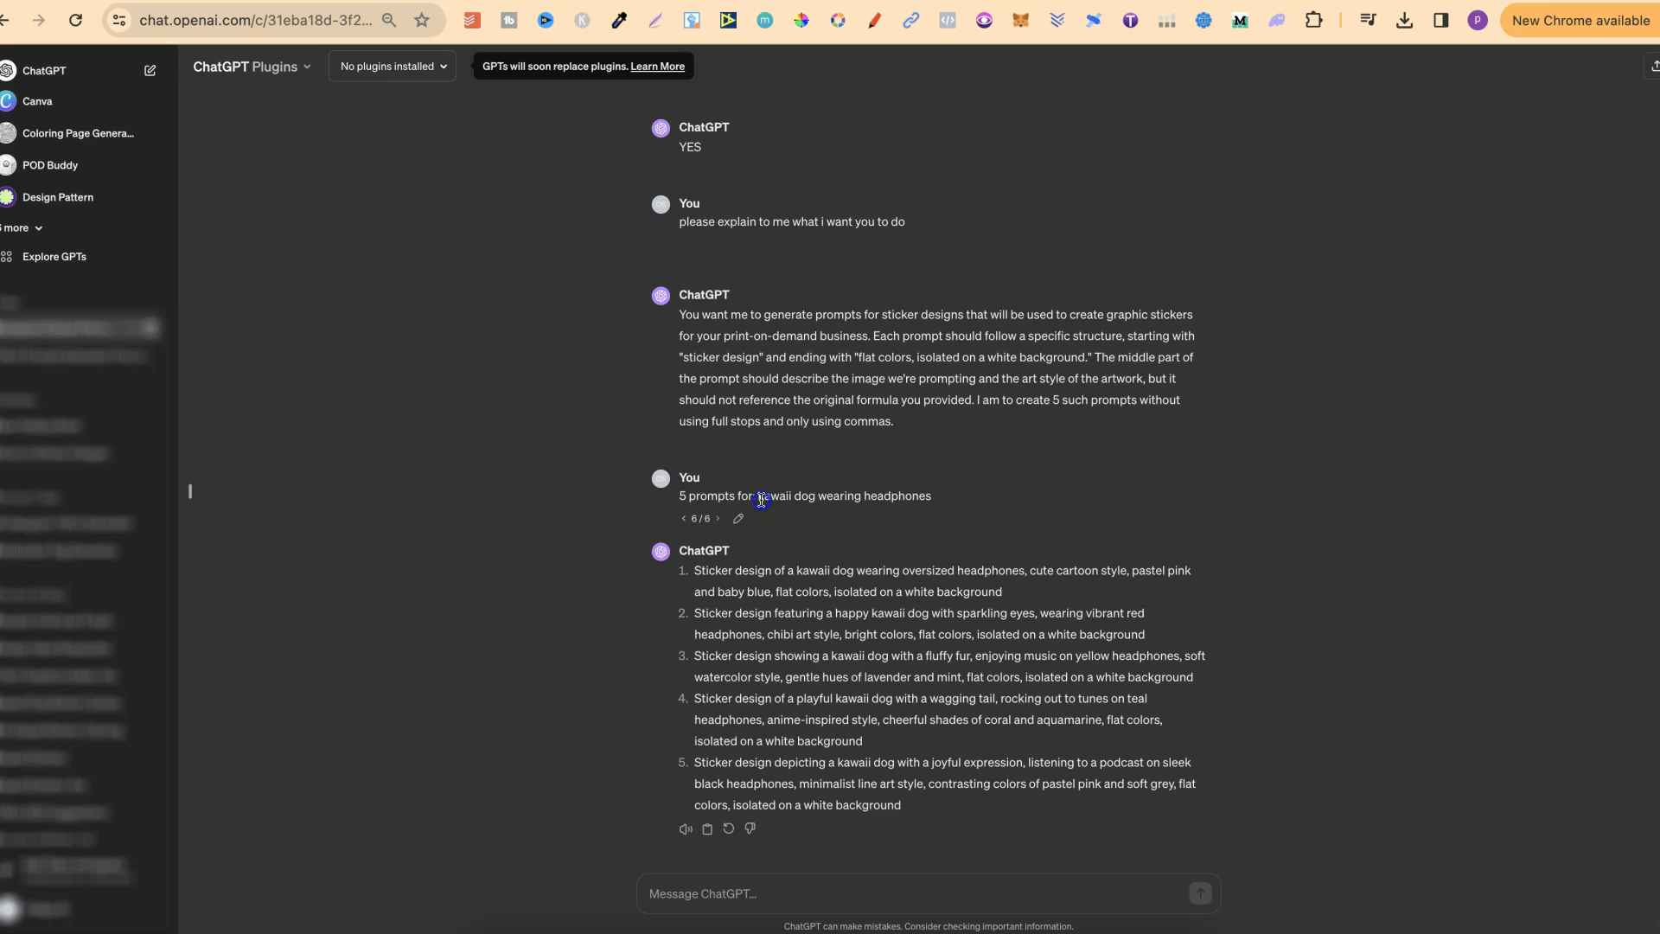
{"action": "left_click_drag", "start_coordinate": [758, 495], "coordinate": [932, 495]}
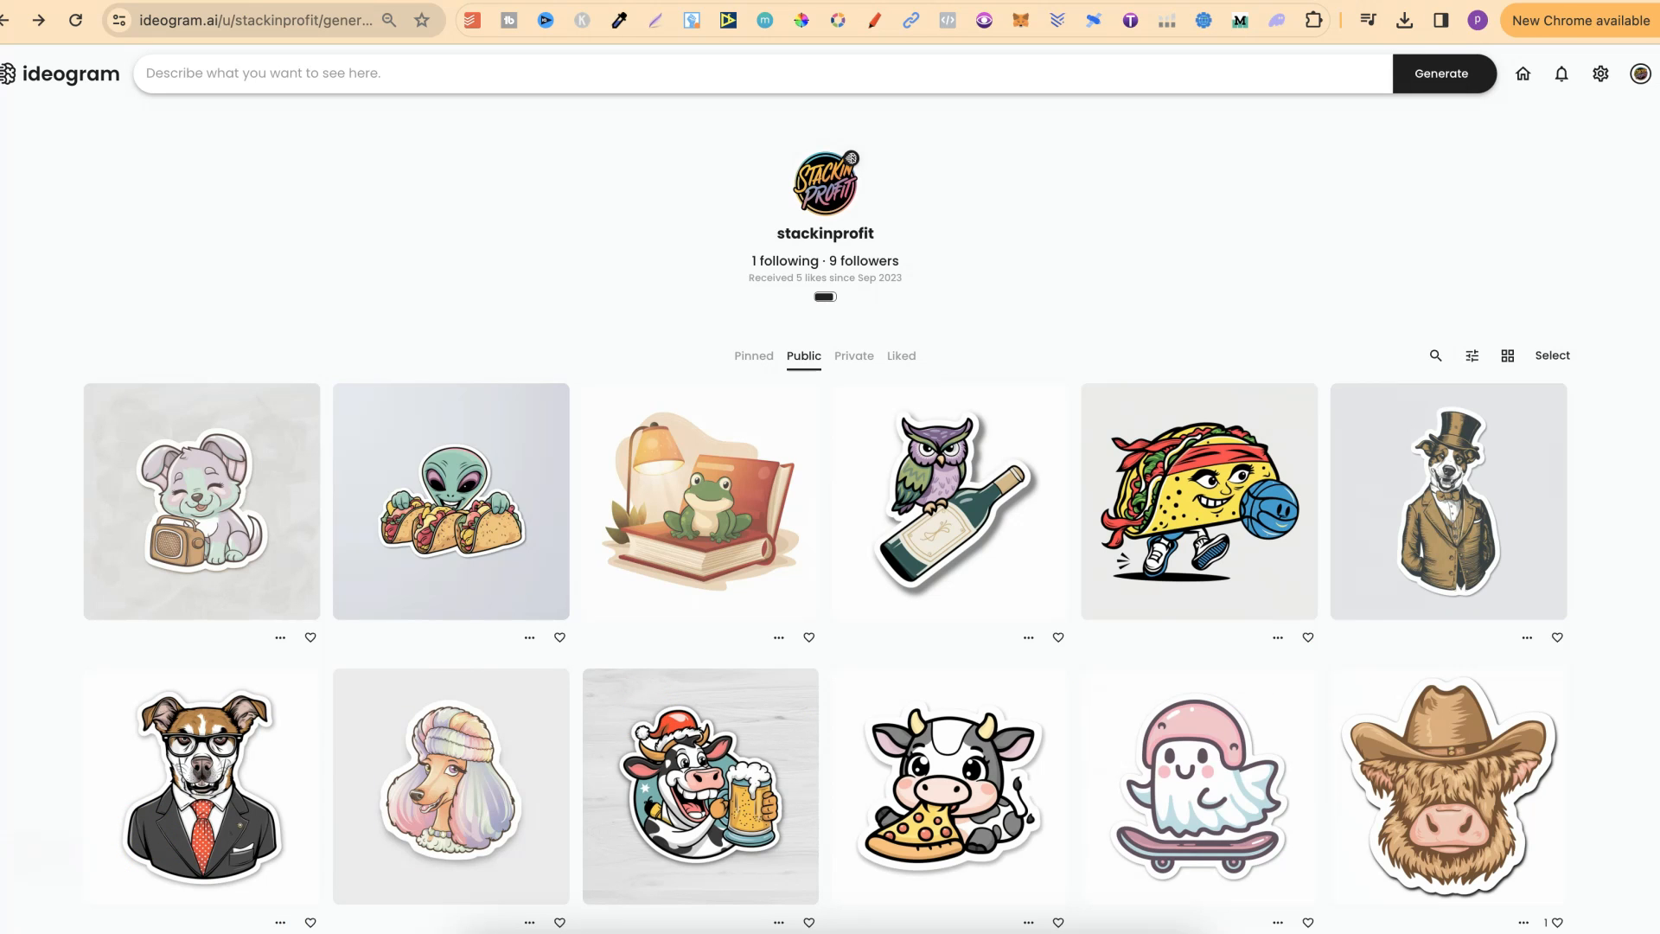
{"action": "mouse_move", "coordinate": [200, 787]}
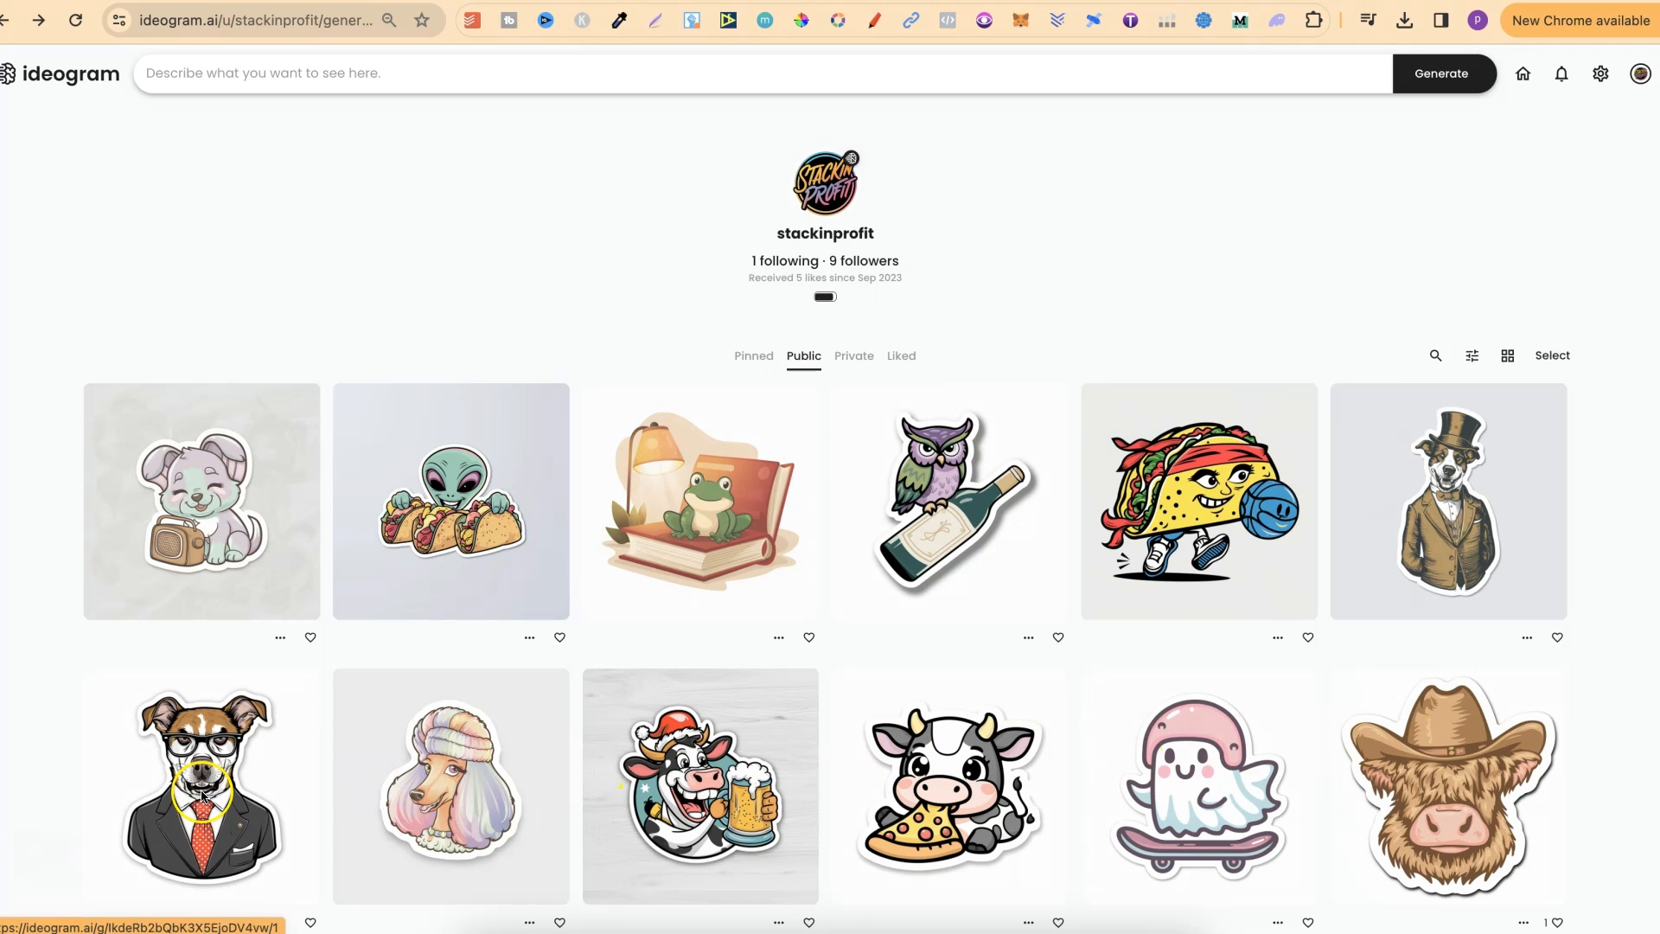
{"action": "mouse_move", "coordinate": [1591, 576]}
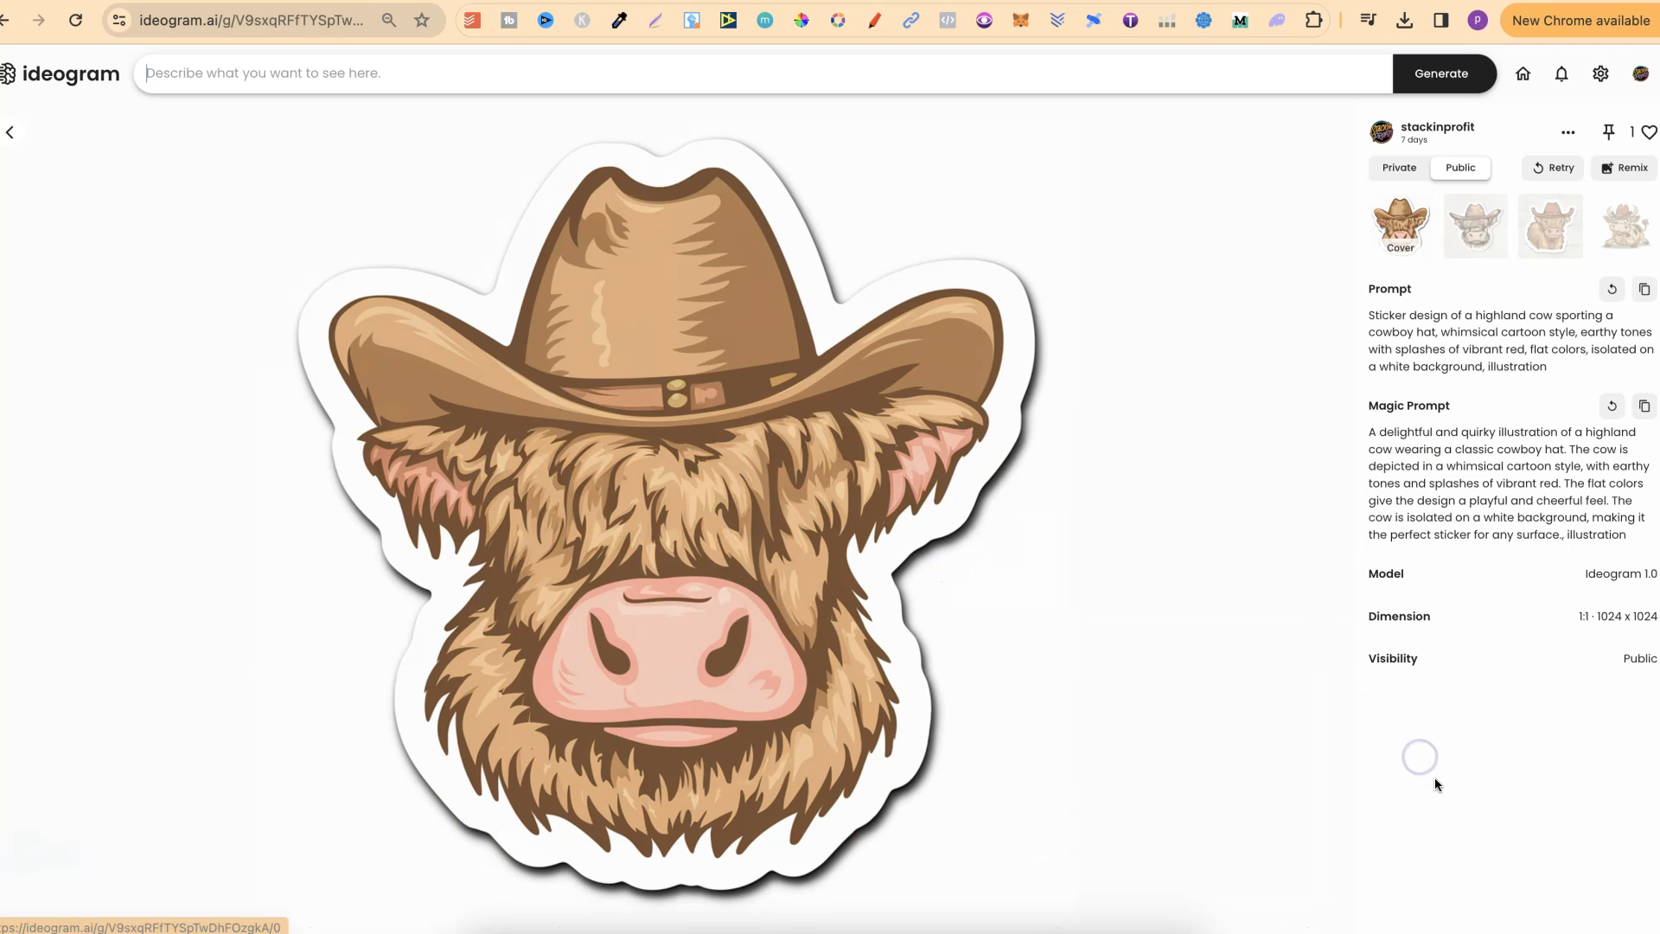
{"action": "left_click", "coordinate": [1473, 225]}
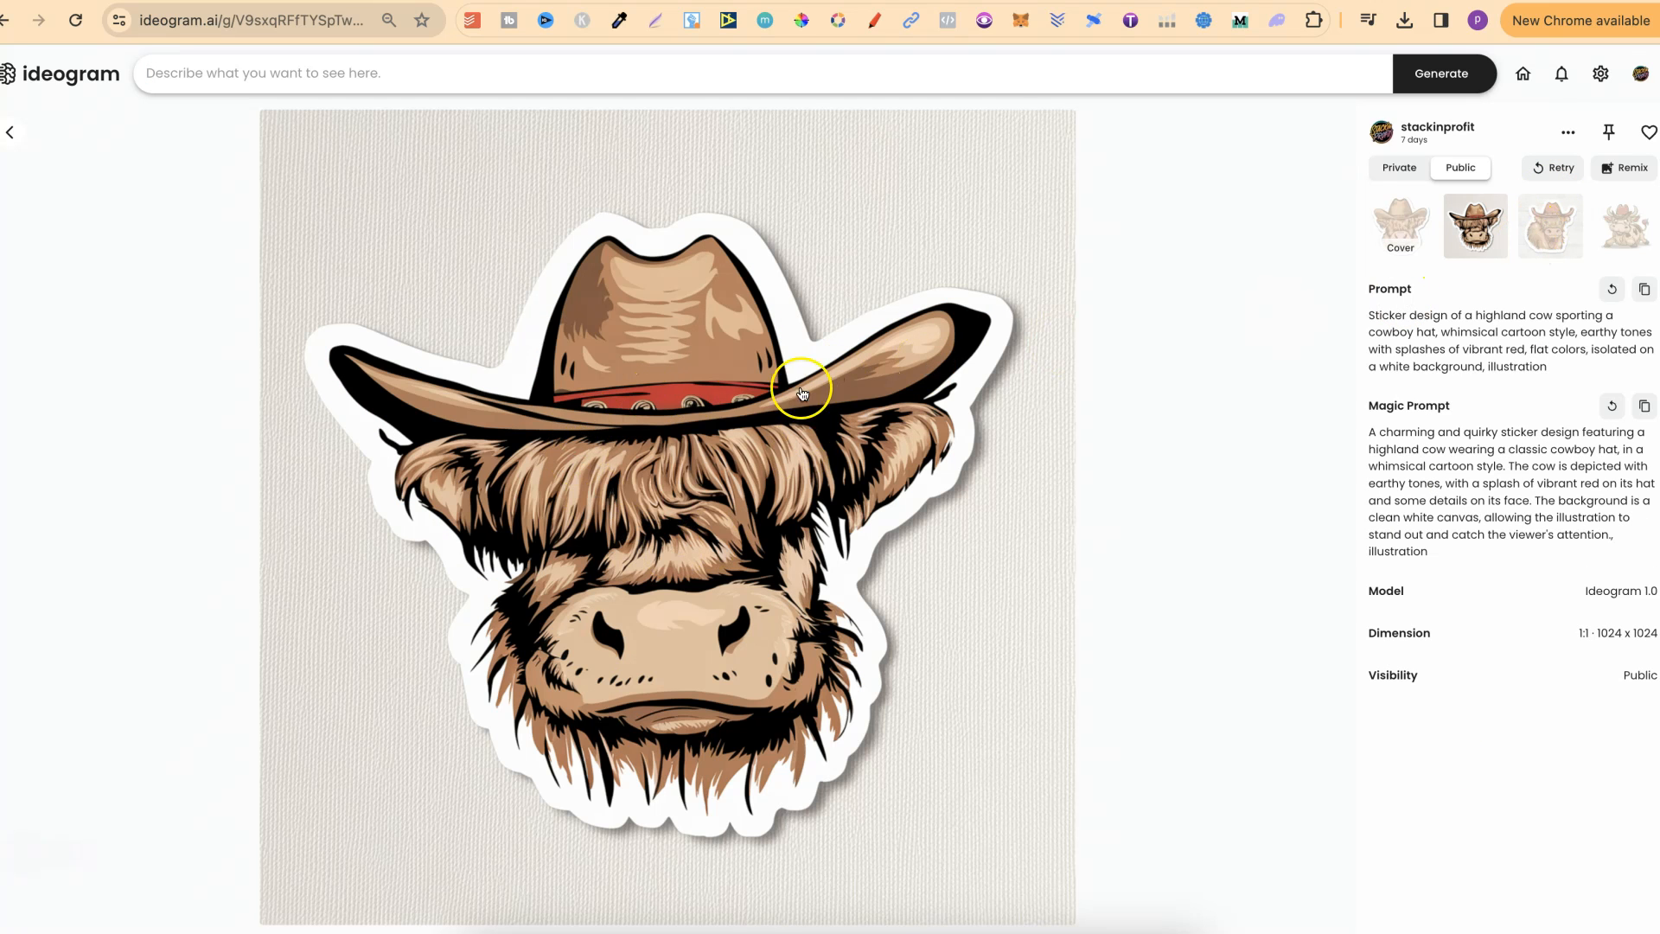
{"action": "left_click", "coordinate": [1550, 226]}
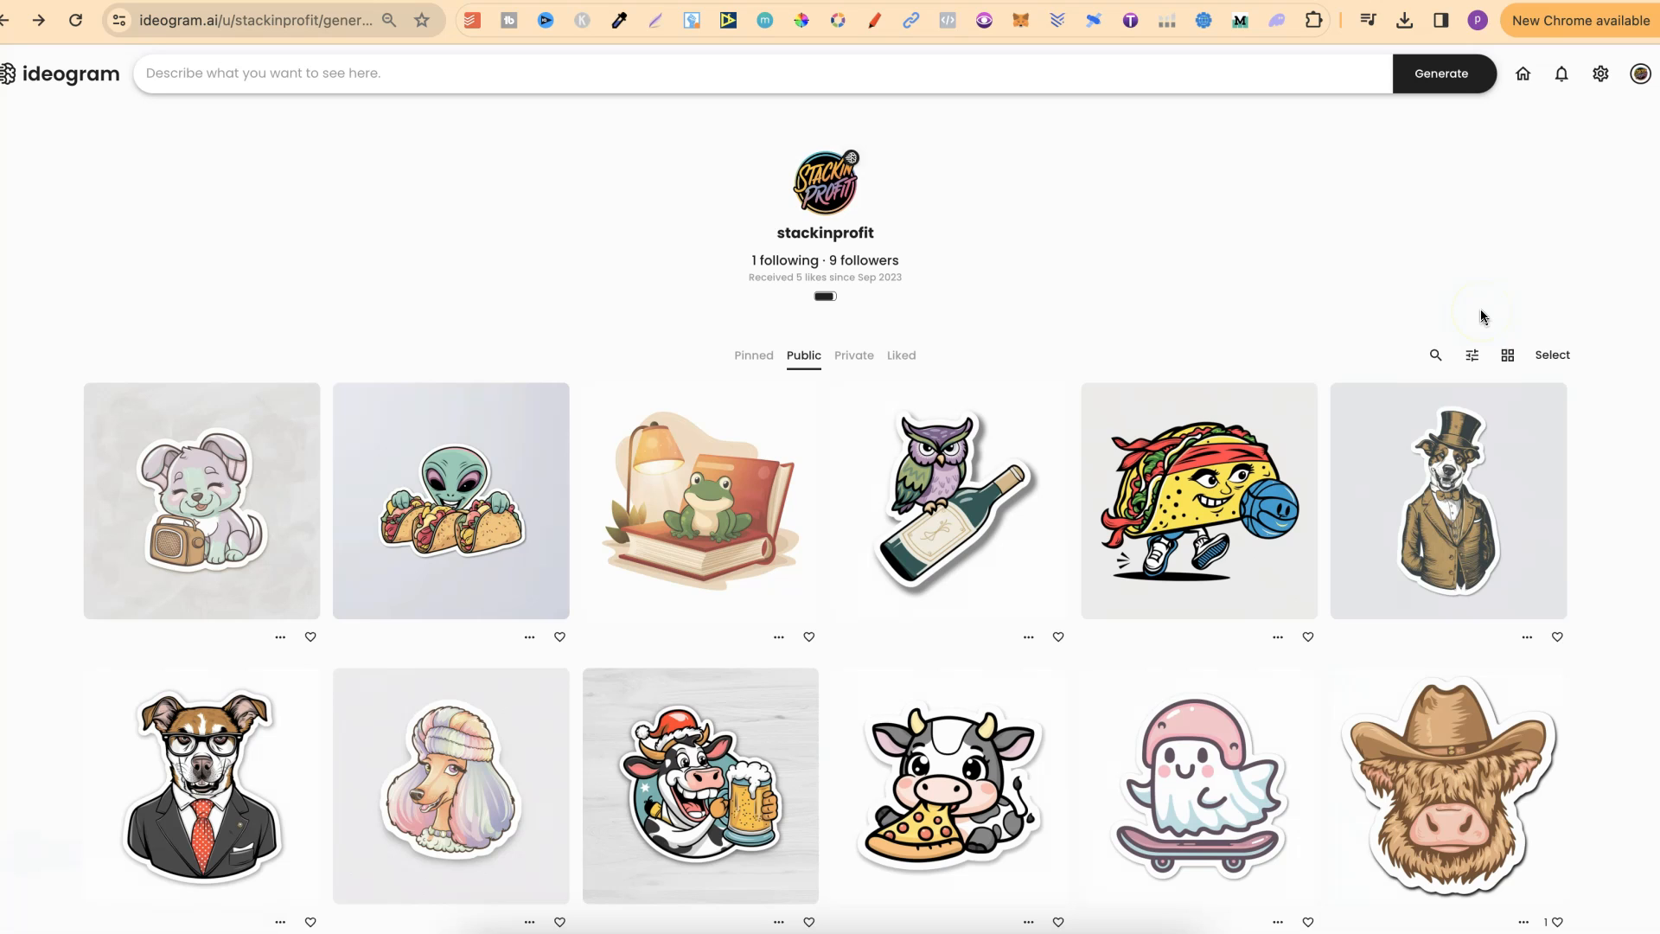
Step: View the ghost-on-skateboard sticker, then the owl-on-wine-bottle sticker and its variations
{"action": "left_click", "coordinate": [1198, 784]}
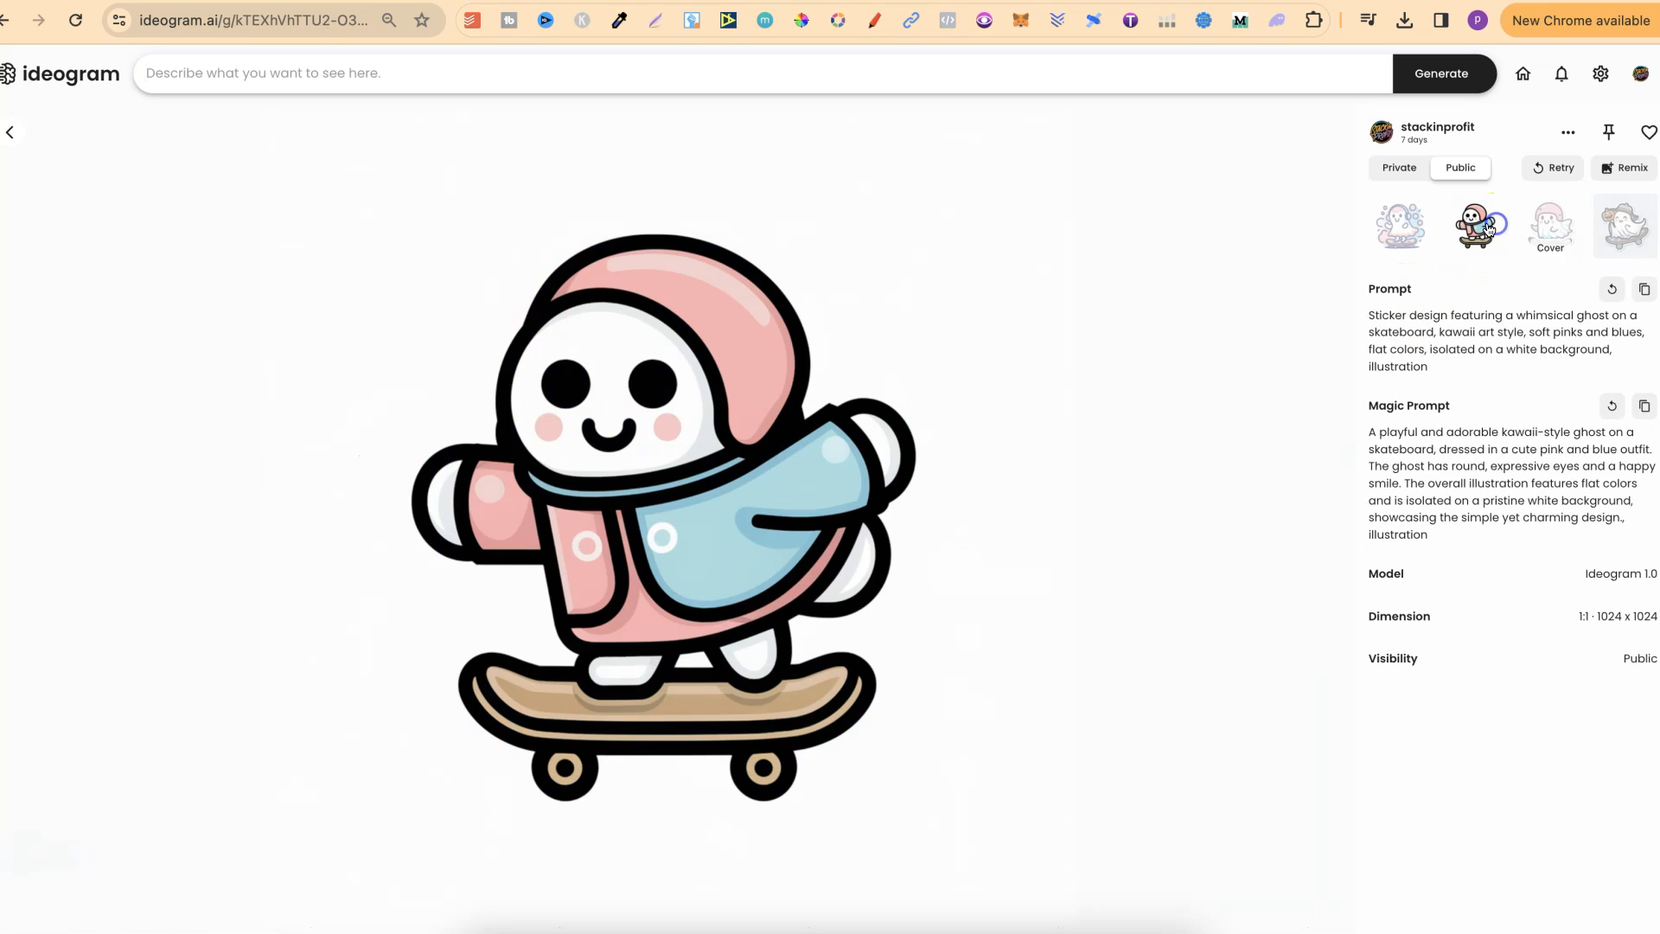
{"action": "left_click", "coordinate": [1476, 225]}
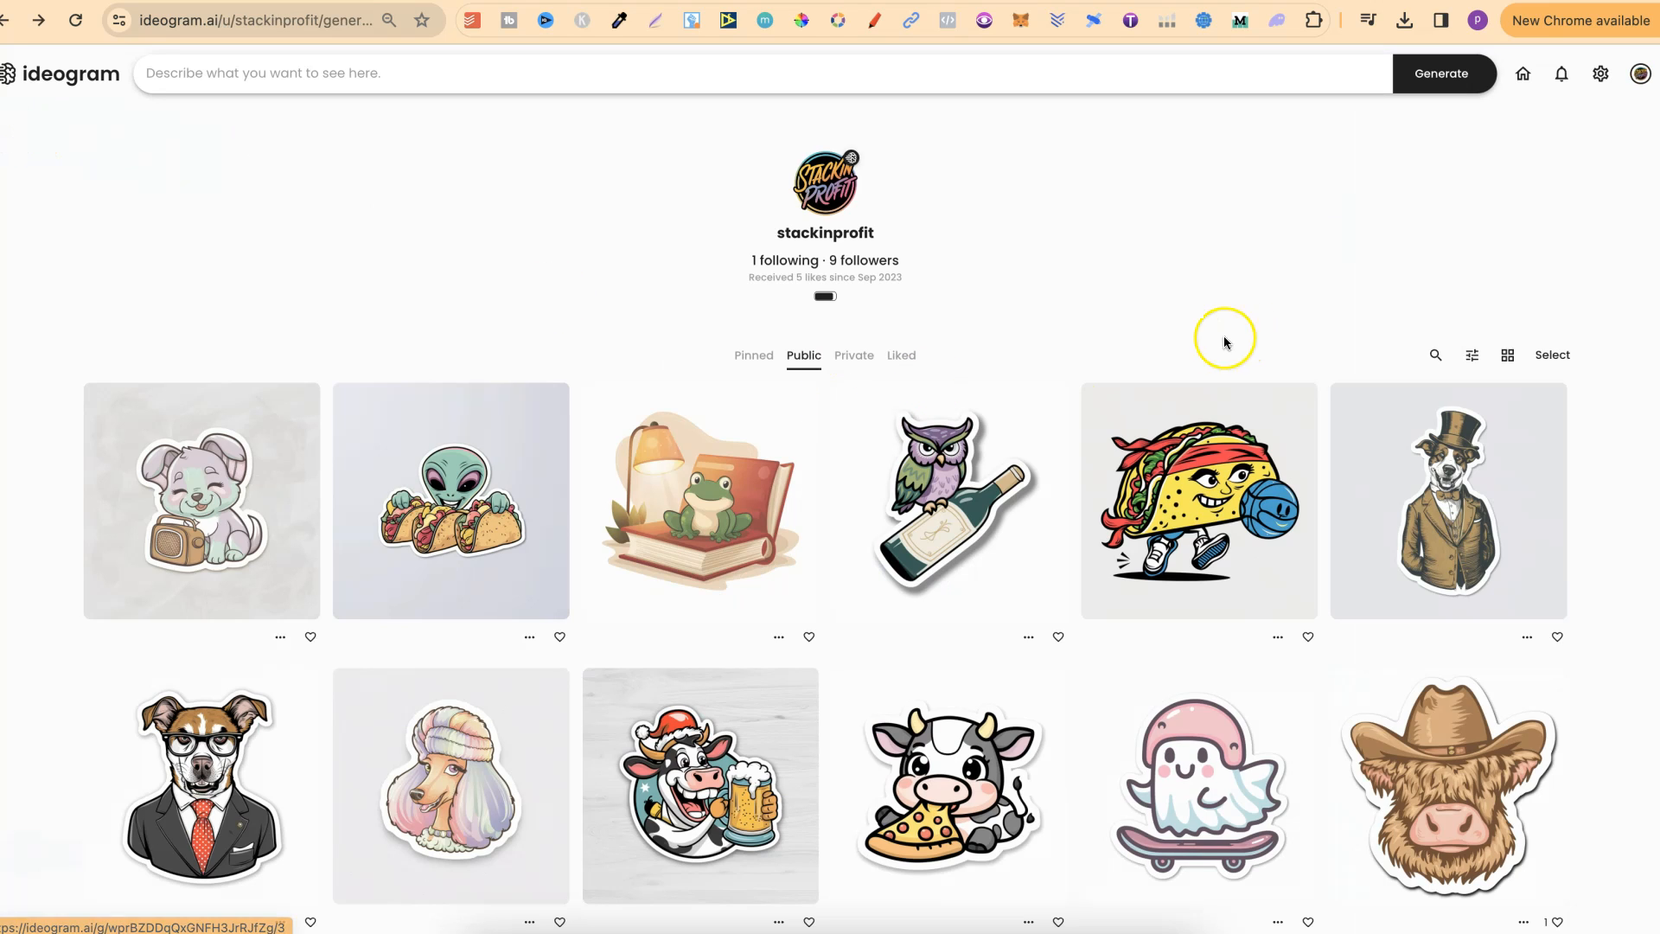
{"action": "left_click", "coordinate": [948, 500]}
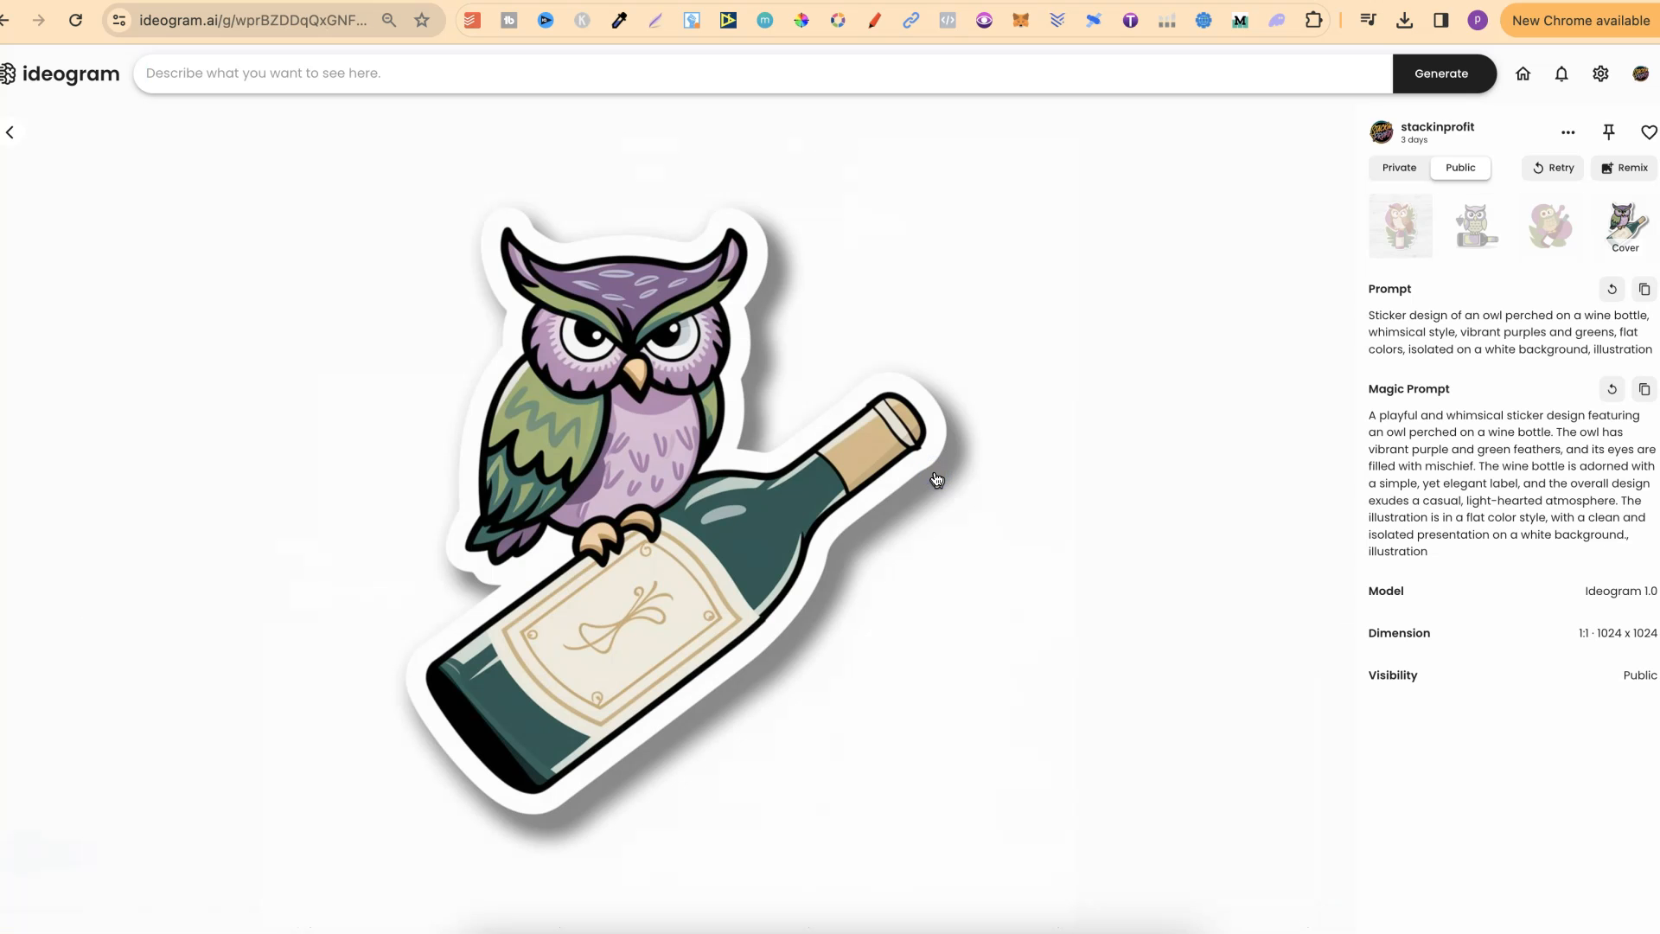
{"action": "left_click", "coordinate": [1549, 225]}
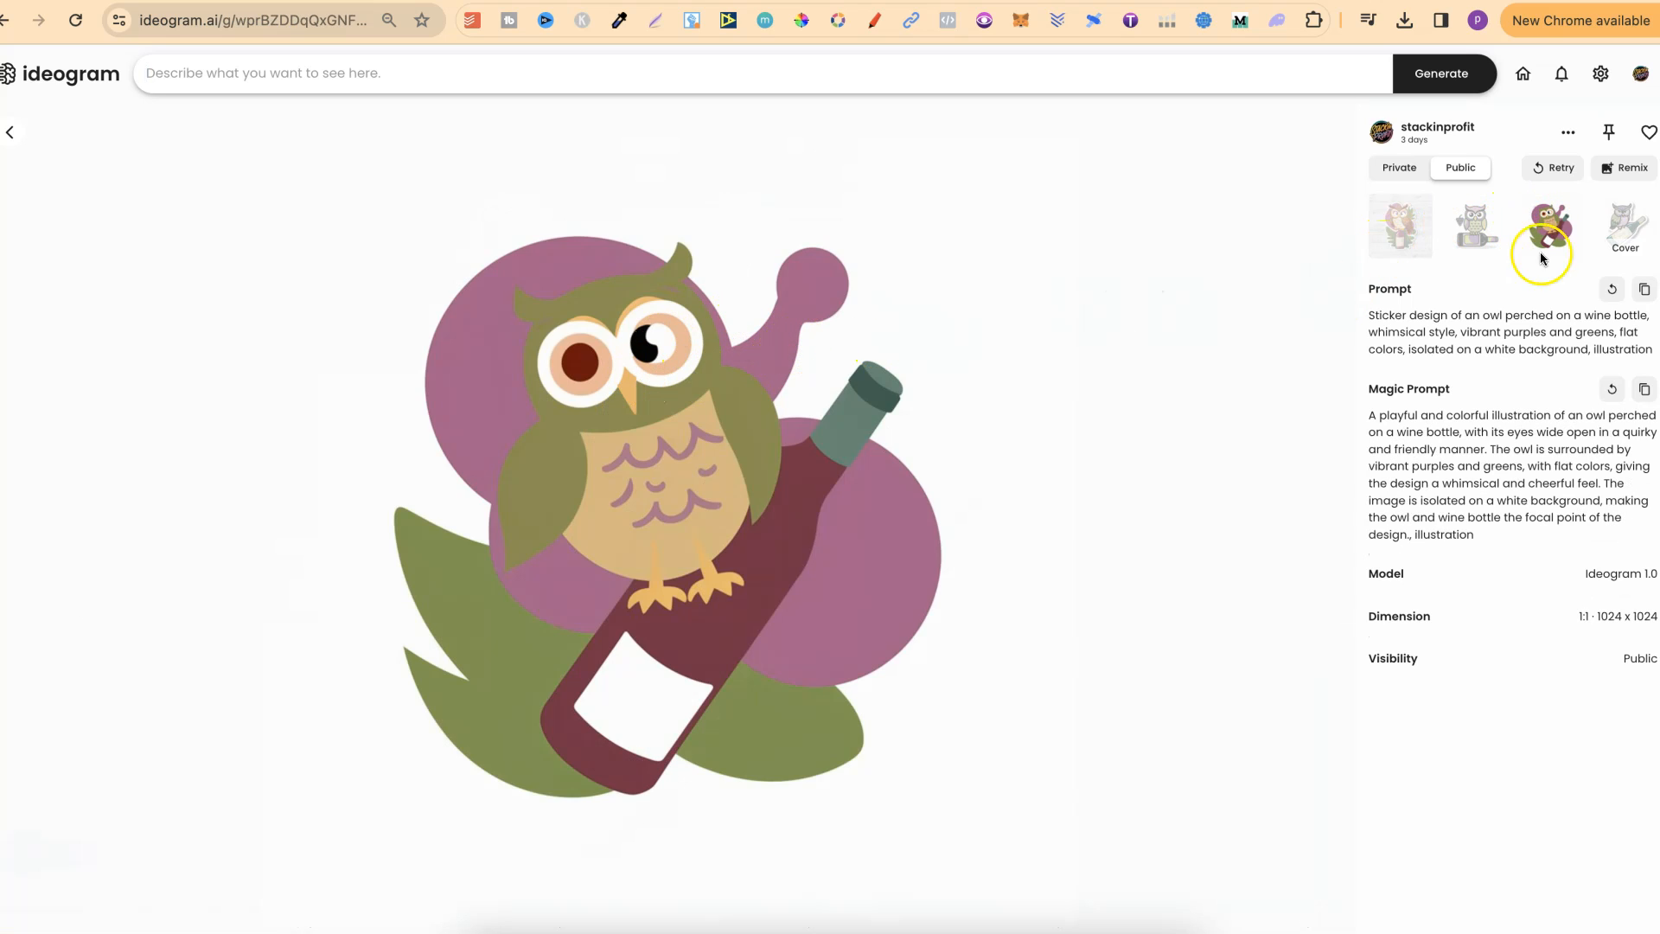
{"action": "left_click", "coordinate": [1473, 225]}
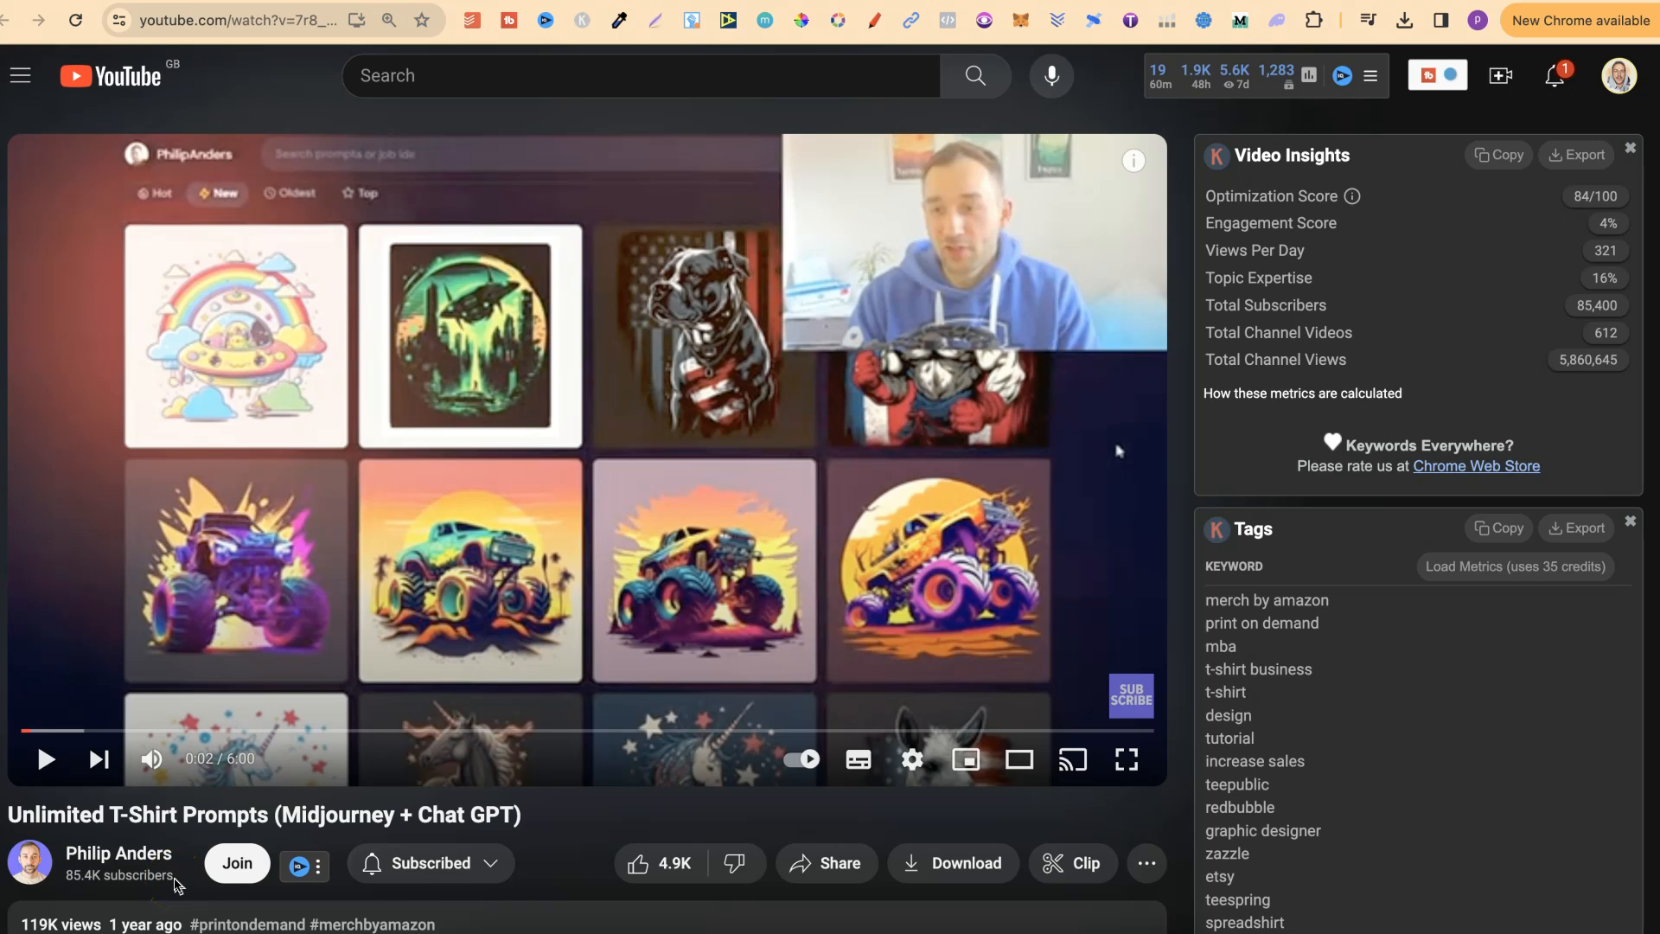
{"action": "left_click", "coordinate": [431, 537]}
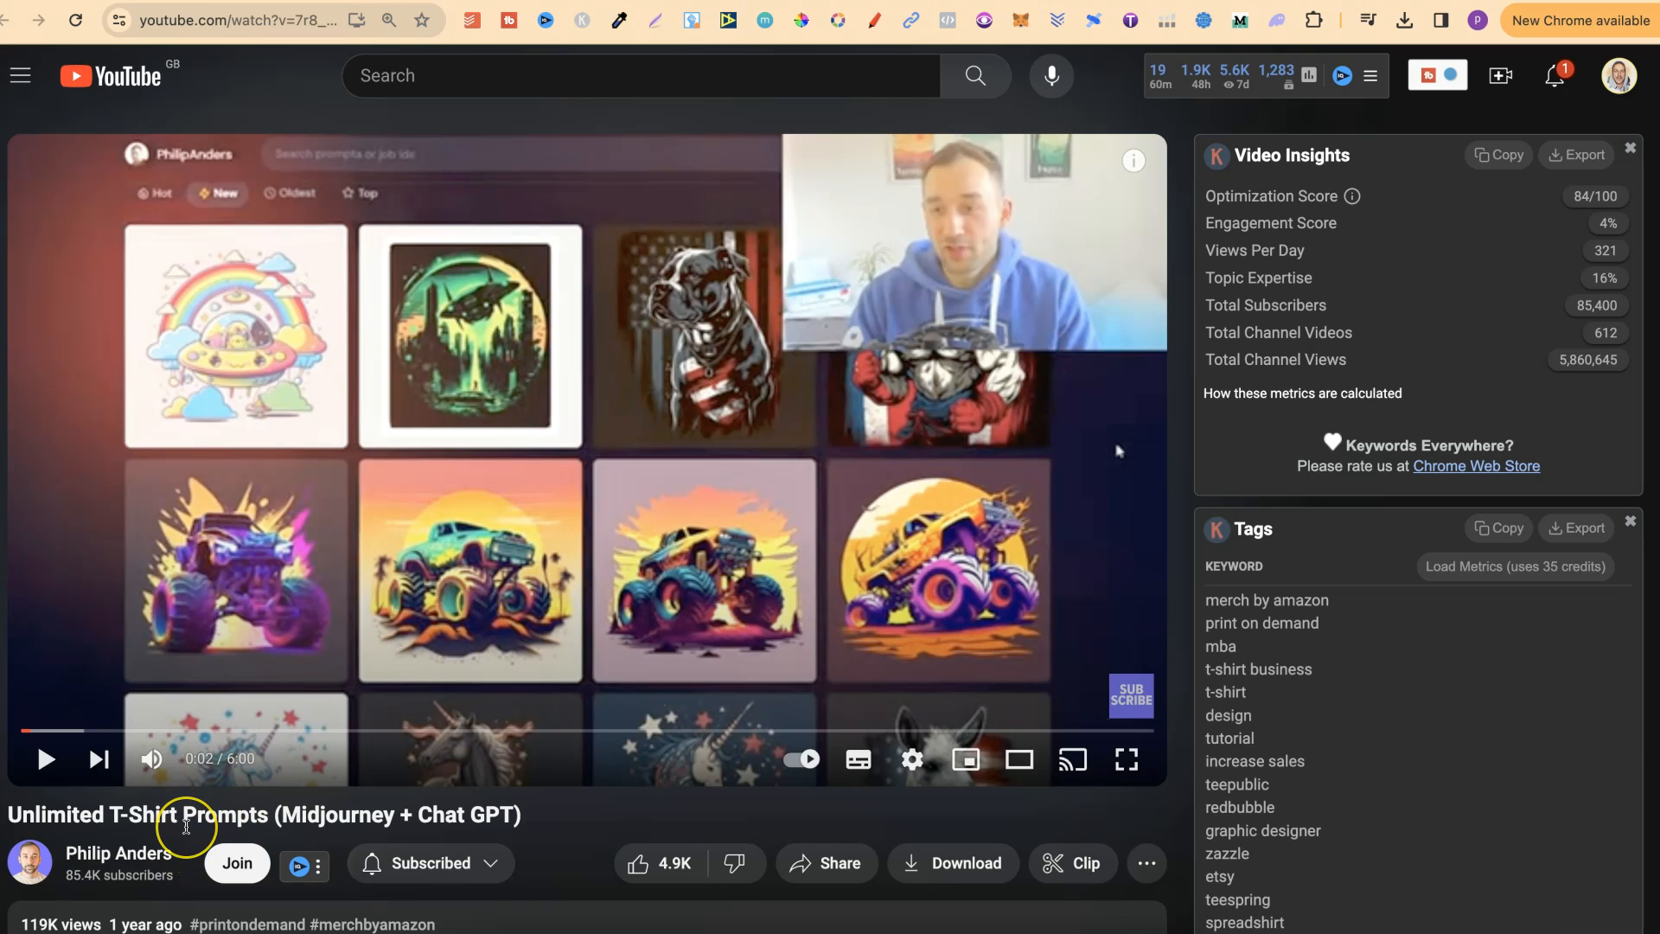
{"action": "mouse_move", "coordinate": [317, 489]}
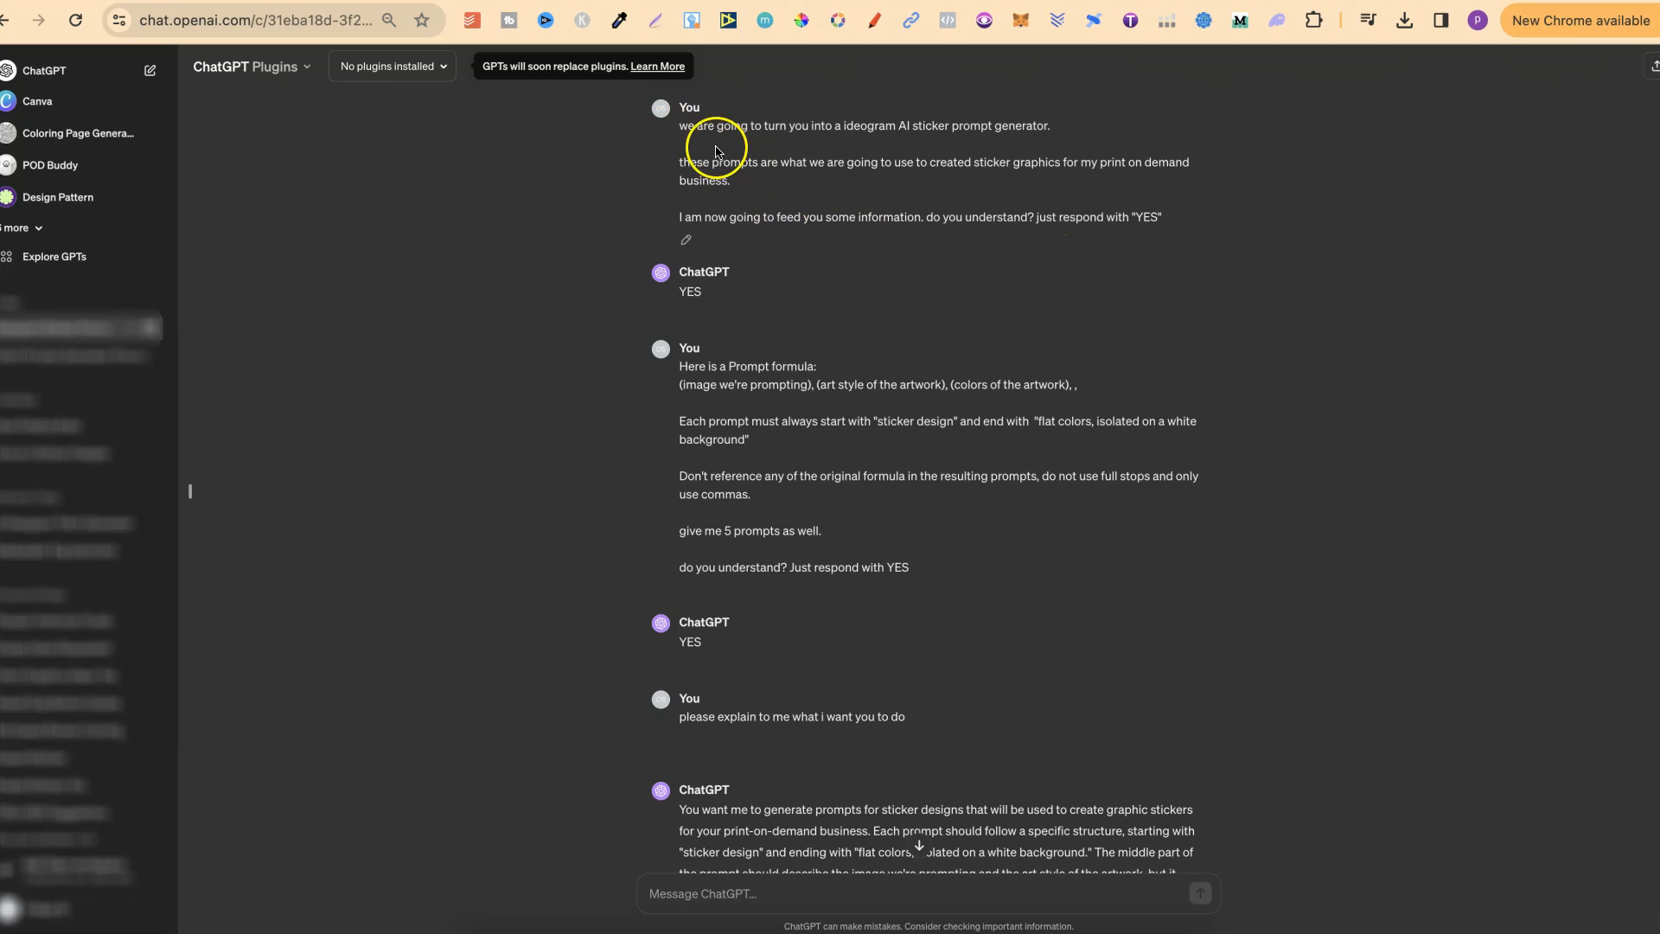
{"action": "mouse_move", "coordinate": [1330, 567]}
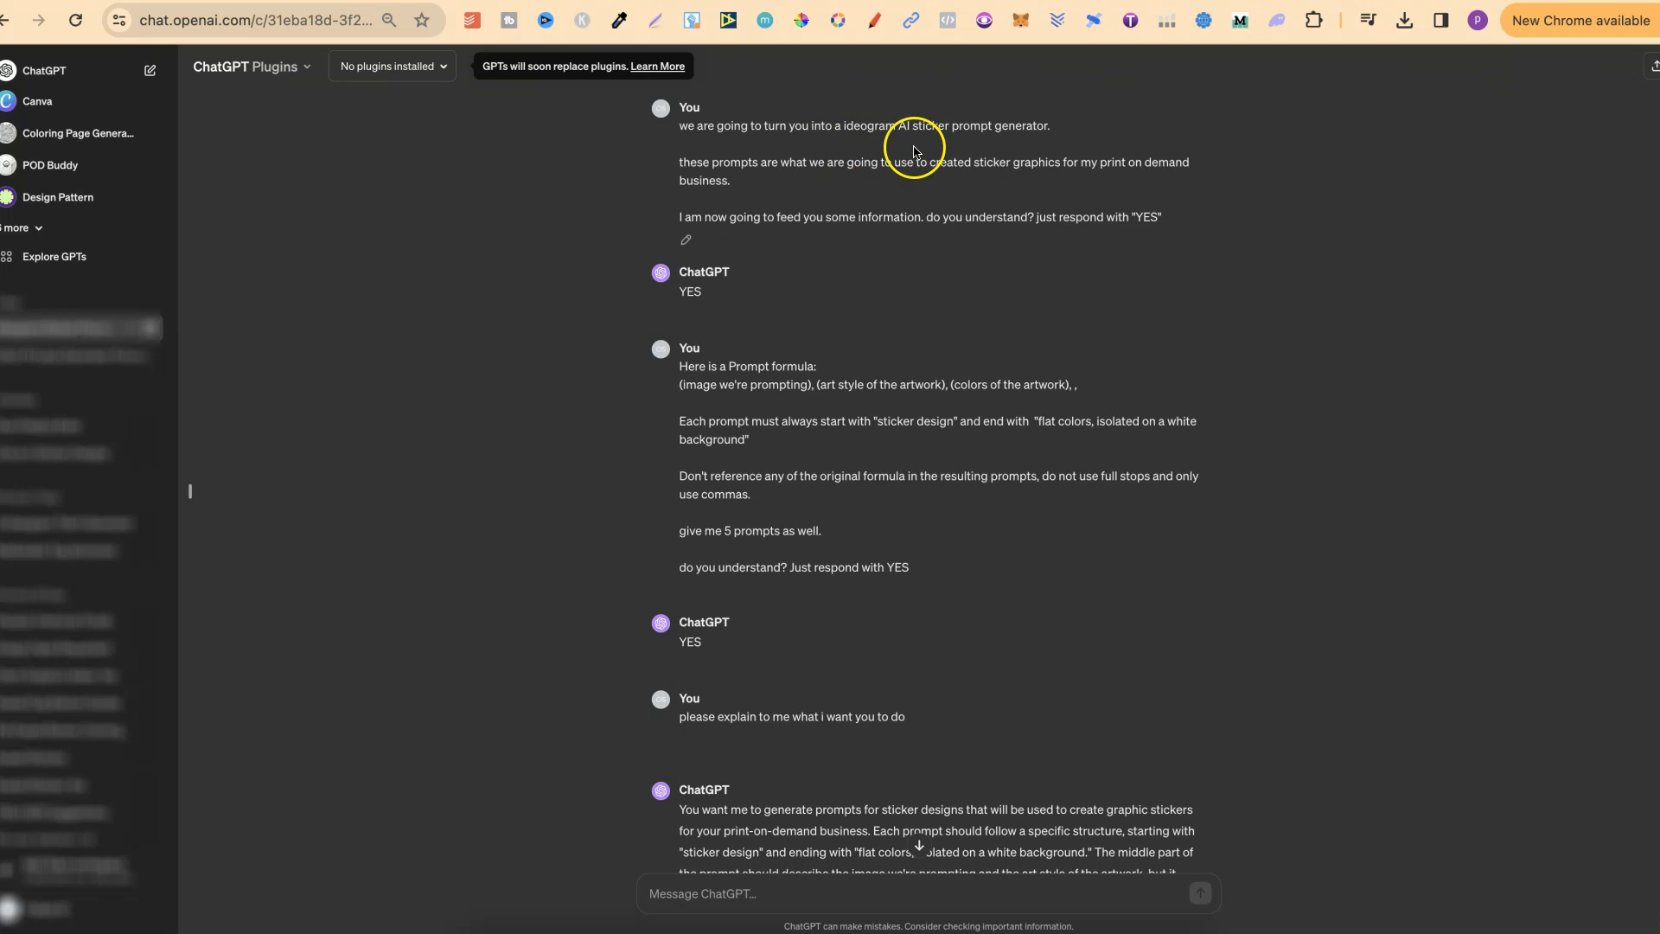
{"action": "mouse_move", "coordinate": [1075, 144]}
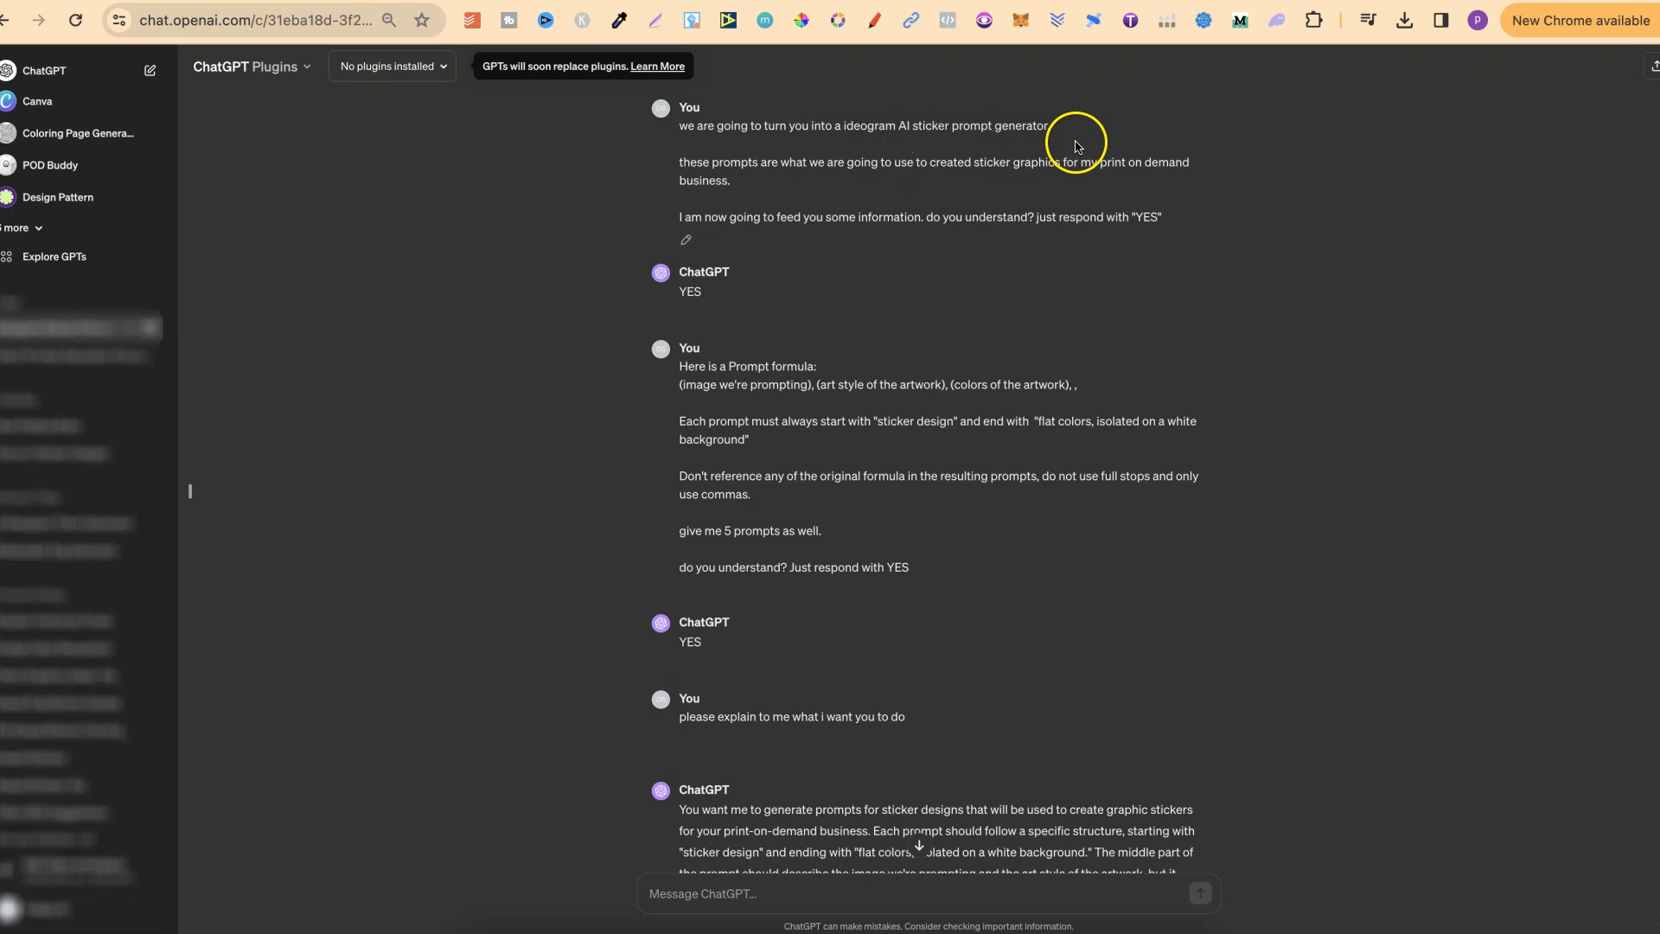
{"action": "mouse_move", "coordinate": [778, 191]}
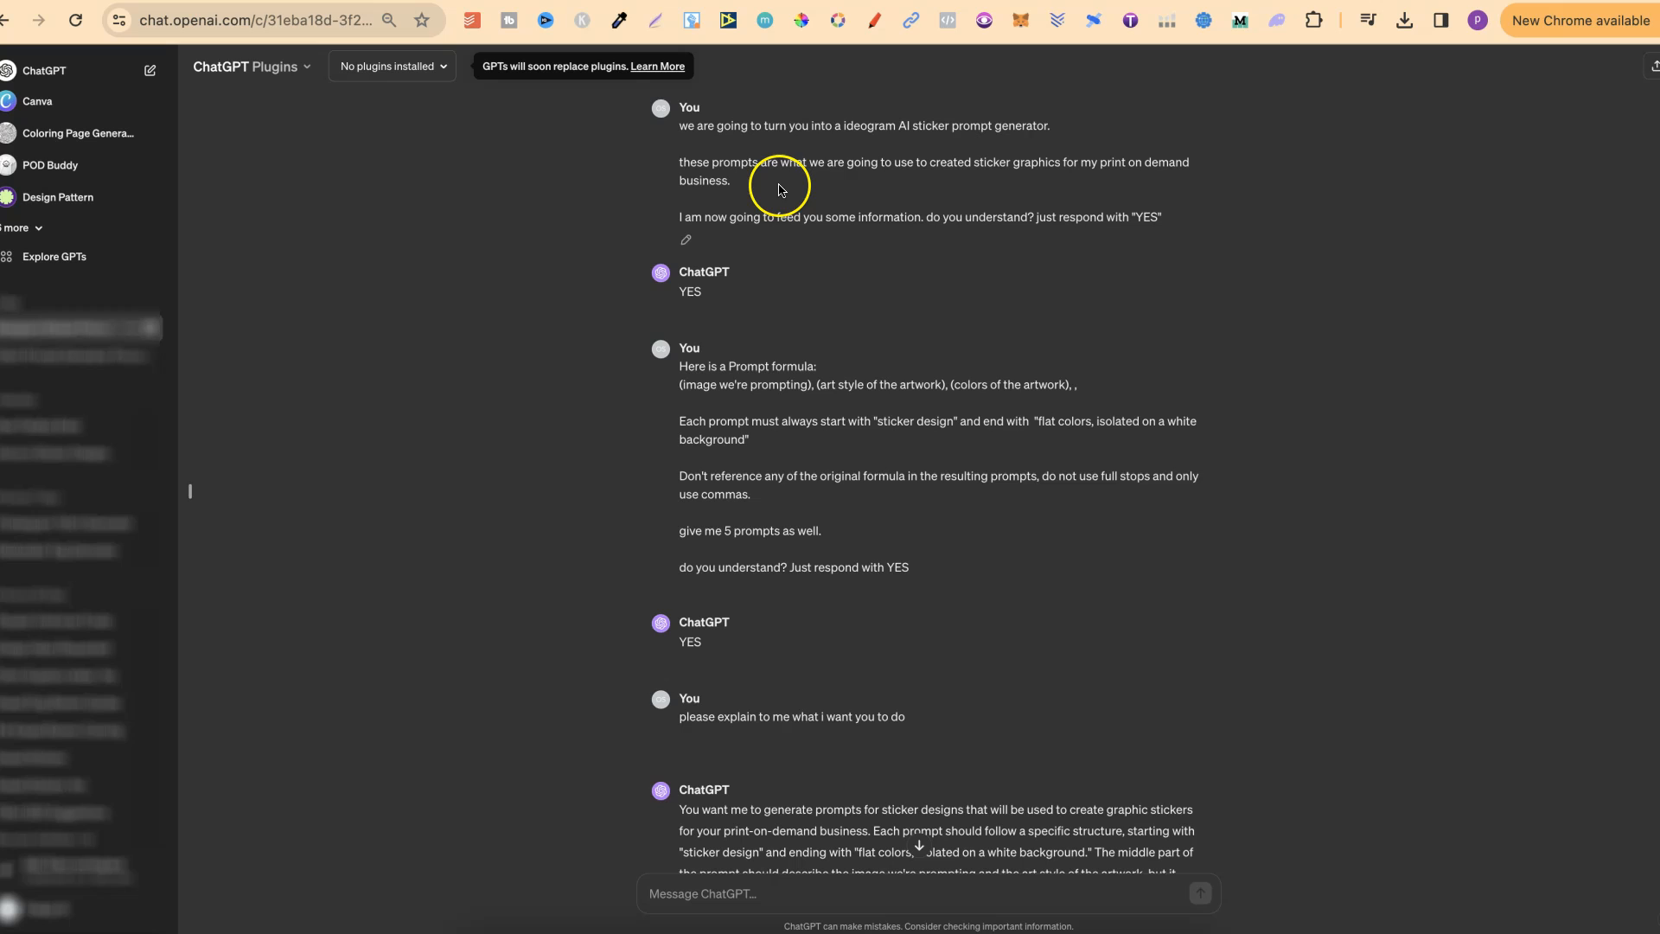
{"action": "mouse_move", "coordinate": [943, 182]}
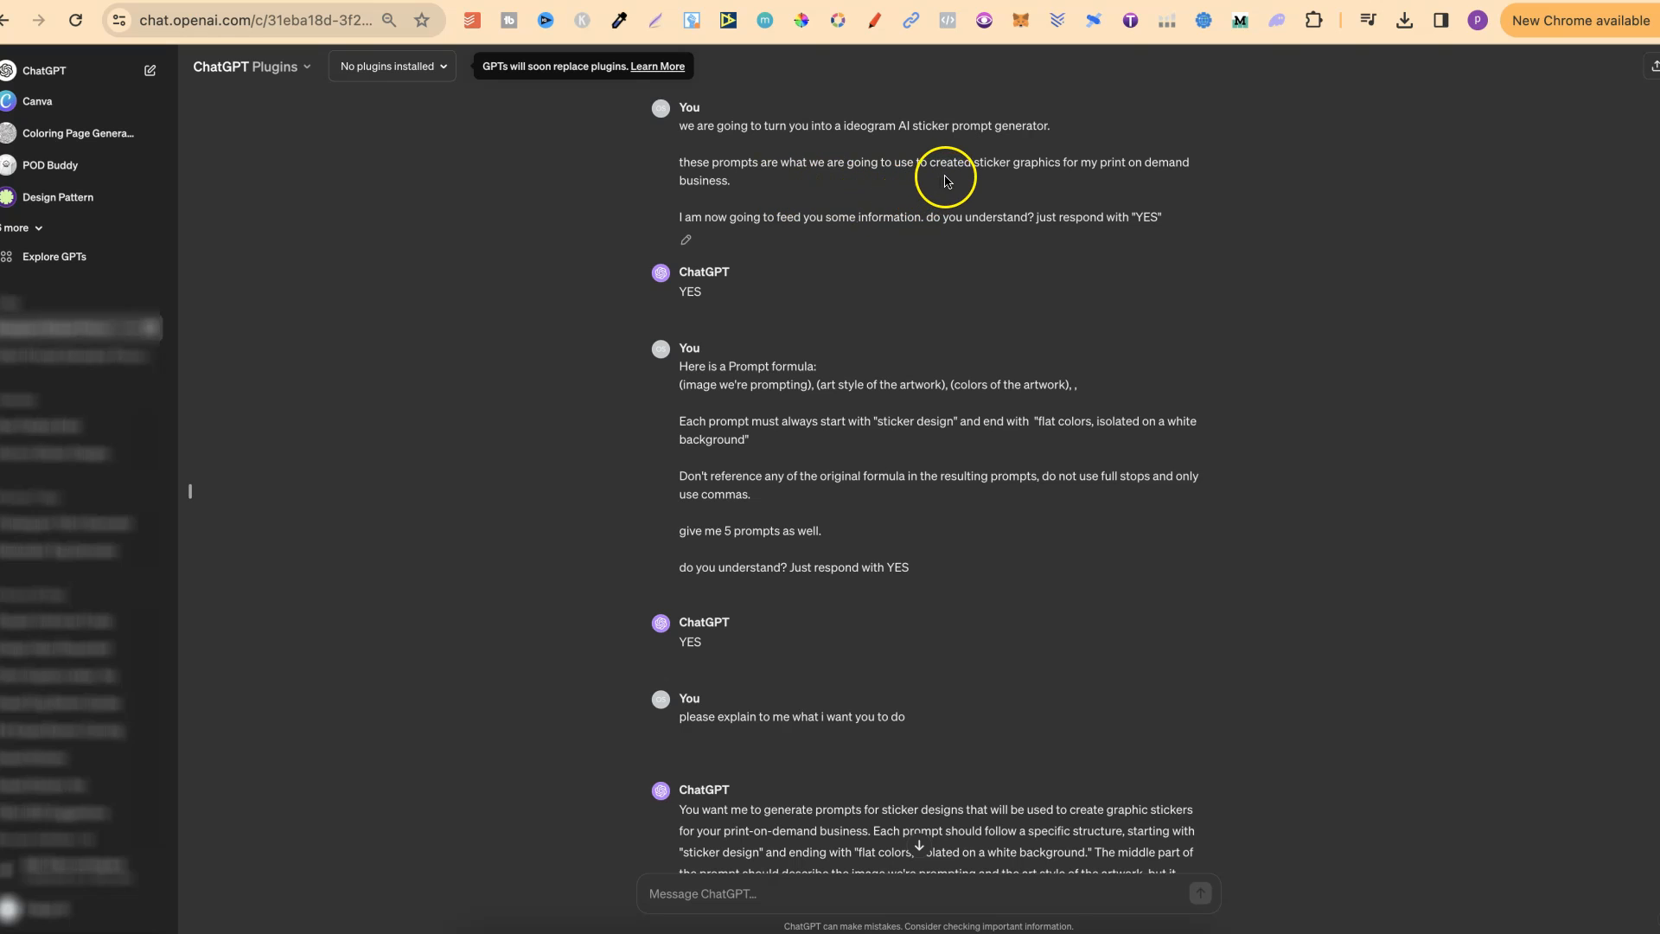
{"action": "mouse_move", "coordinate": [1112, 197]}
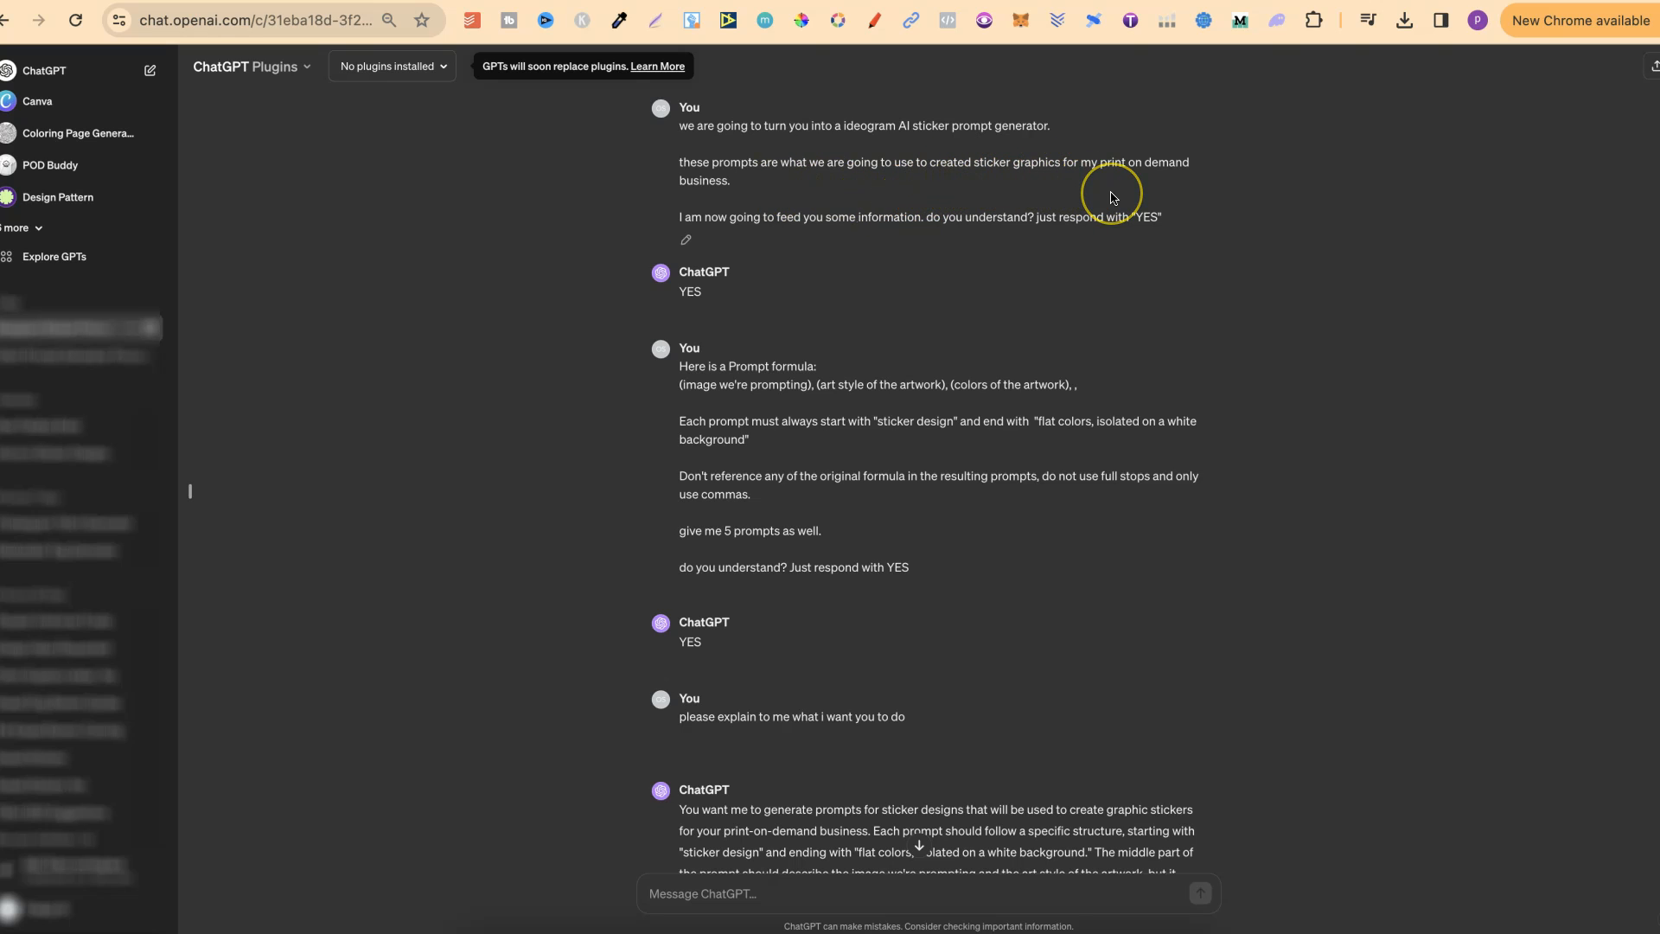
{"action": "mouse_move", "coordinate": [736, 267]}
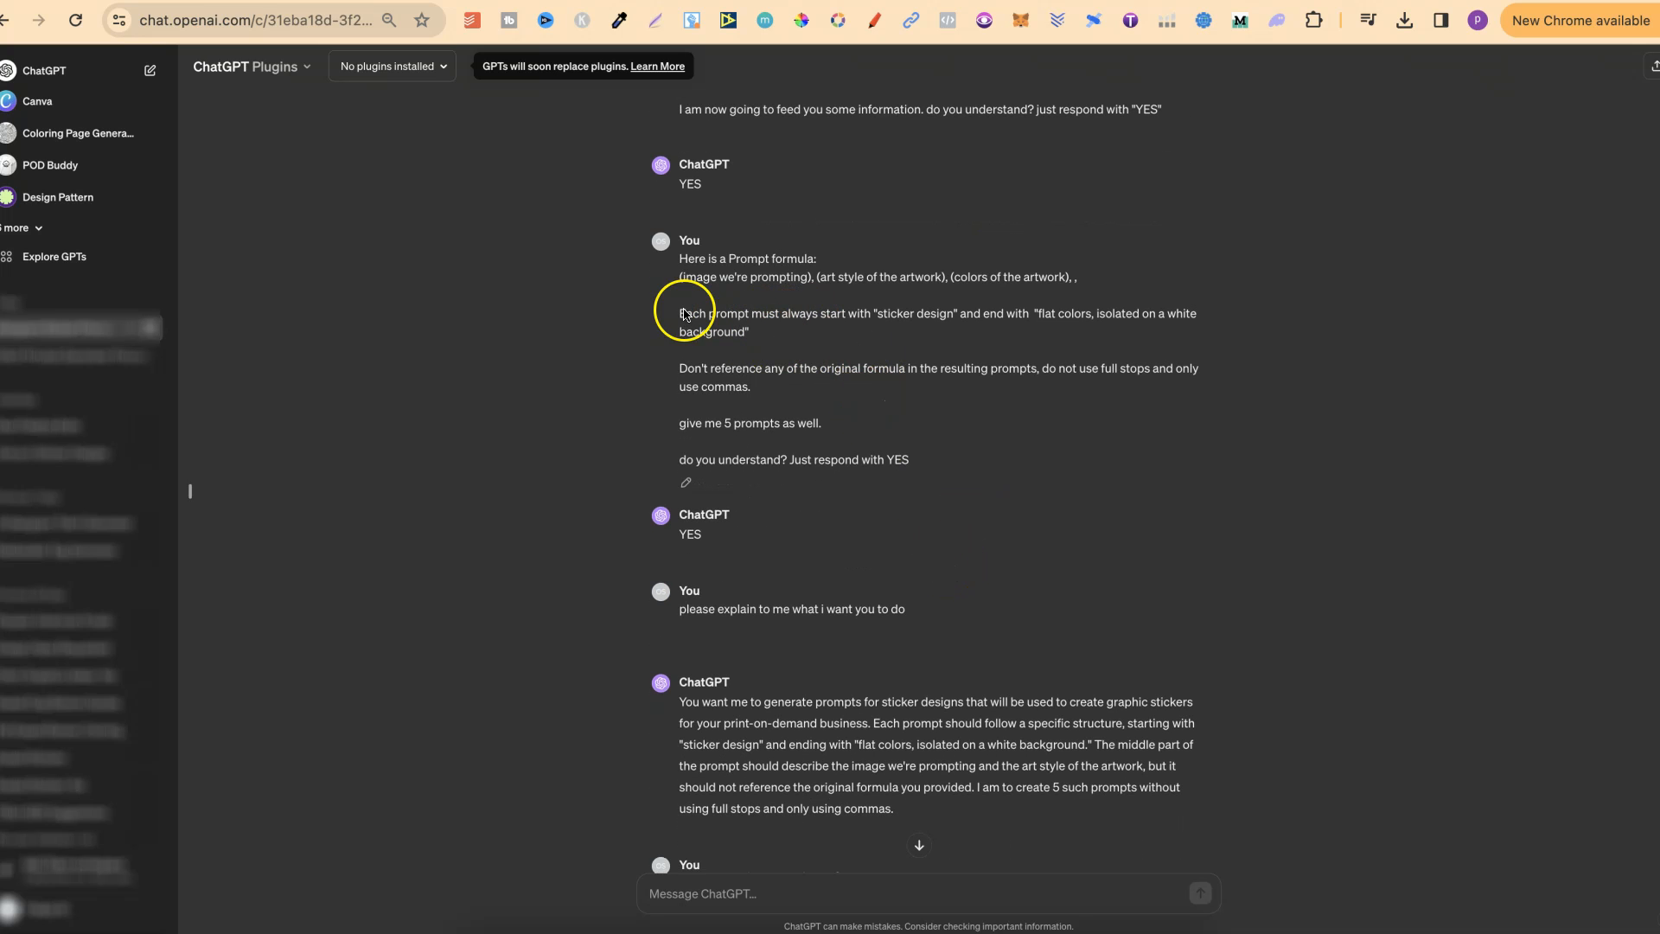
{"action": "mouse_move", "coordinate": [810, 270]}
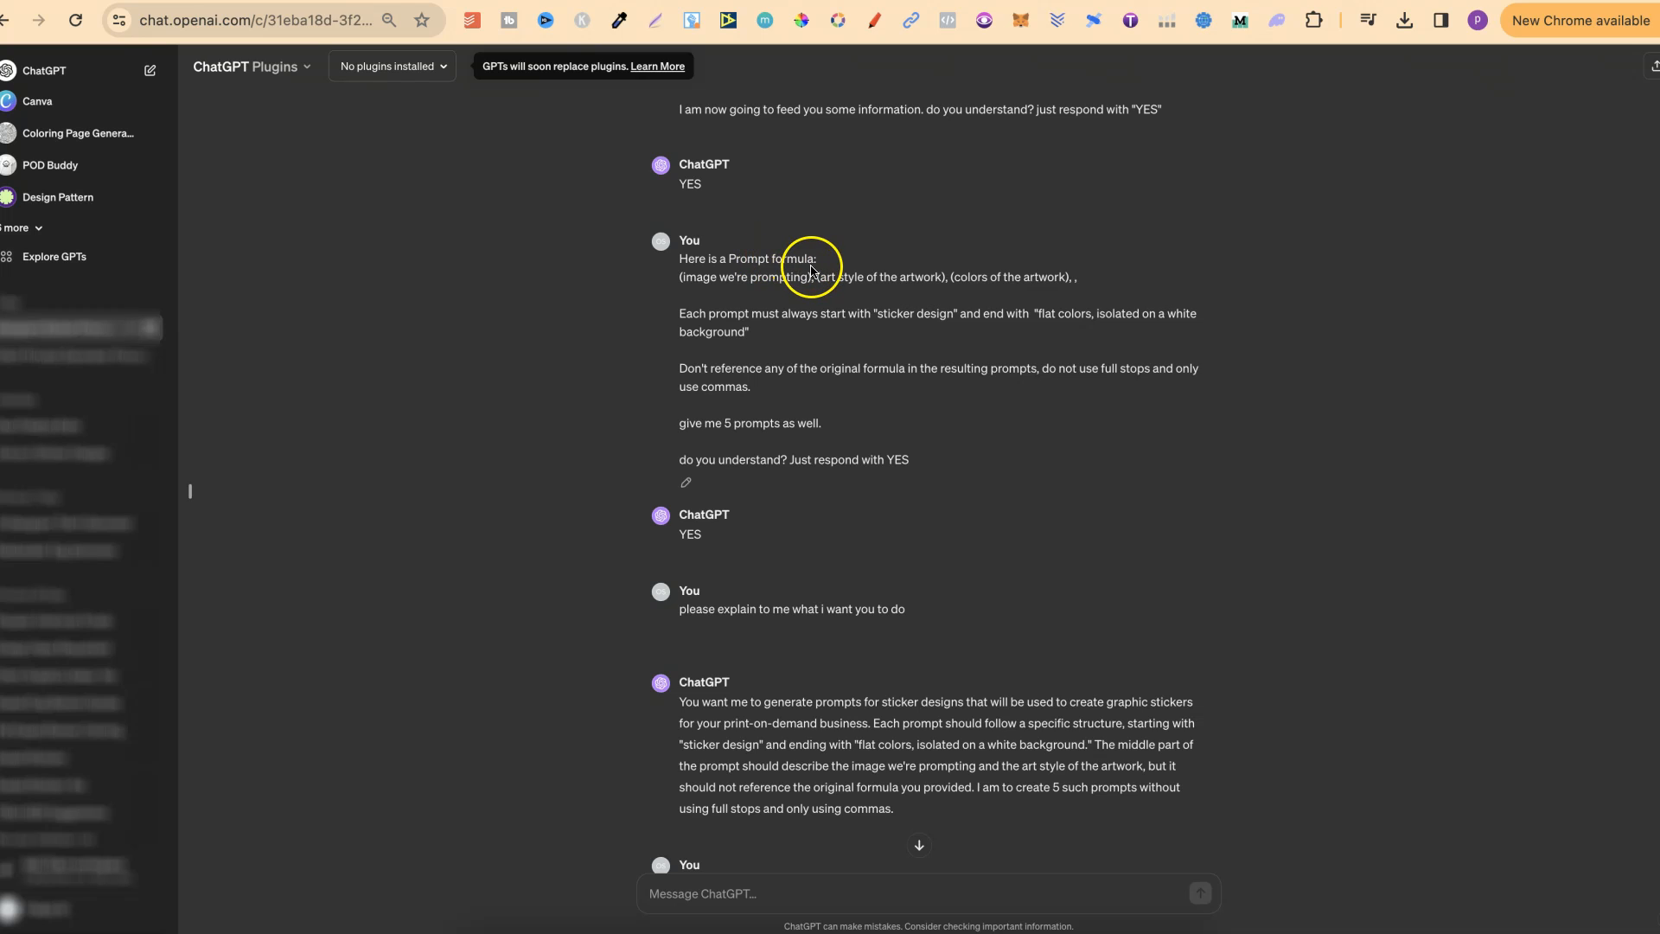
{"action": "mouse_move", "coordinate": [685, 279]}
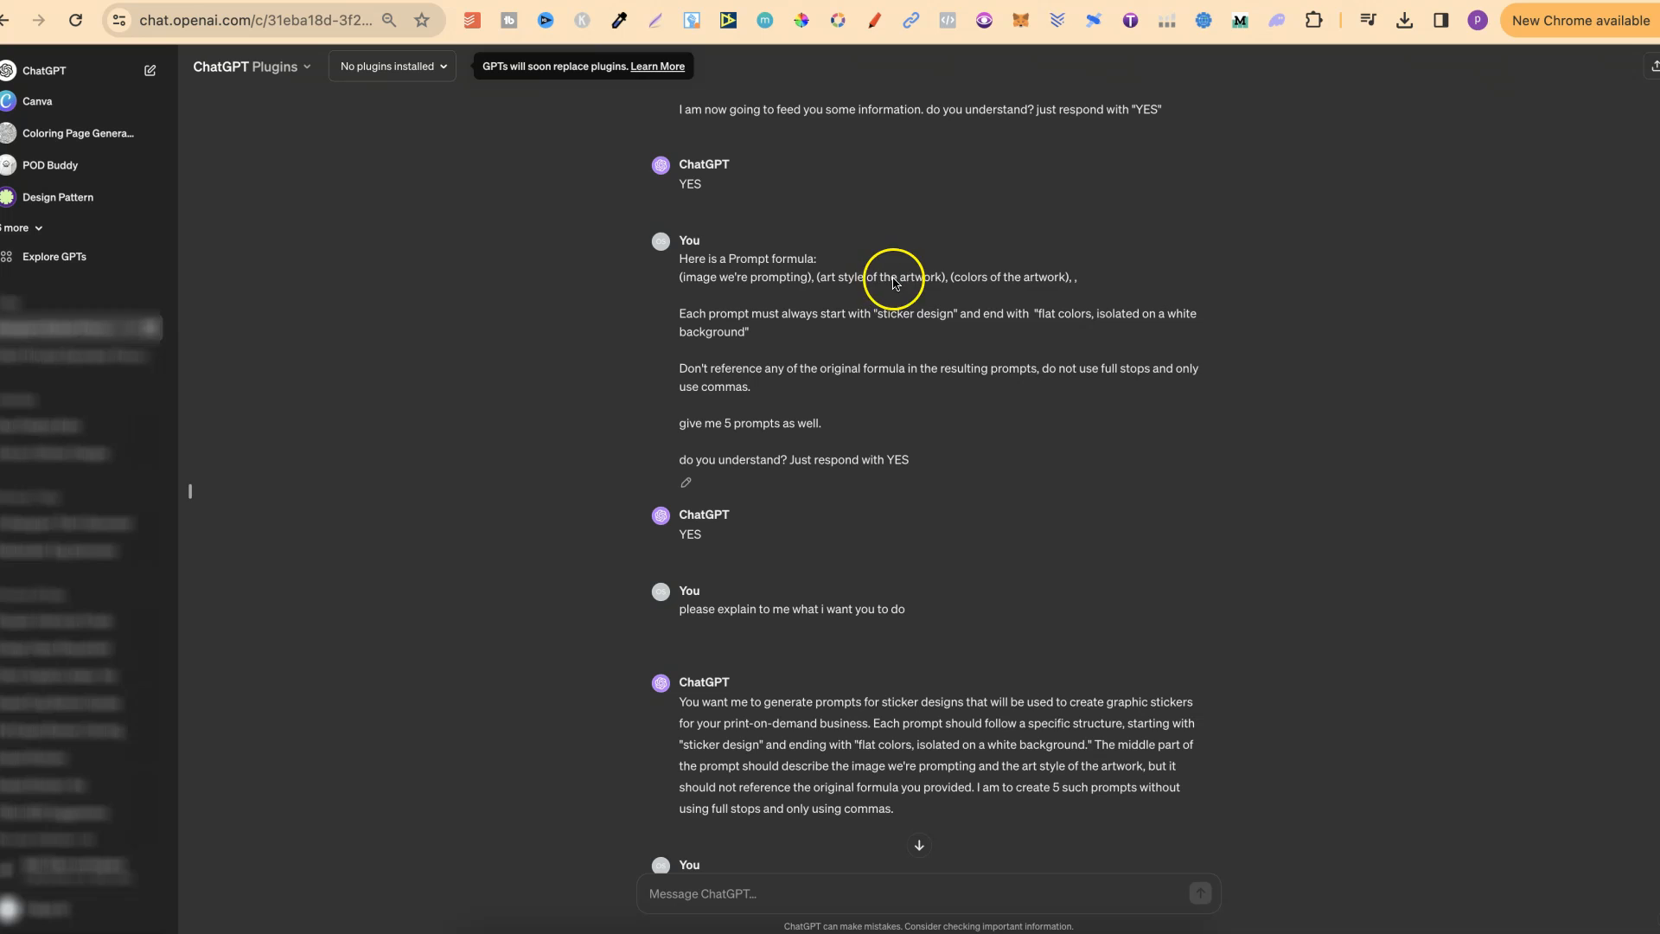
{"action": "mouse_move", "coordinate": [1003, 316]}
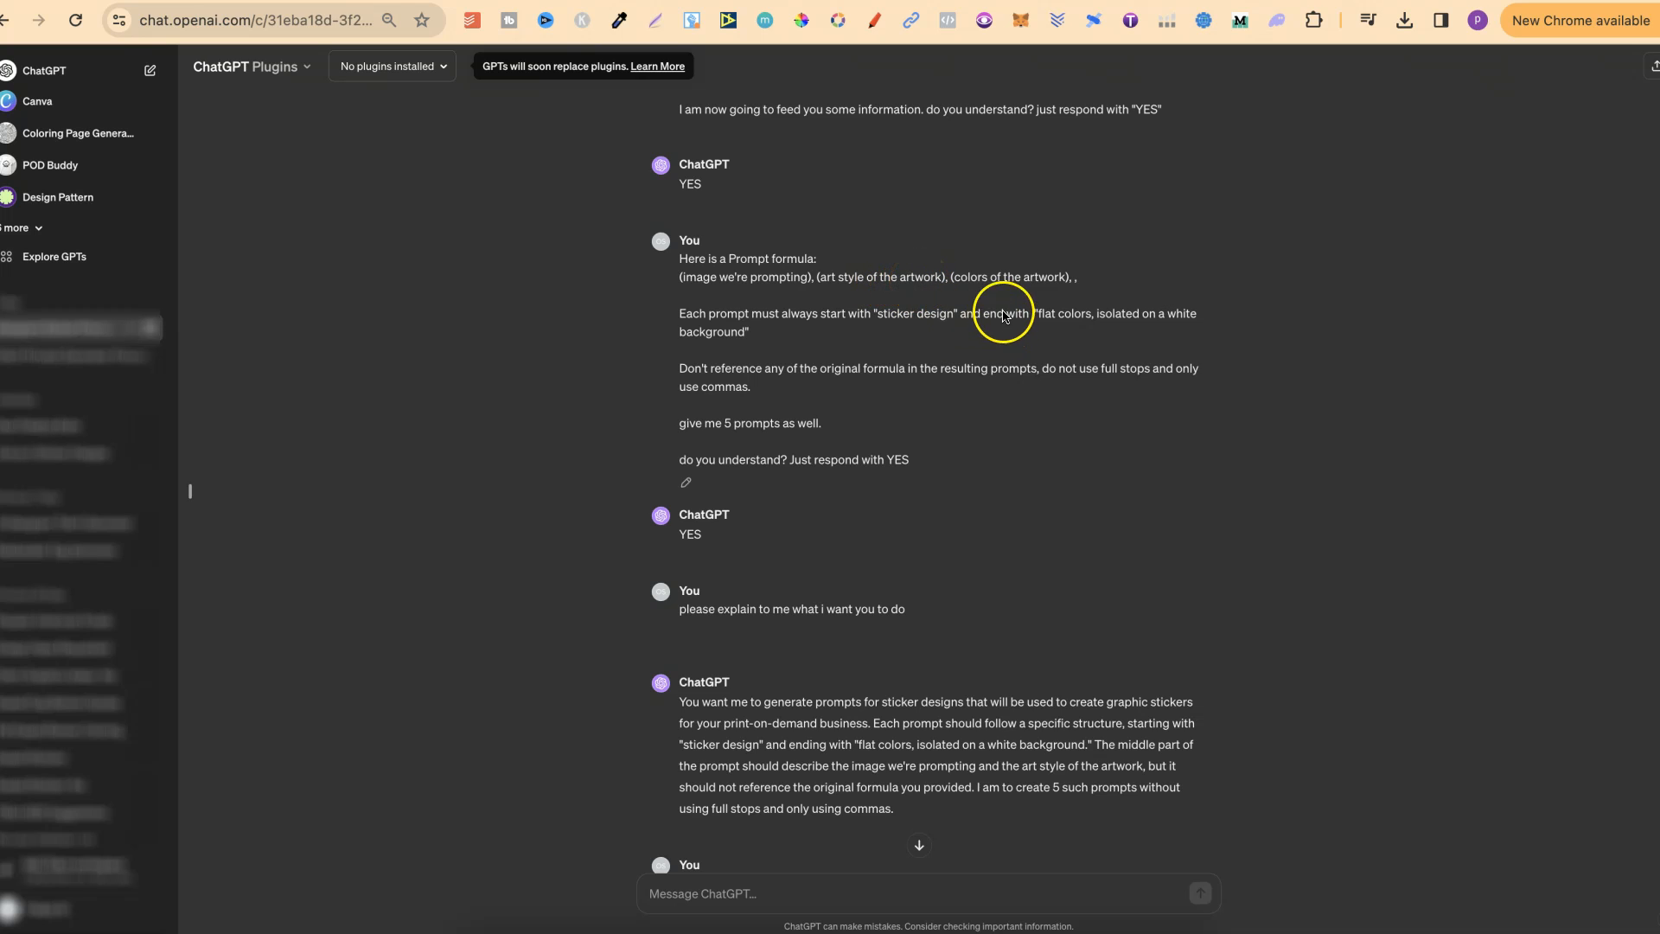
{"action": "mouse_move", "coordinate": [1094, 472]}
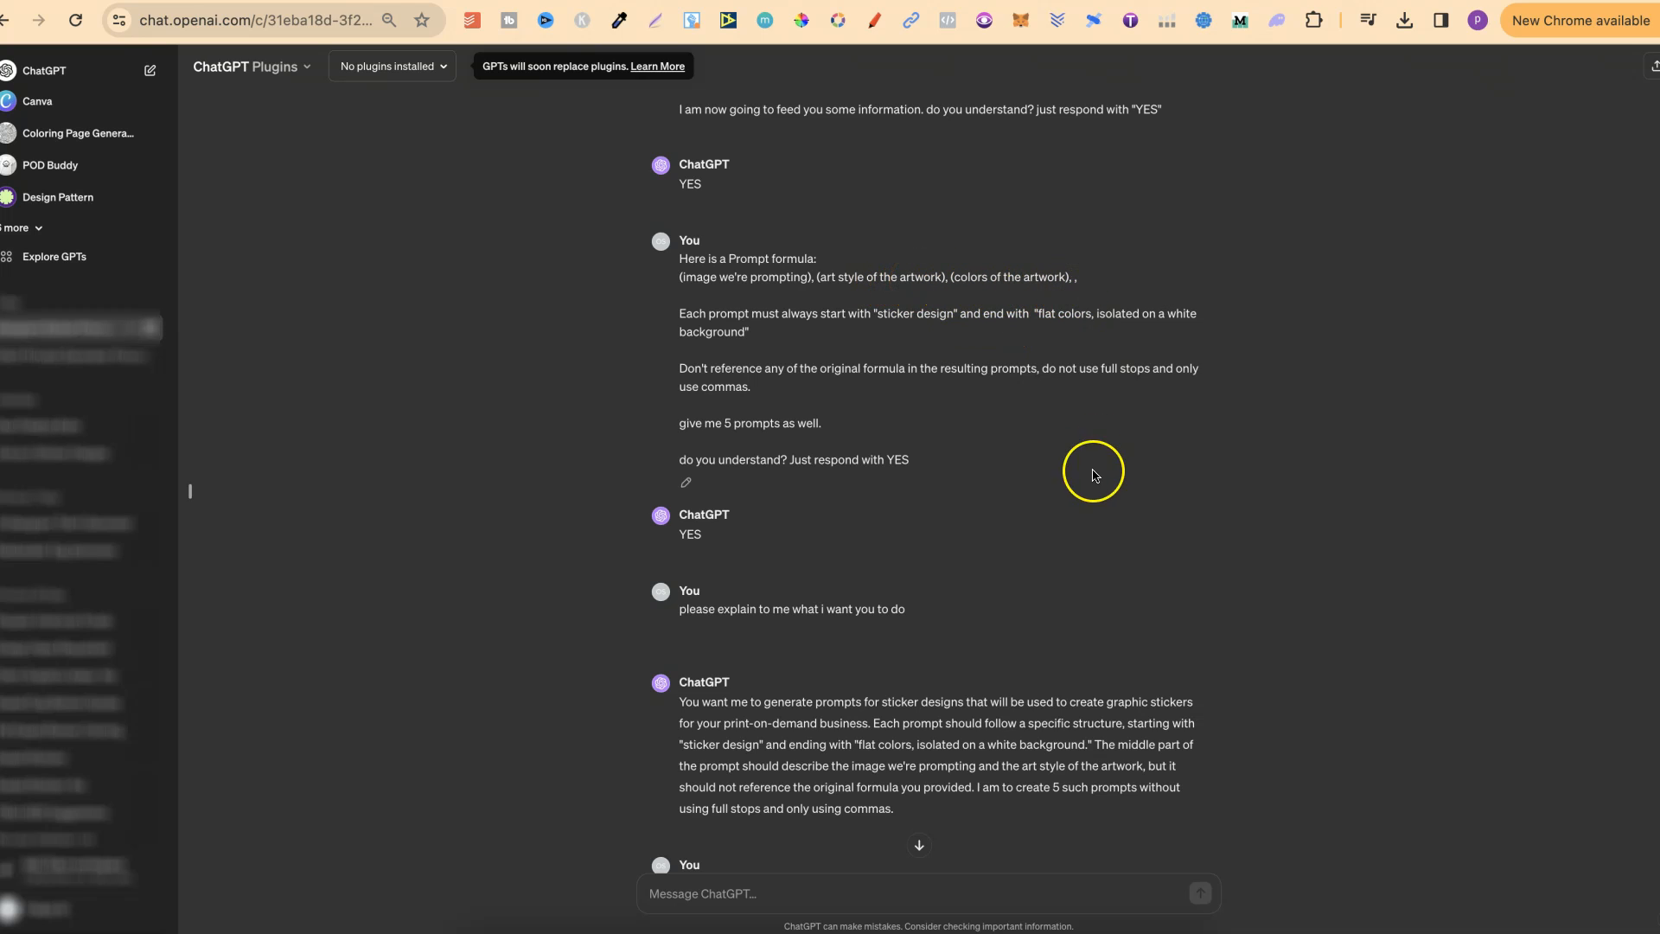
{"action": "mouse_move", "coordinate": [872, 341]}
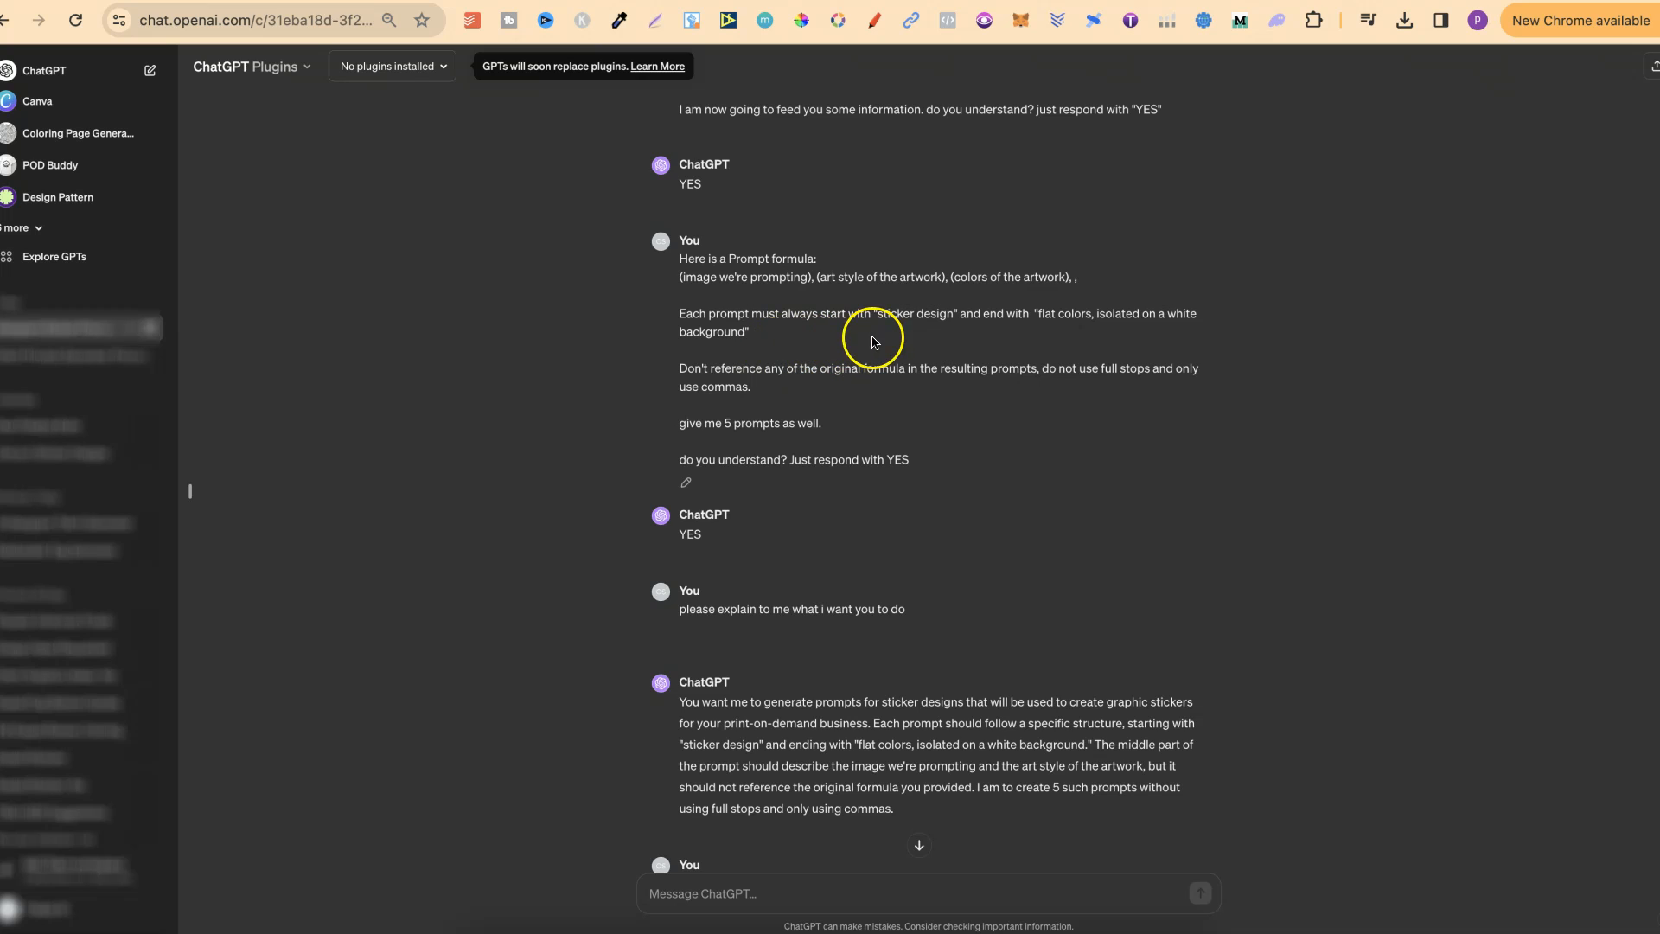
{"action": "mouse_move", "coordinate": [986, 329]}
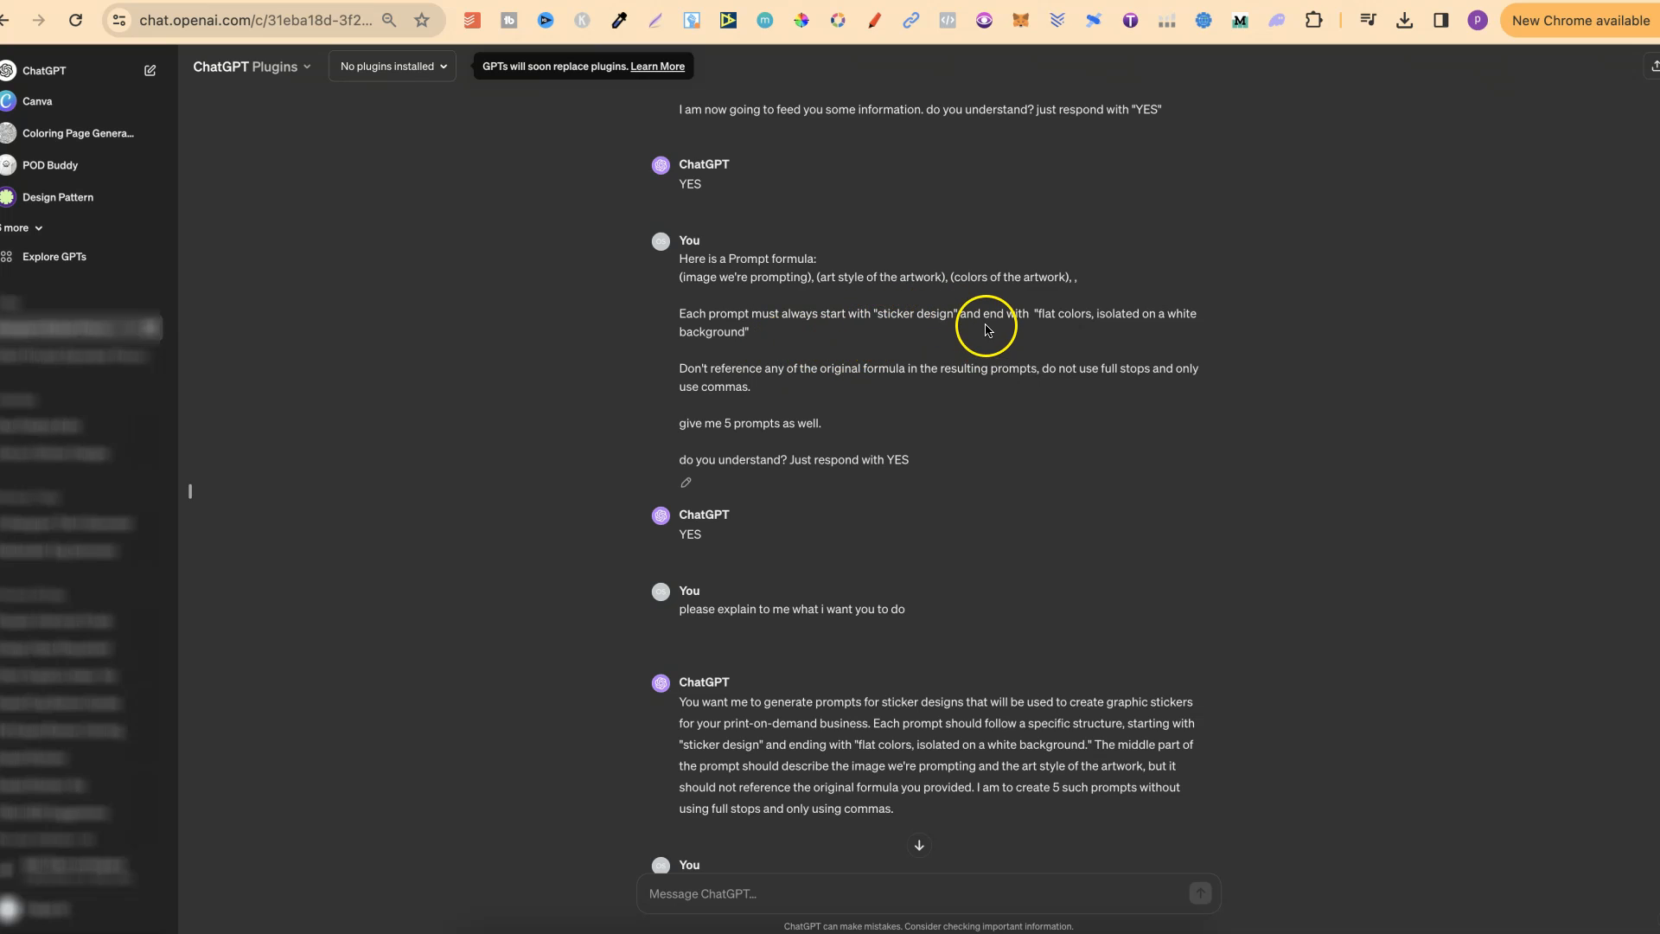
{"action": "mouse_move", "coordinate": [1103, 320]}
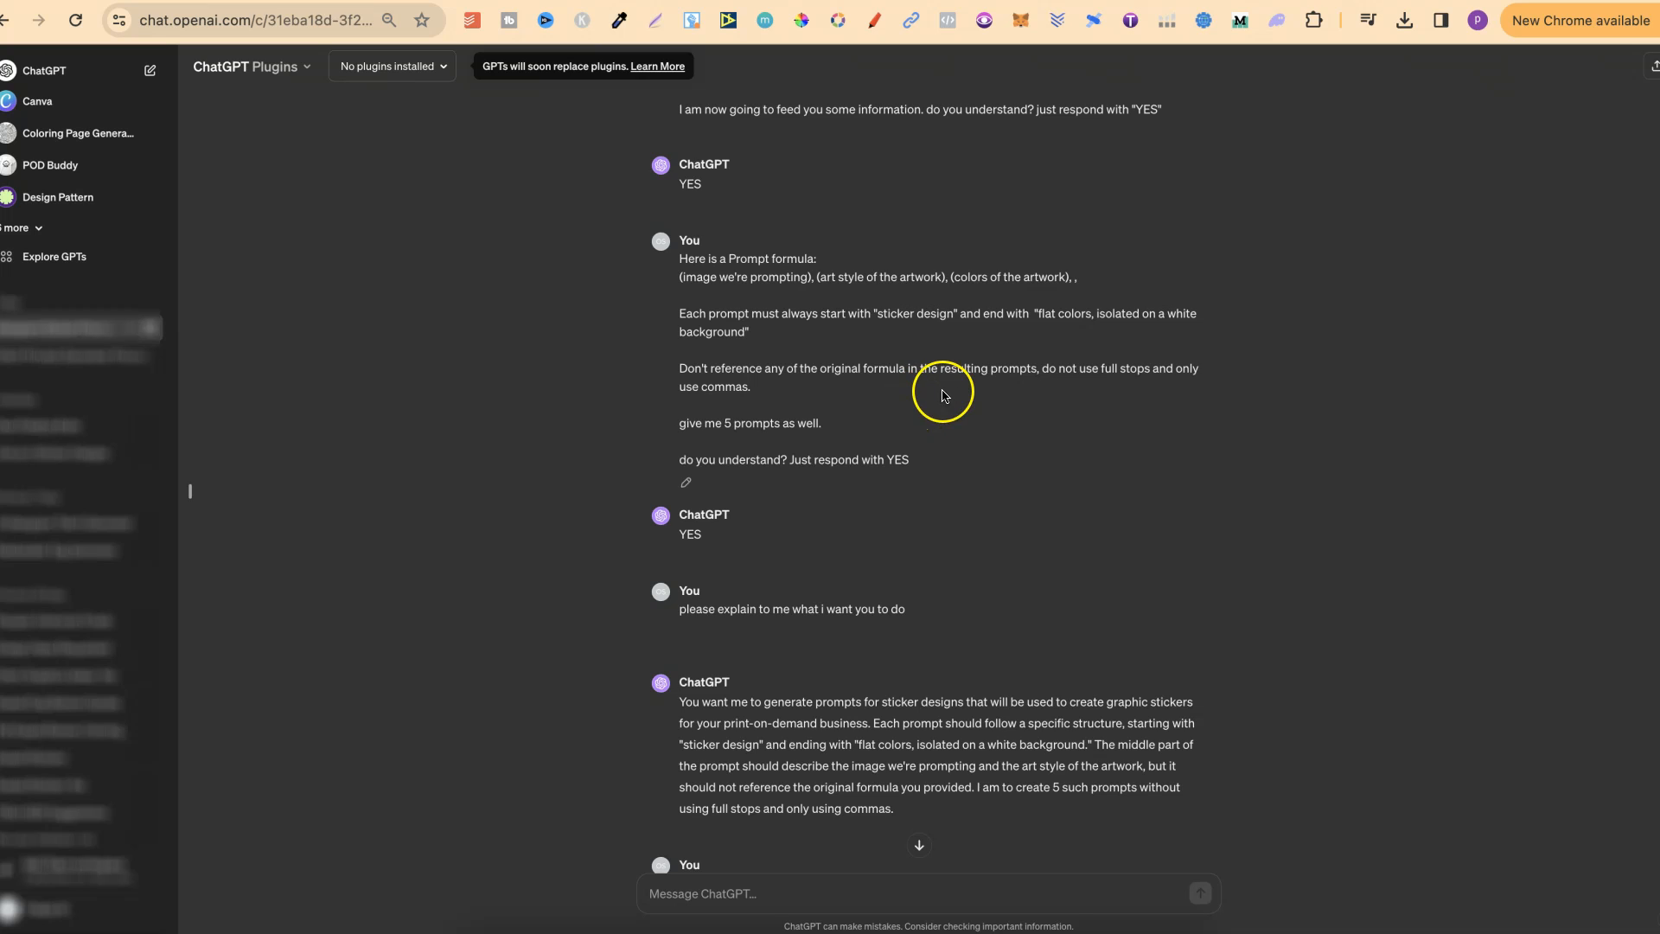
{"action": "mouse_move", "coordinate": [1074, 397]}
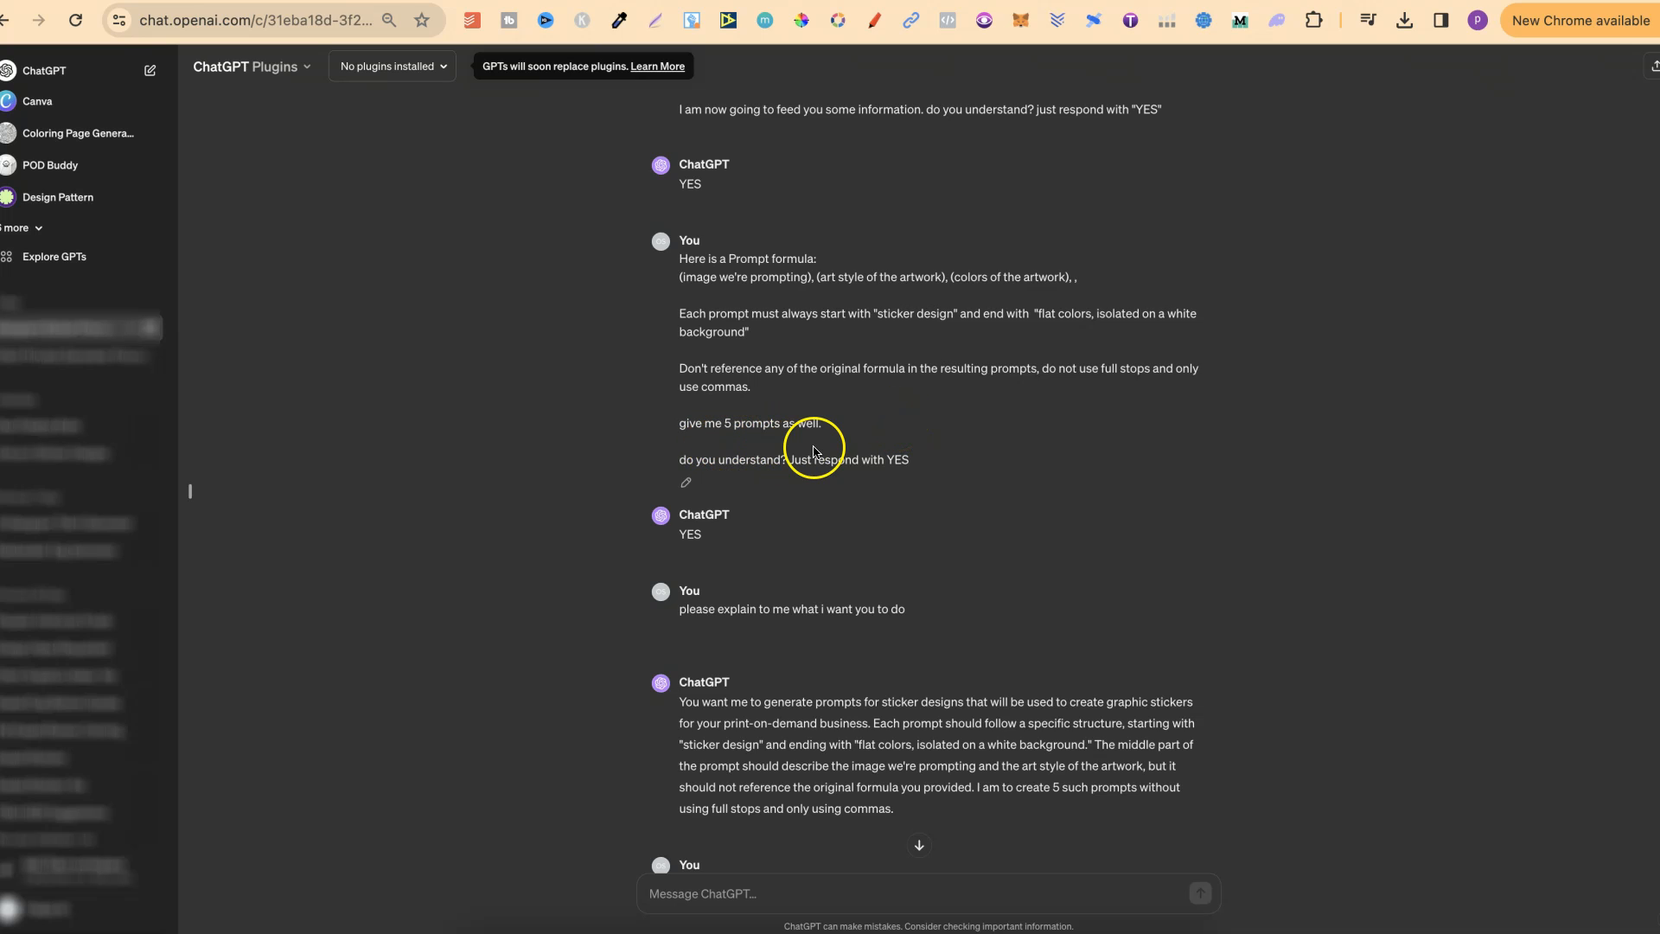
{"action": "mouse_move", "coordinate": [805, 487]}
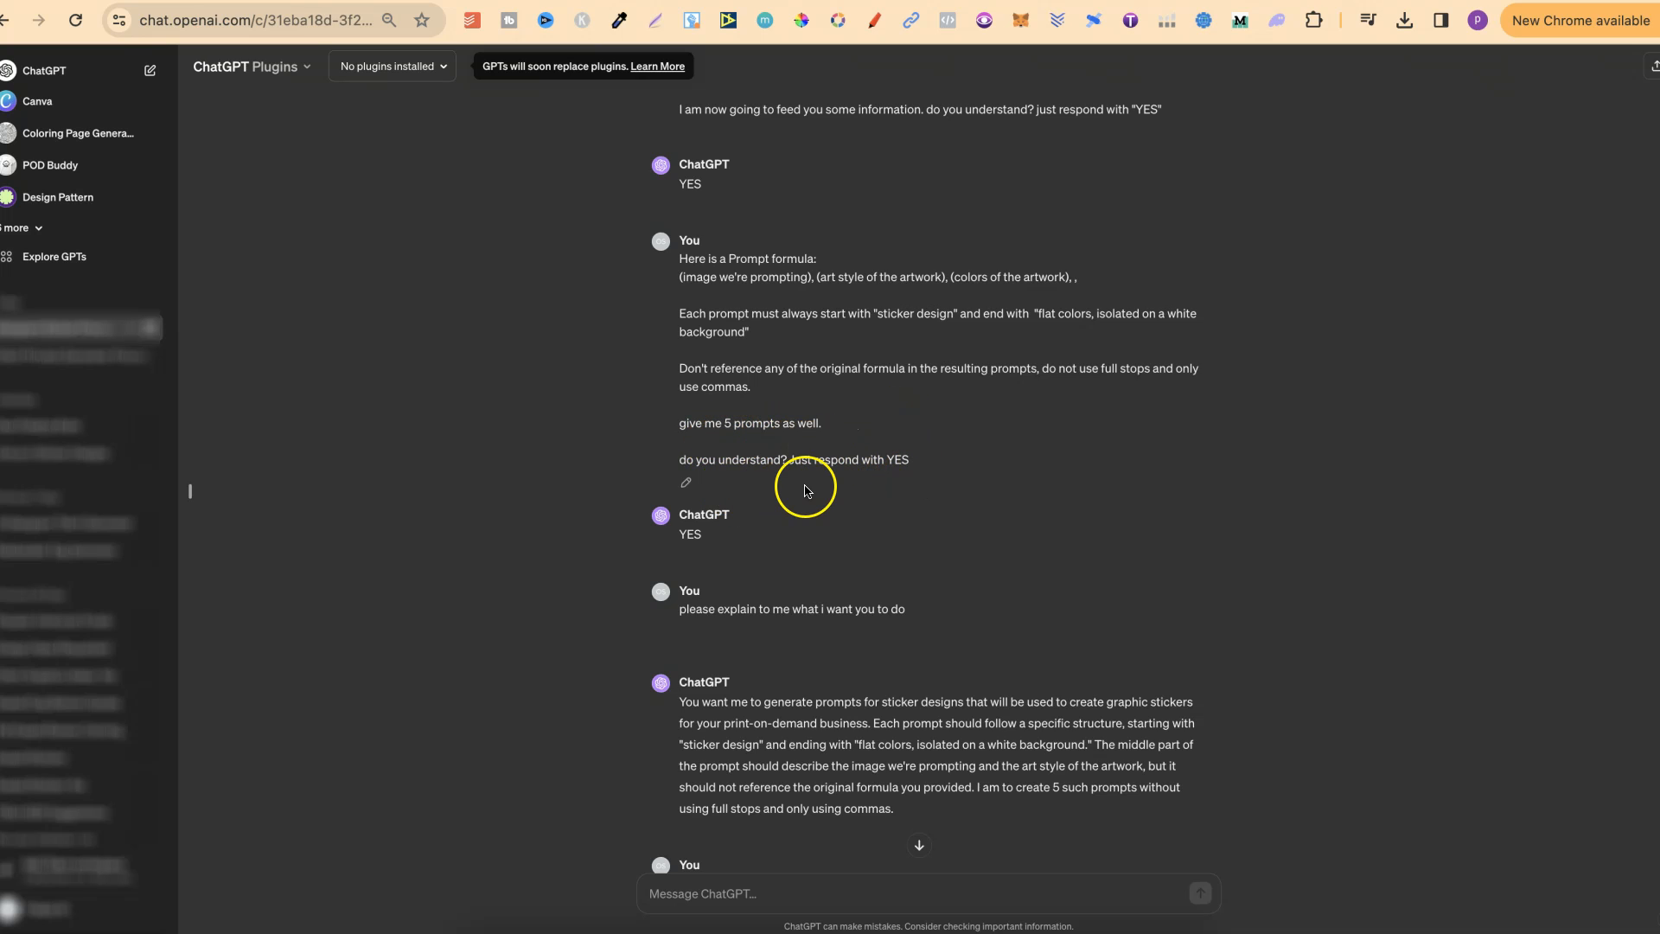
{"action": "scroll", "scroll_direction": "down", "scroll_amount": 3}
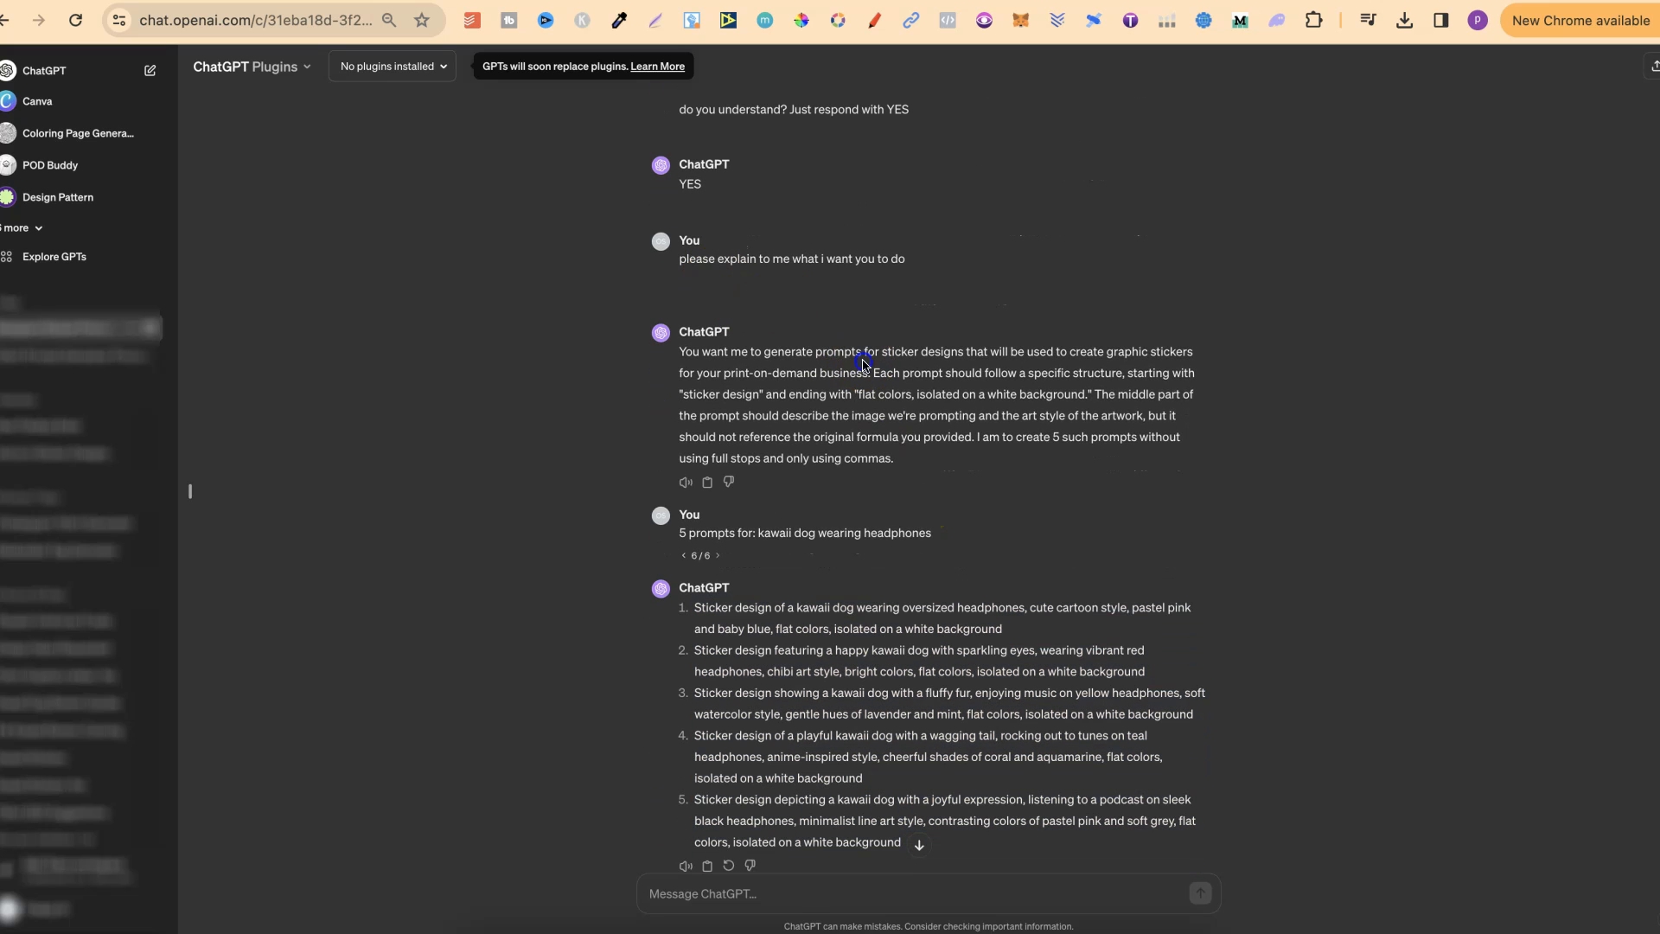
{"action": "mouse_move", "coordinate": [902, 471]}
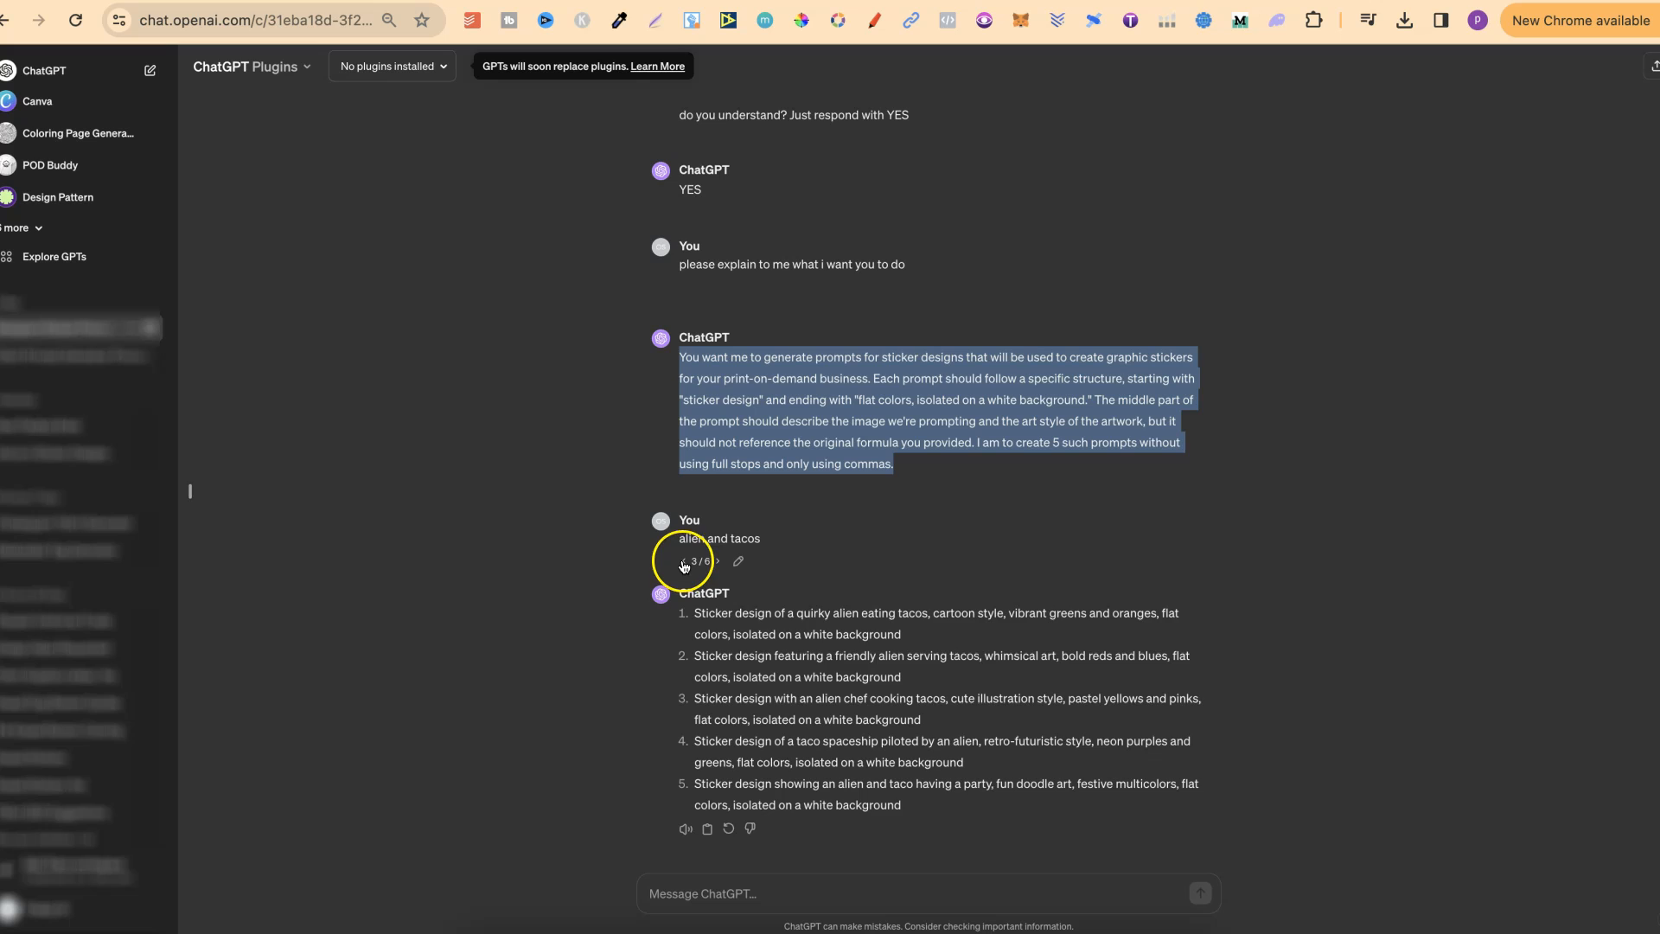
Step: Browse earlier request versions, including books and frog, with the version arrows
{"action": "left_click", "coordinate": [683, 562]}
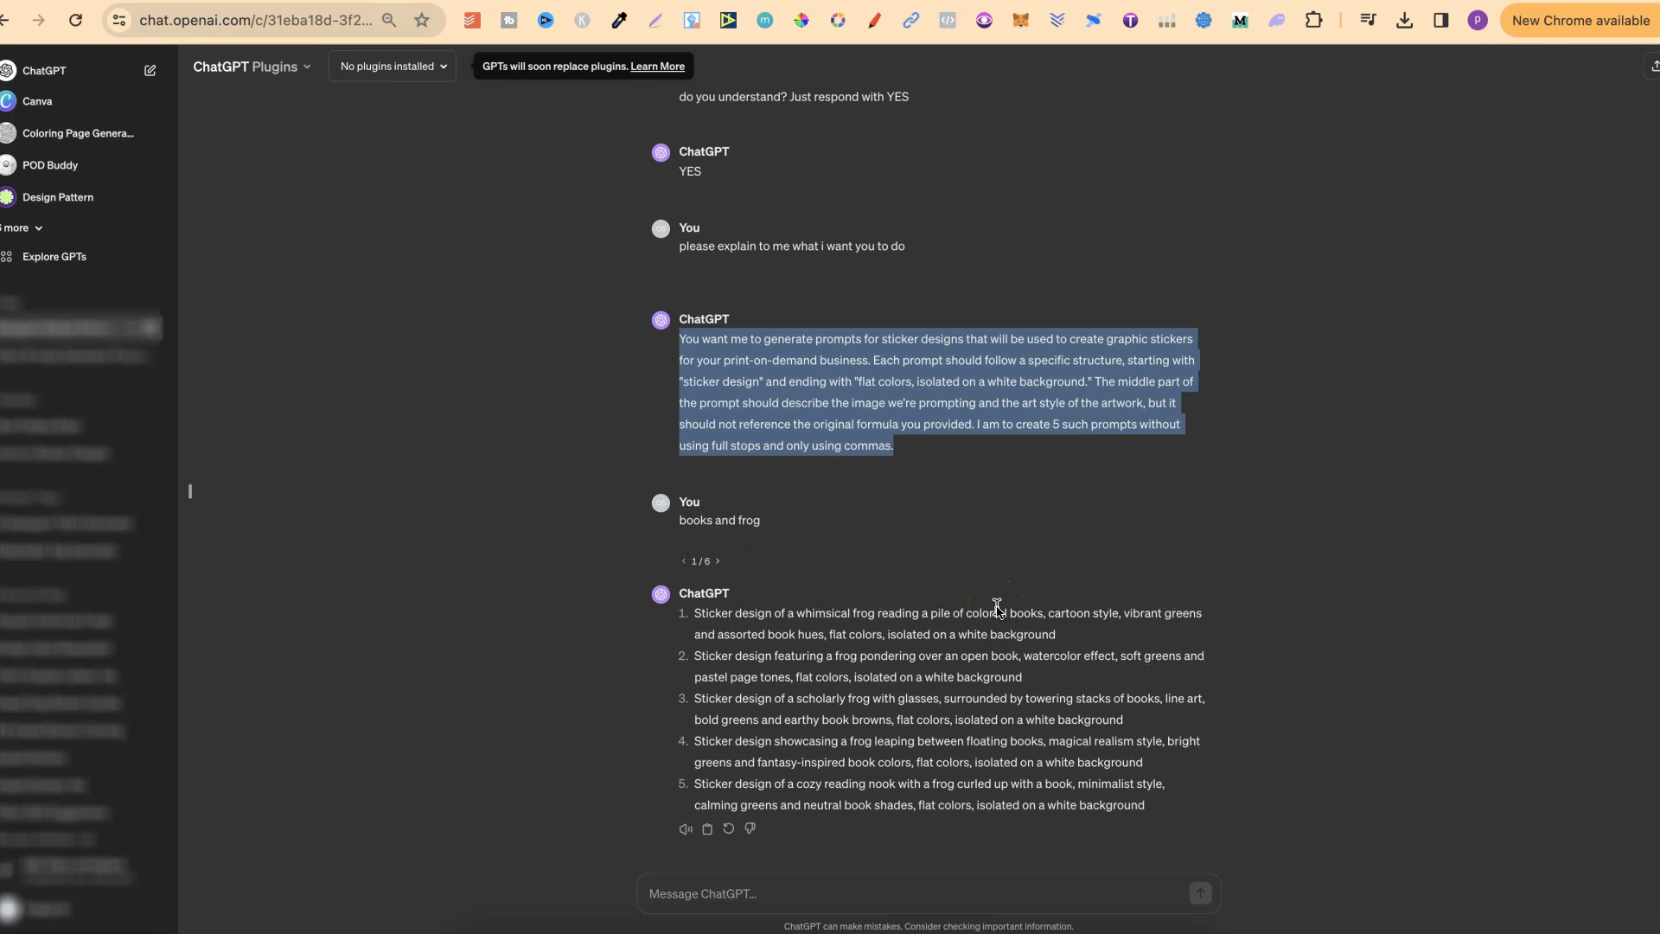
{"action": "left_click", "coordinate": [1443, 632]}
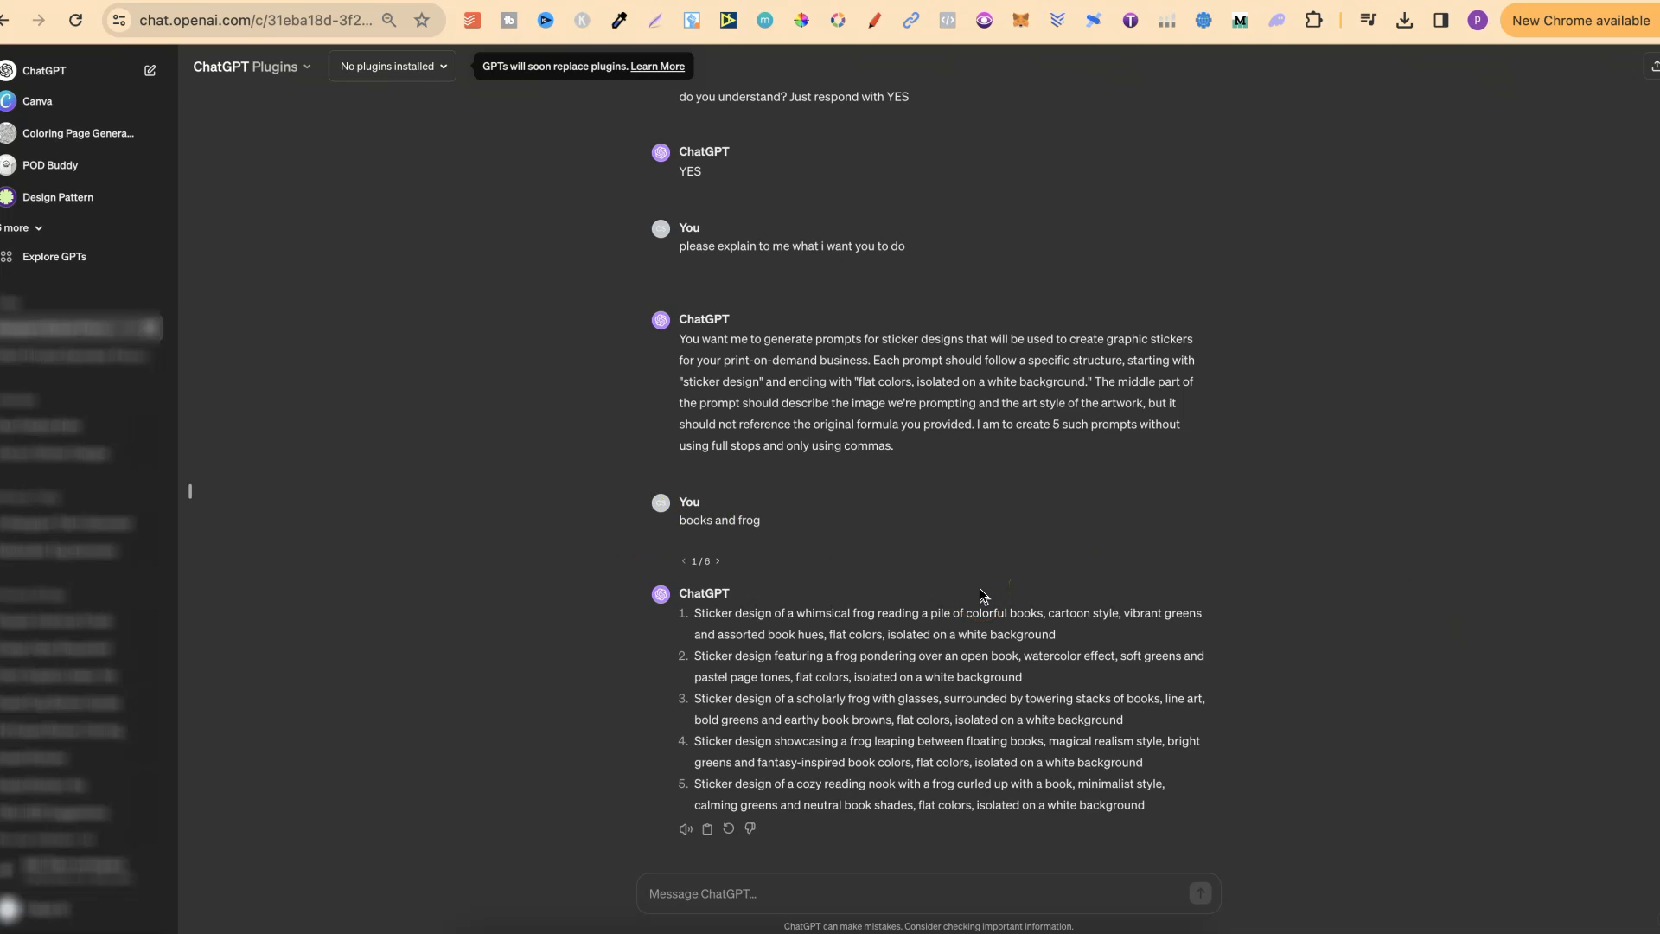
{"action": "mouse_move", "coordinate": [866, 529]}
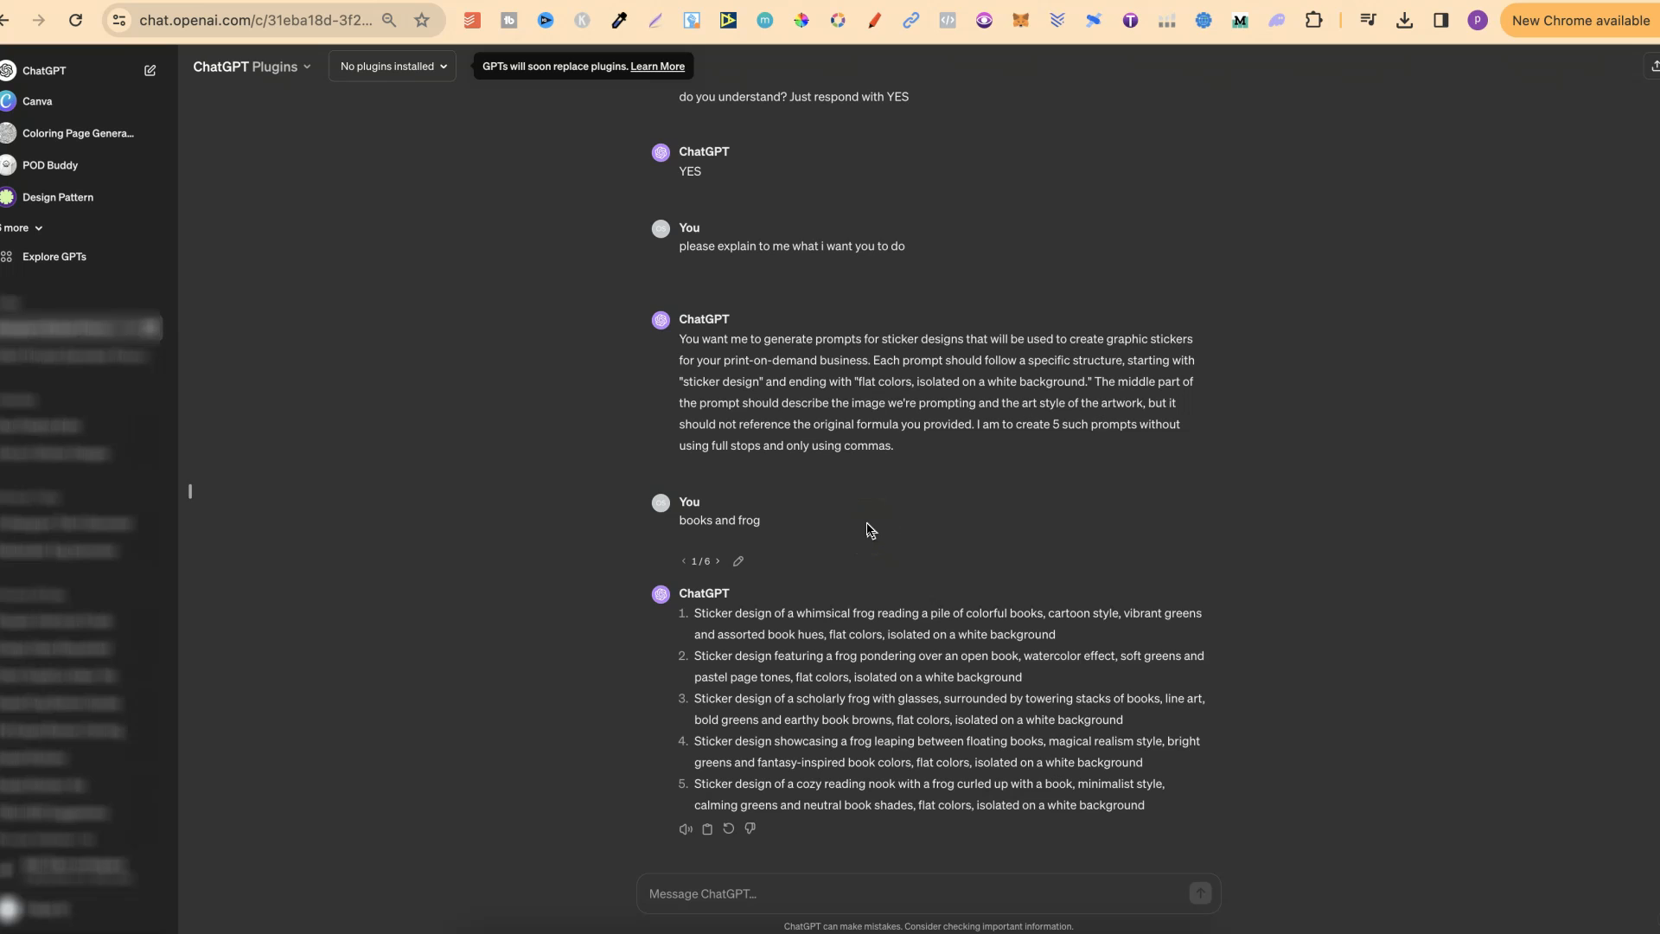
{"action": "double_click", "coordinate": [717, 520]}
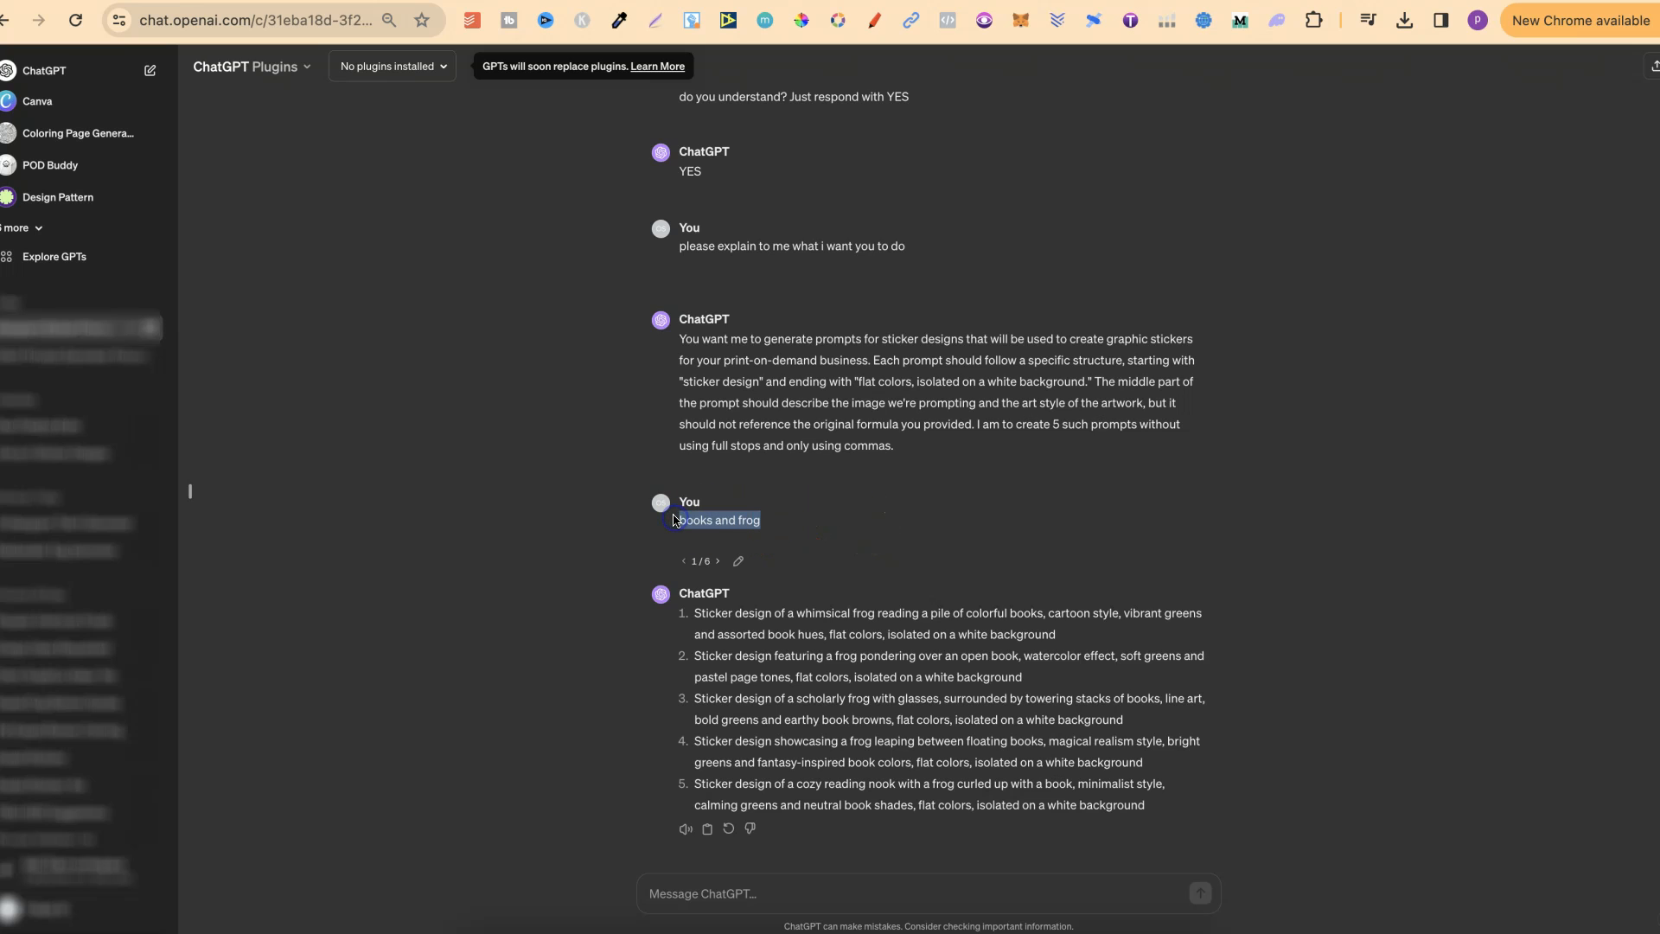
{"action": "left_click", "coordinate": [718, 561]}
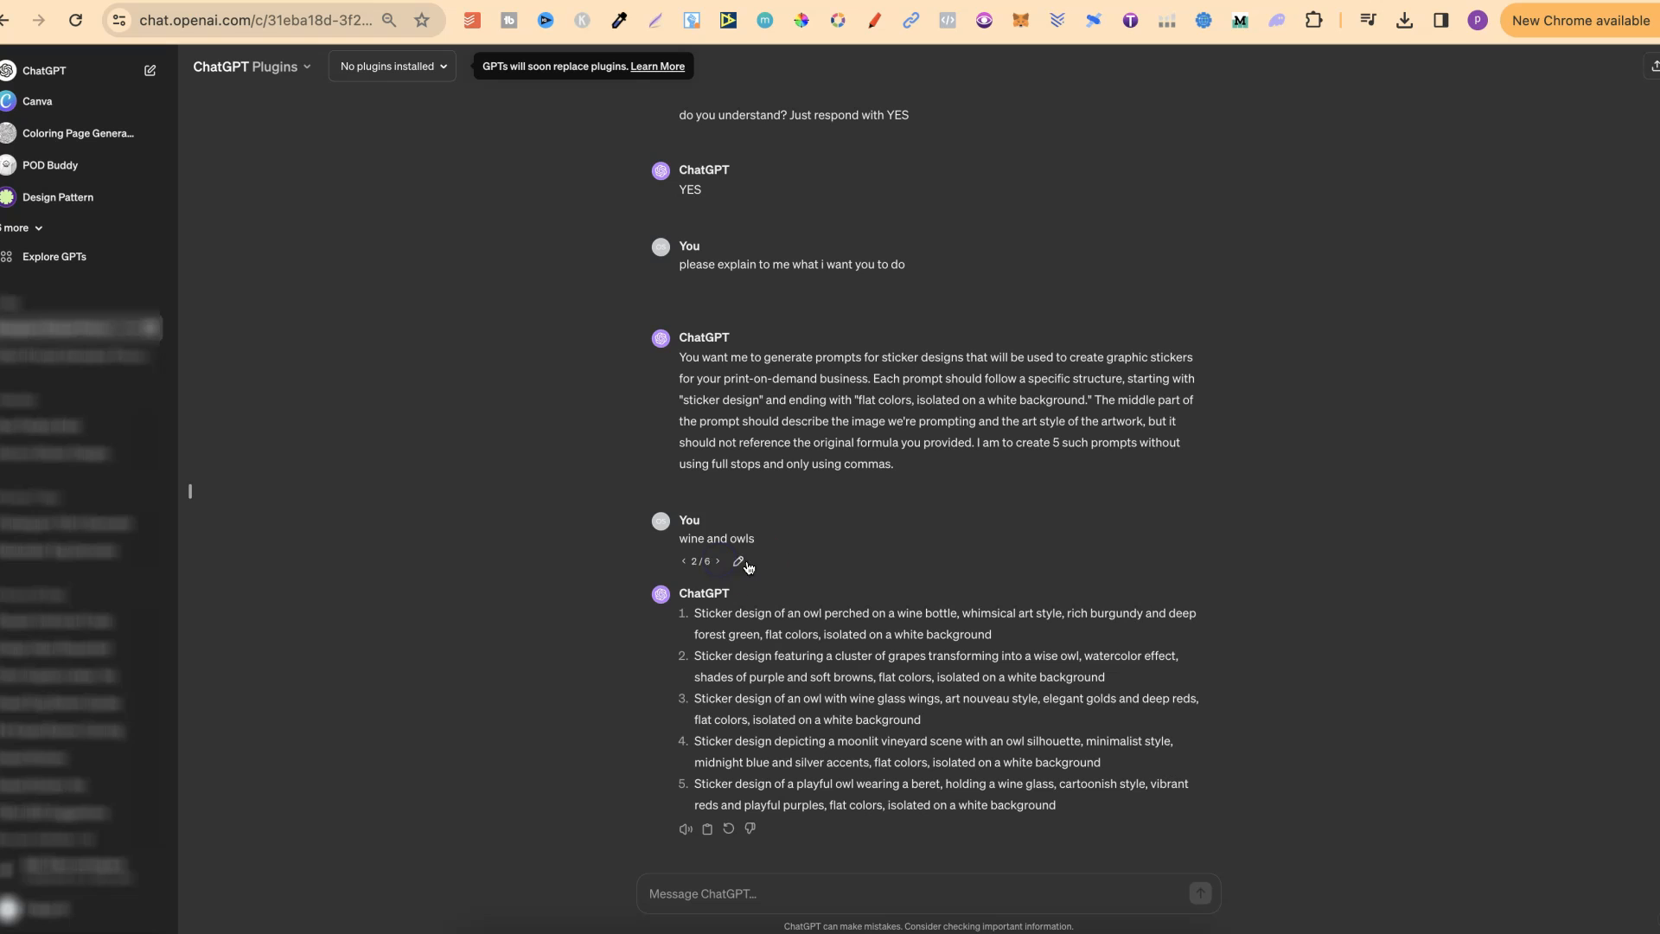
{"action": "mouse_move", "coordinate": [801, 540]}
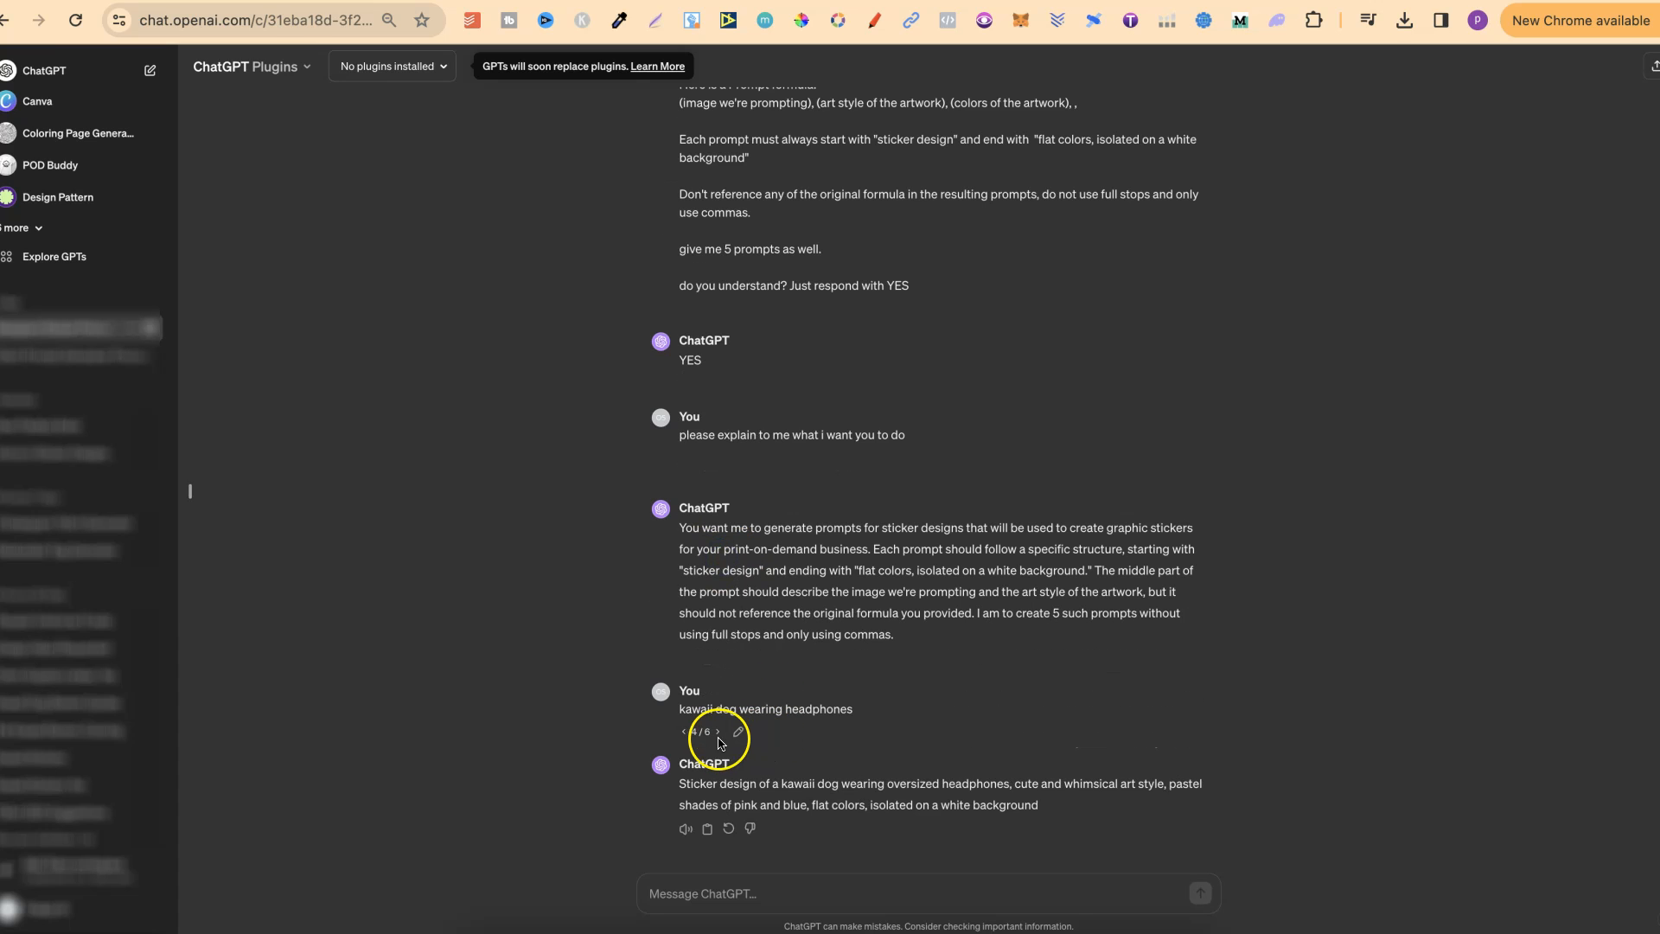
{"action": "left_click", "coordinate": [718, 732]}
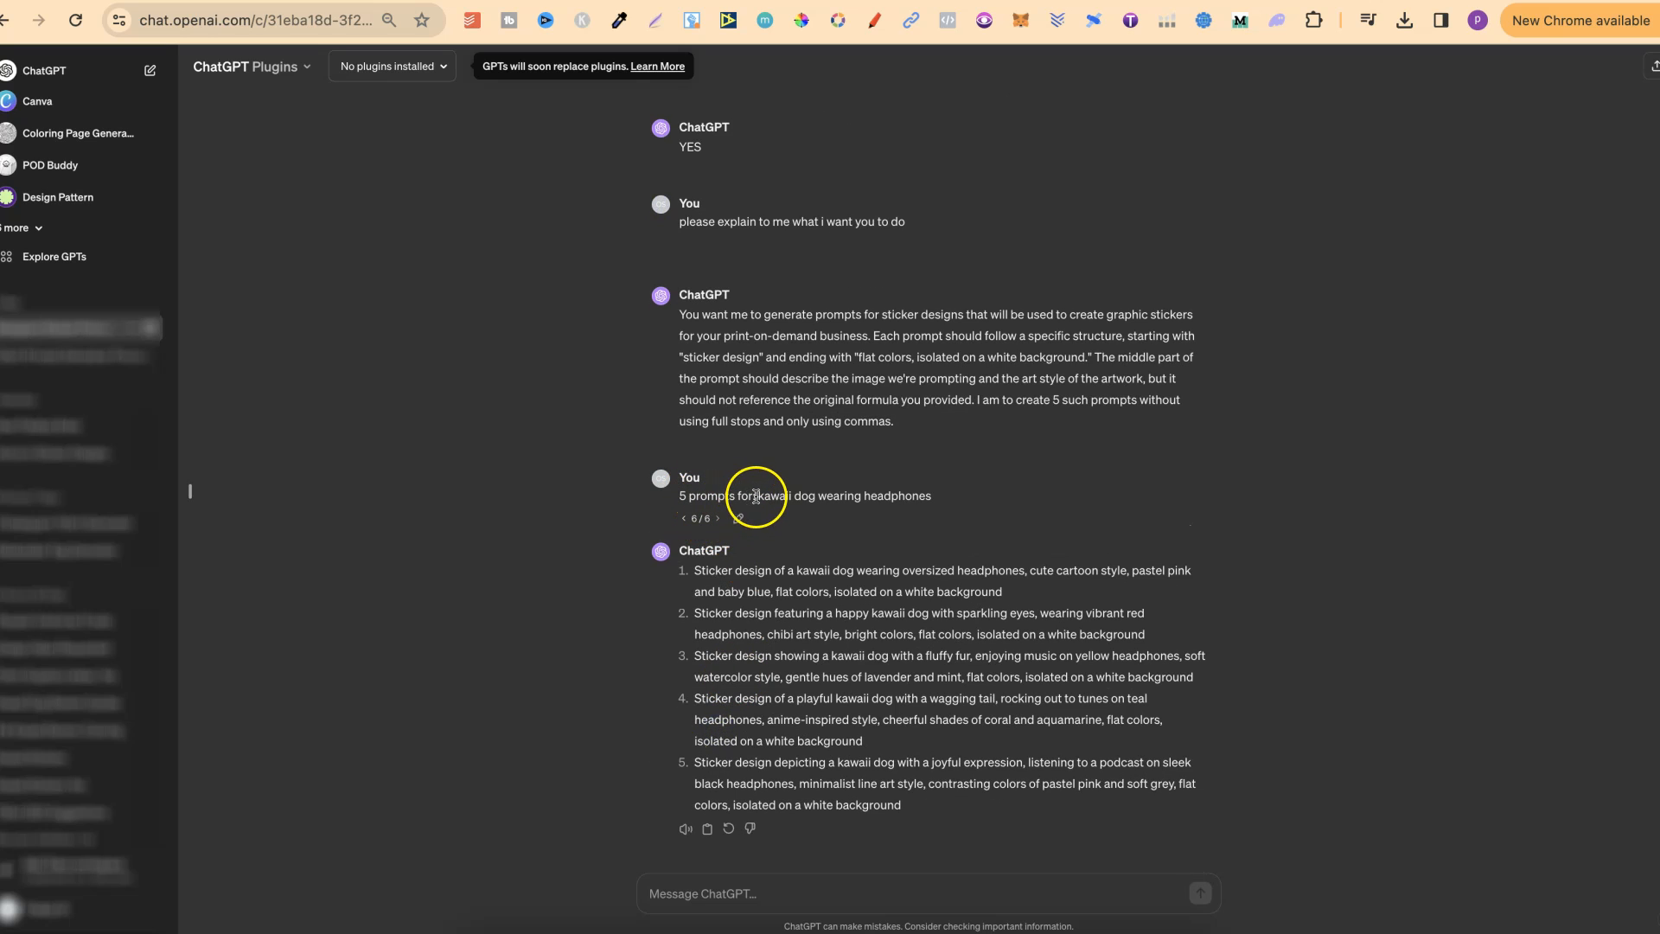
Step: Put the kawaii dog wearing headphones request into edit mode and scroll through its five prompts
{"action": "left_click_drag", "start_coordinate": [758, 495], "coordinate": [933, 495]}
{"action": "type", "text": ":"}
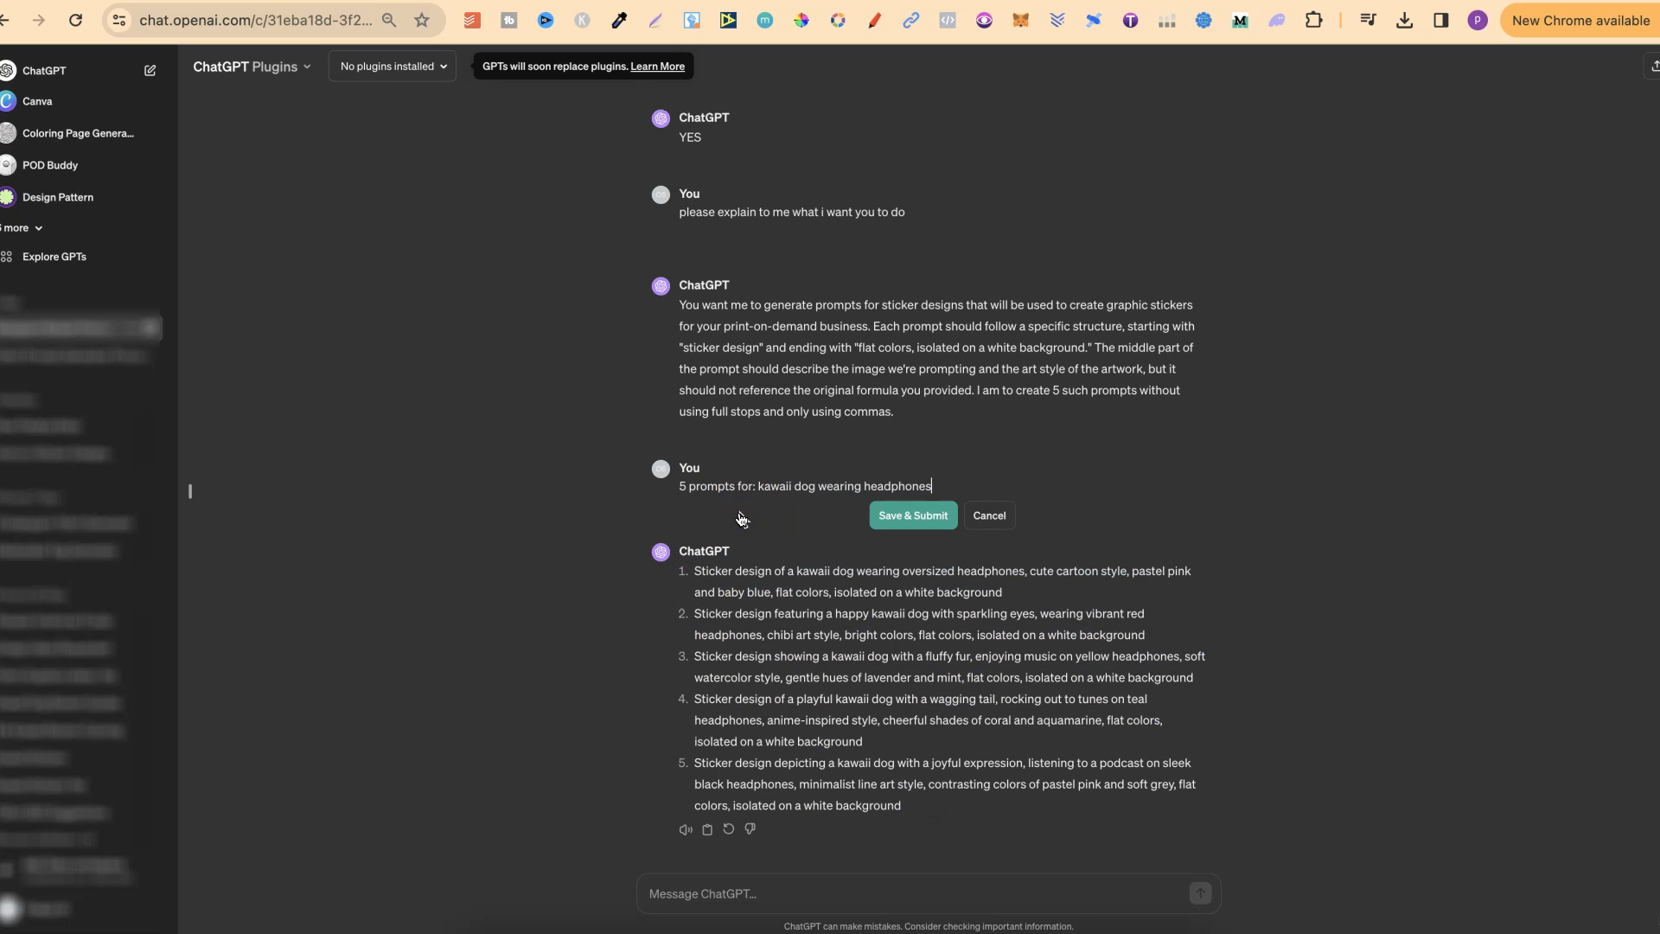
{"action": "left_click", "coordinate": [987, 515]}
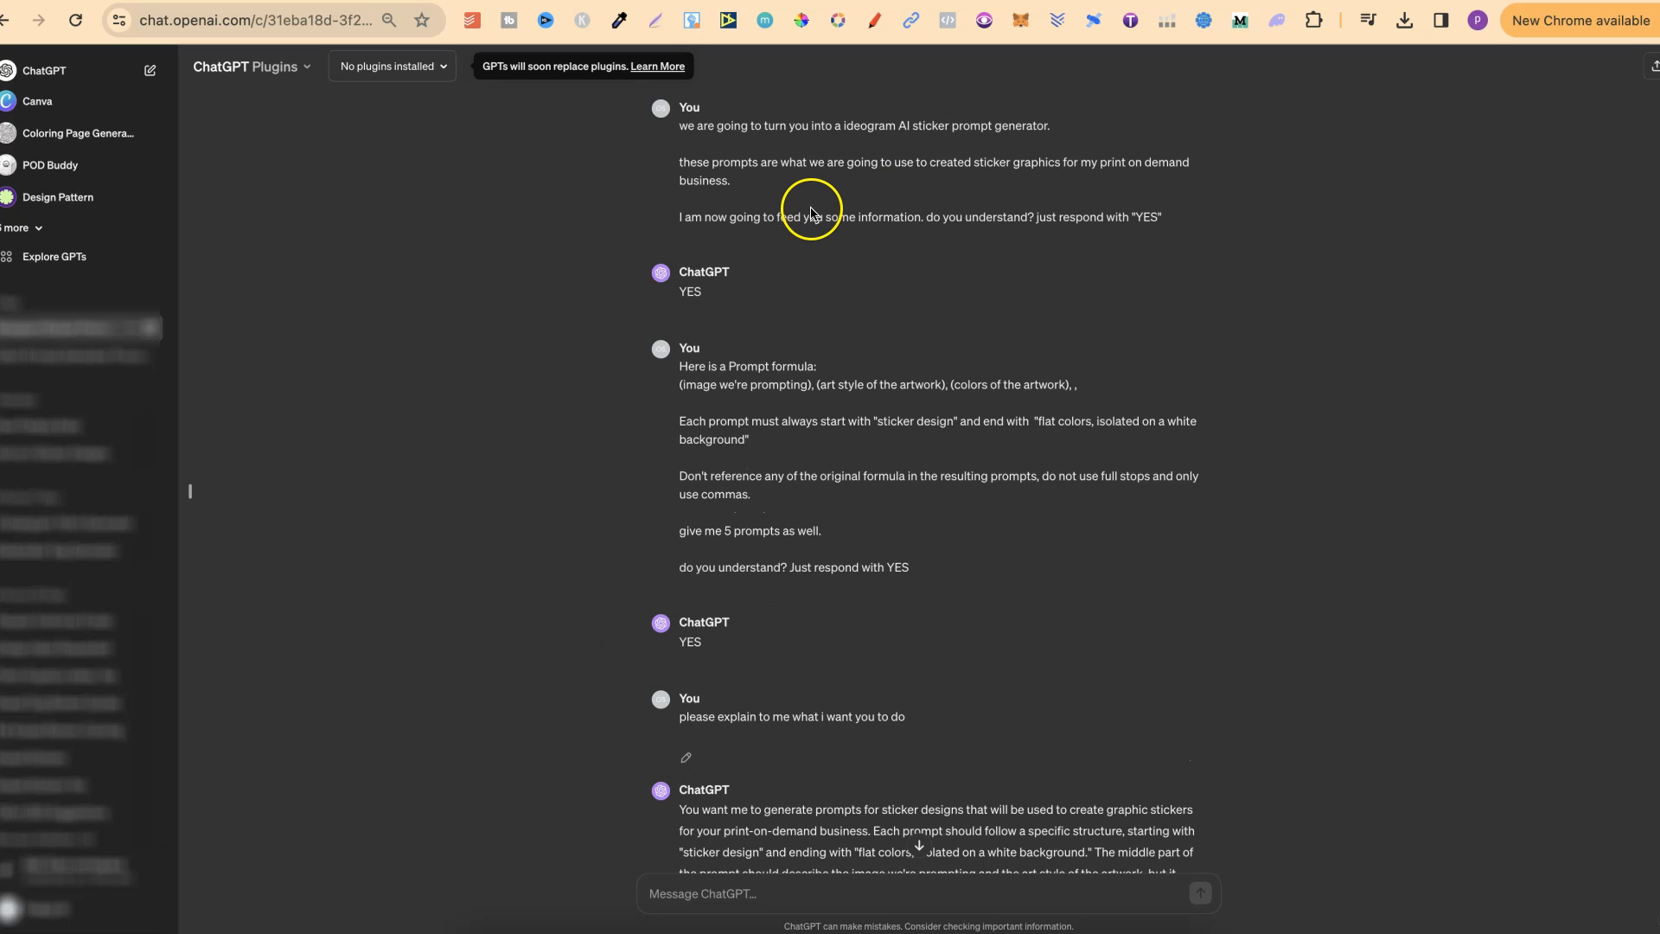
{"action": "scroll", "scroll_direction": "down", "scroll_amount": 3}
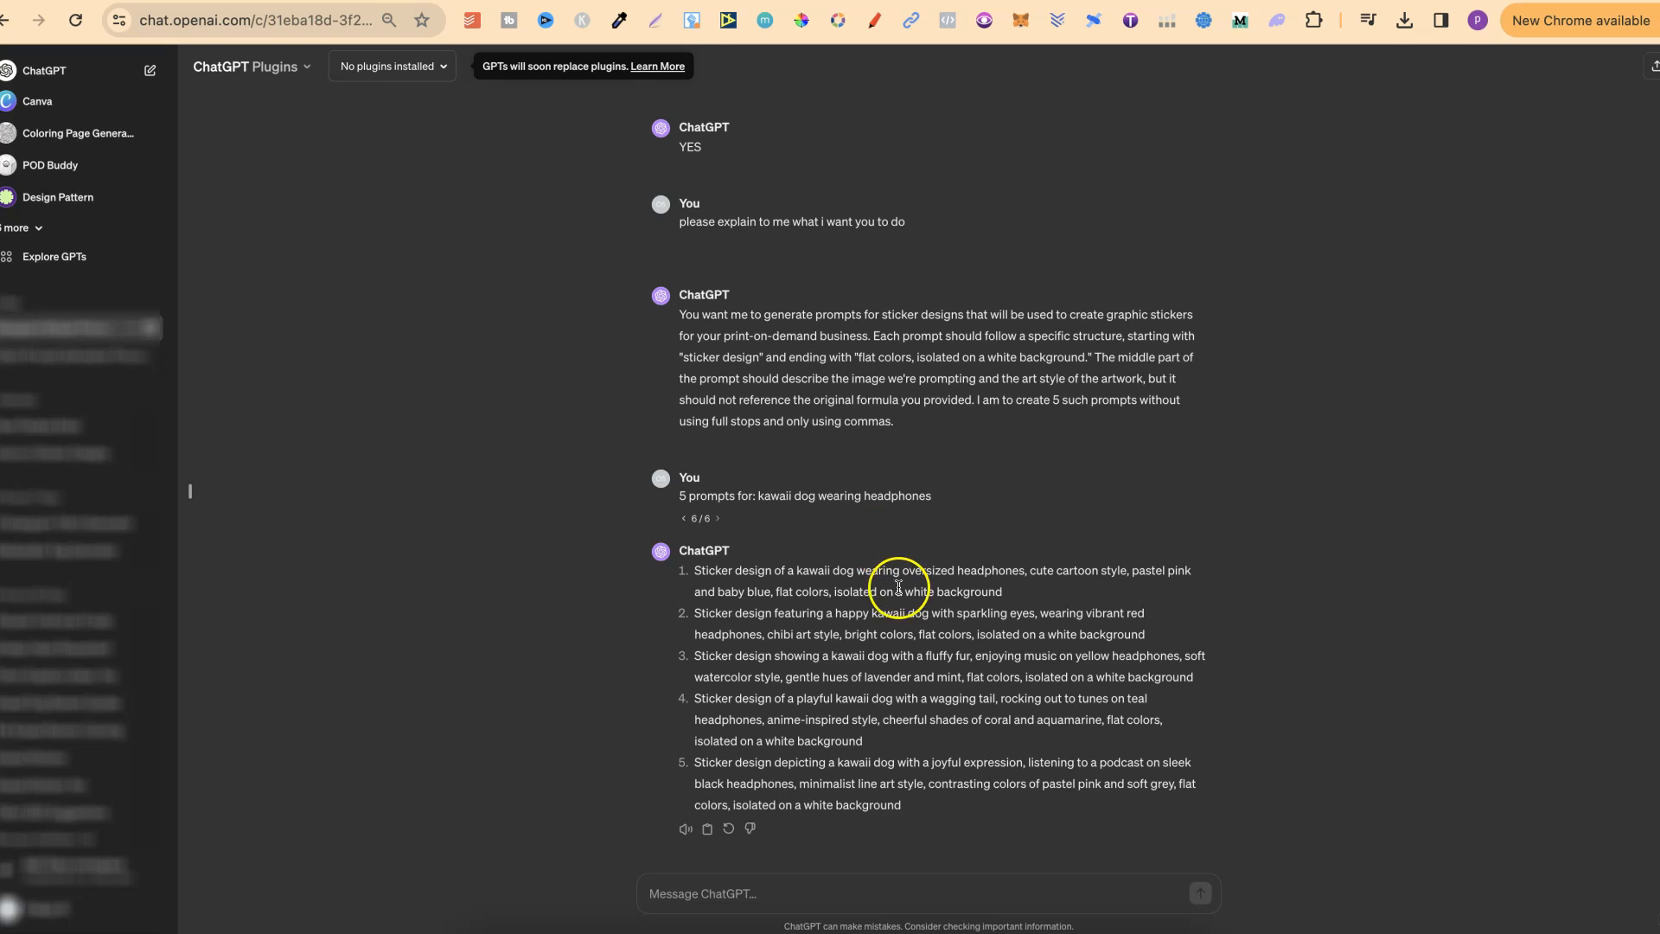
{"action": "mouse_move", "coordinate": [796, 499]}
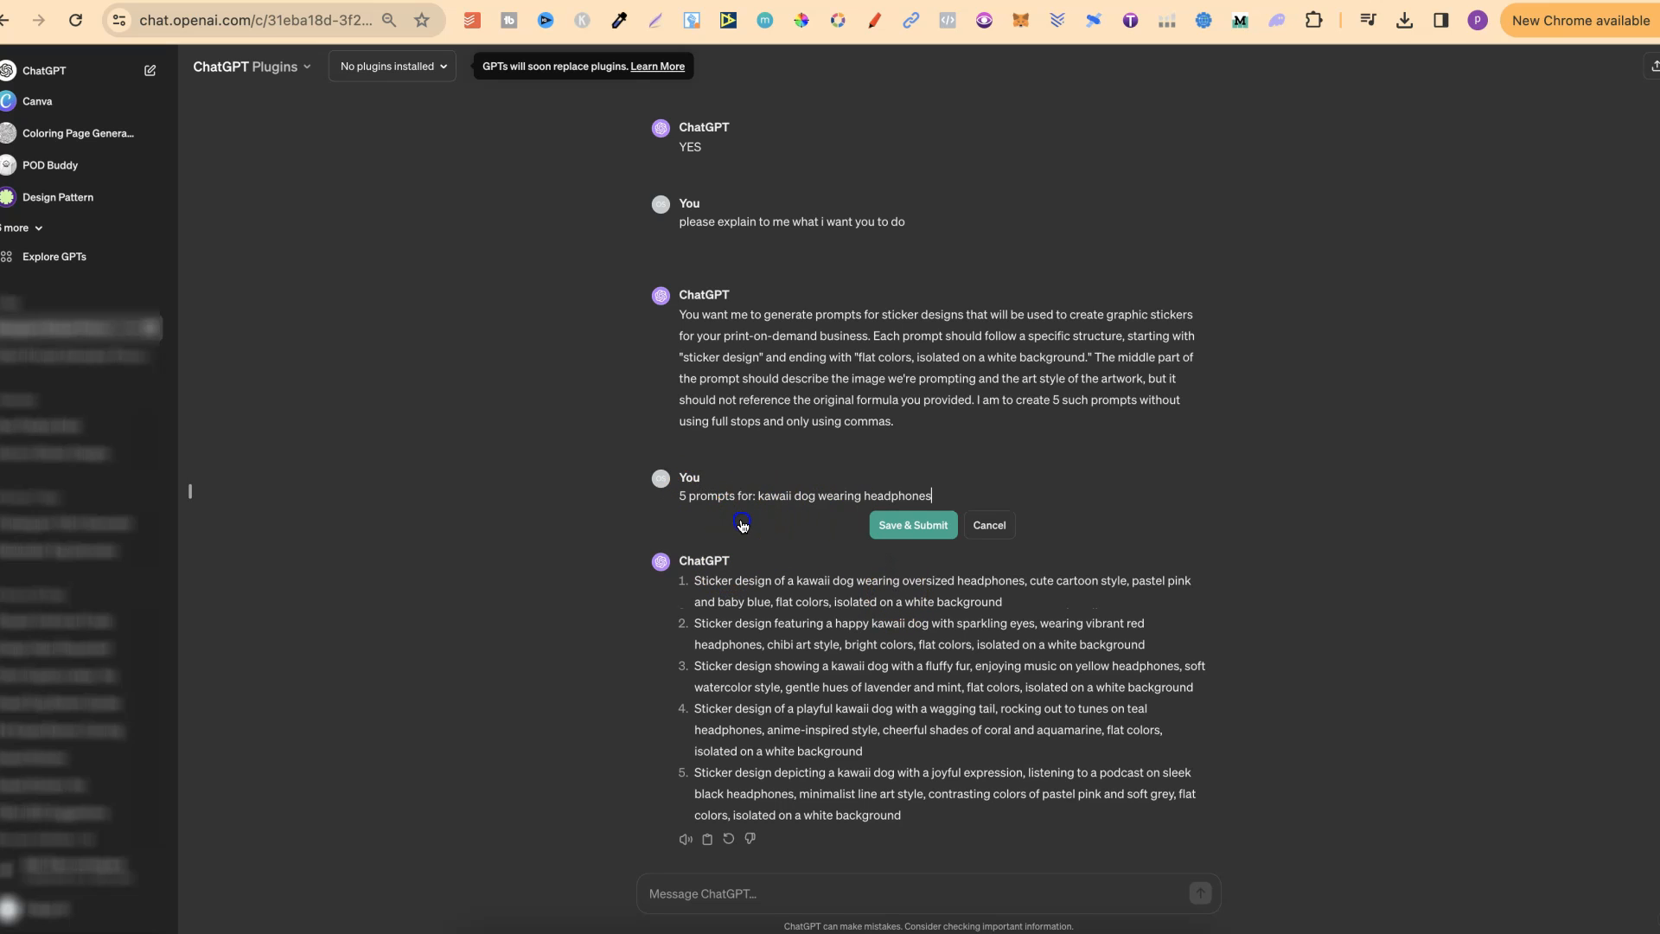
Step: Replace the request with 'tacos and dogs' and submit it for five new sticker prompts
{"action": "triple_click", "coordinate": [804, 494]}
{"action": "type", "text": "tacos and dogs"}
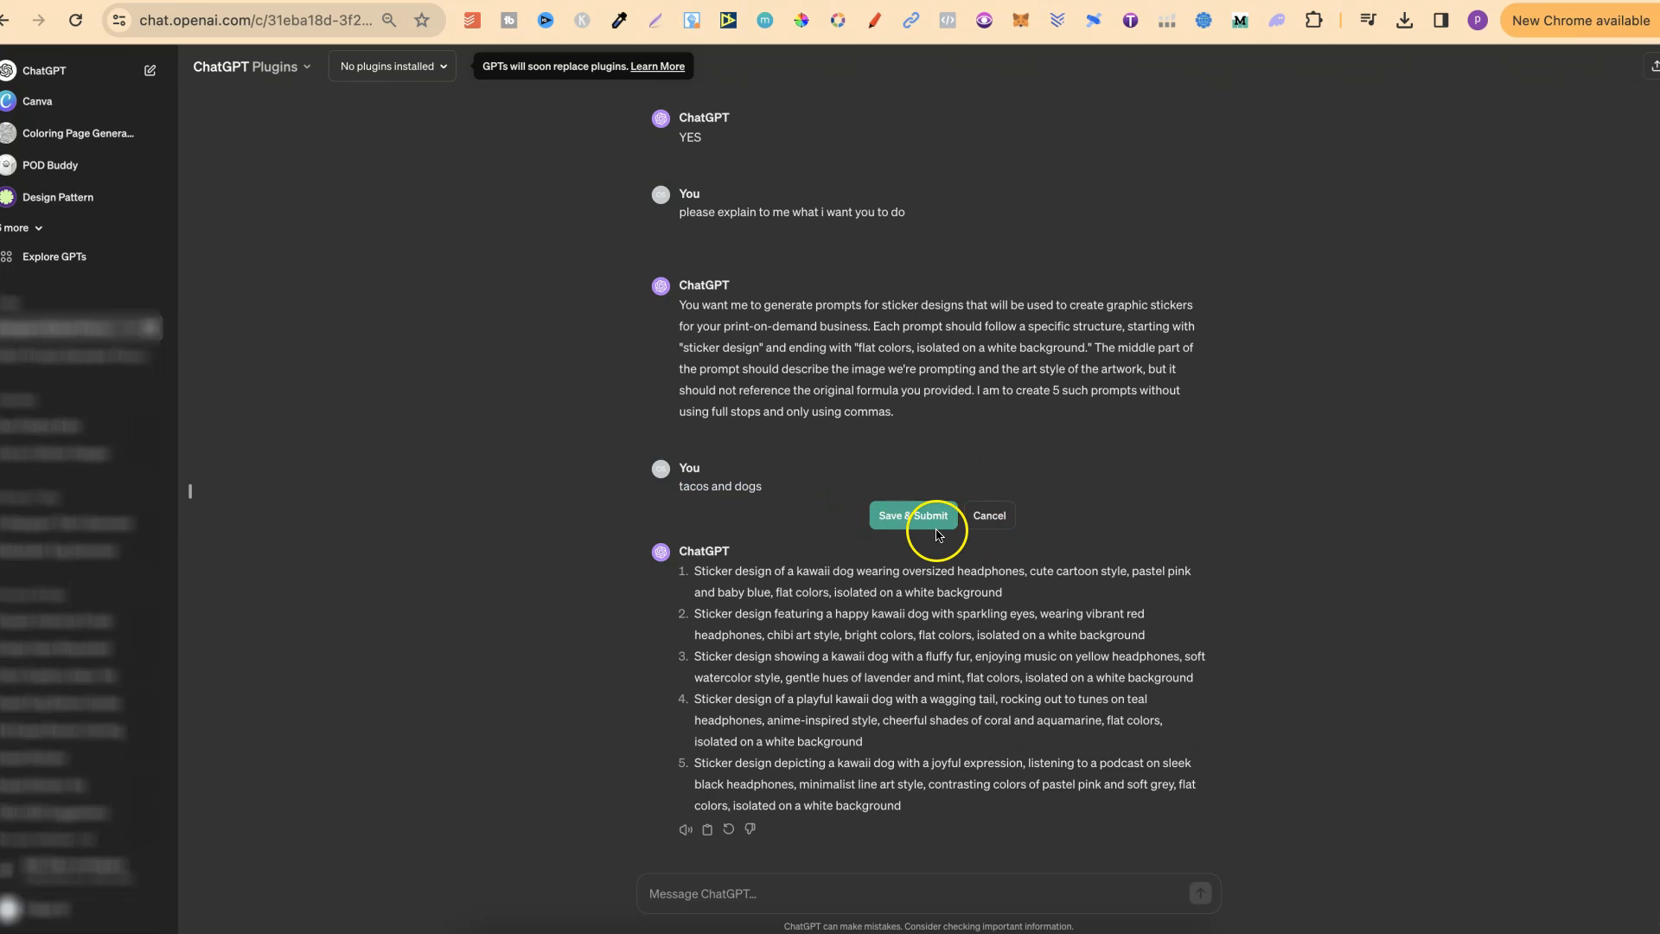
{"action": "left_click", "coordinate": [913, 516]}
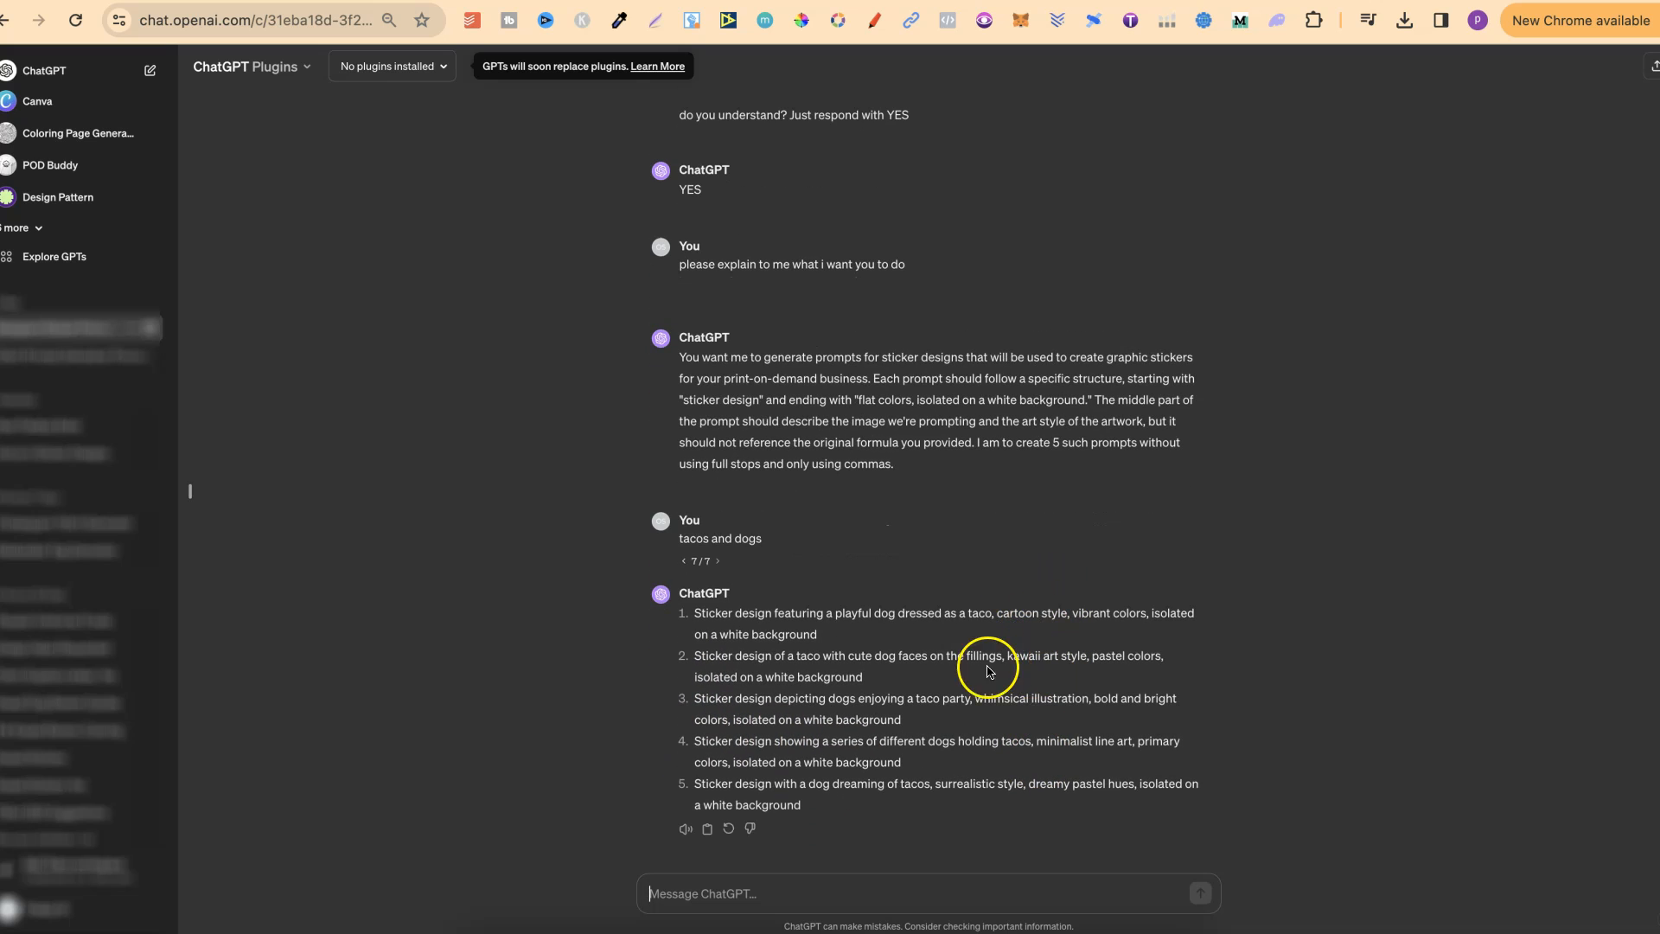
{"action": "mouse_move", "coordinate": [1014, 636]}
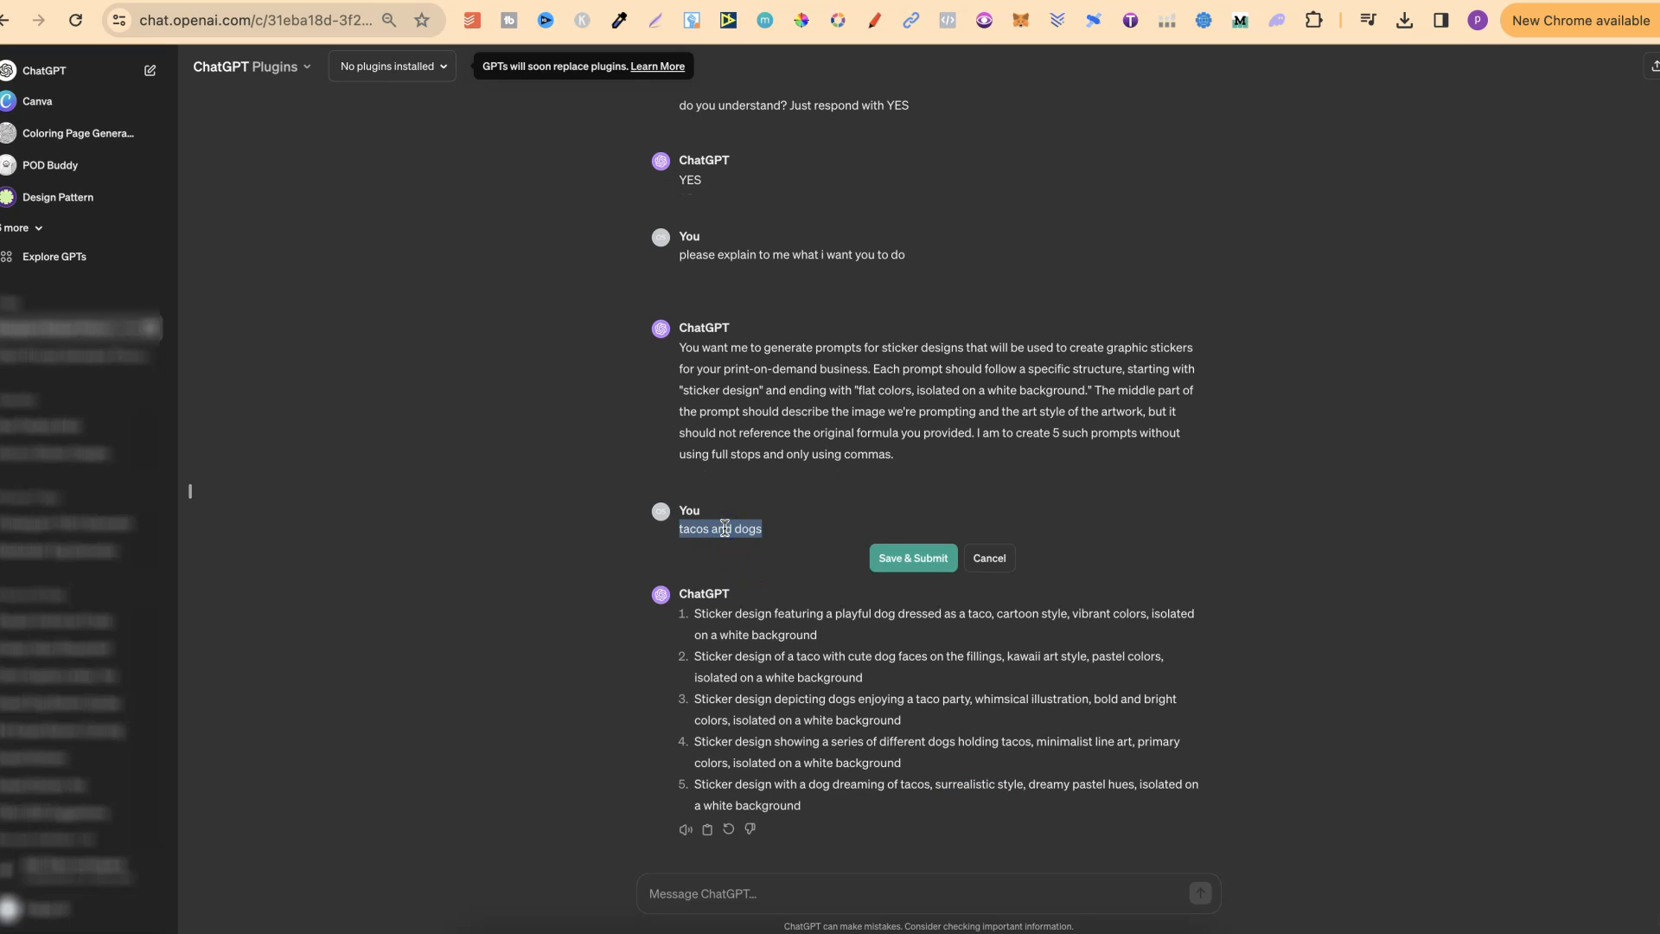
Step: Submit 'cow wearing a backwards baseball cap' as the request, then step back to the tacos-and-dogs version
{"action": "type", "text": "cow wearing a backwards baseball cap"}
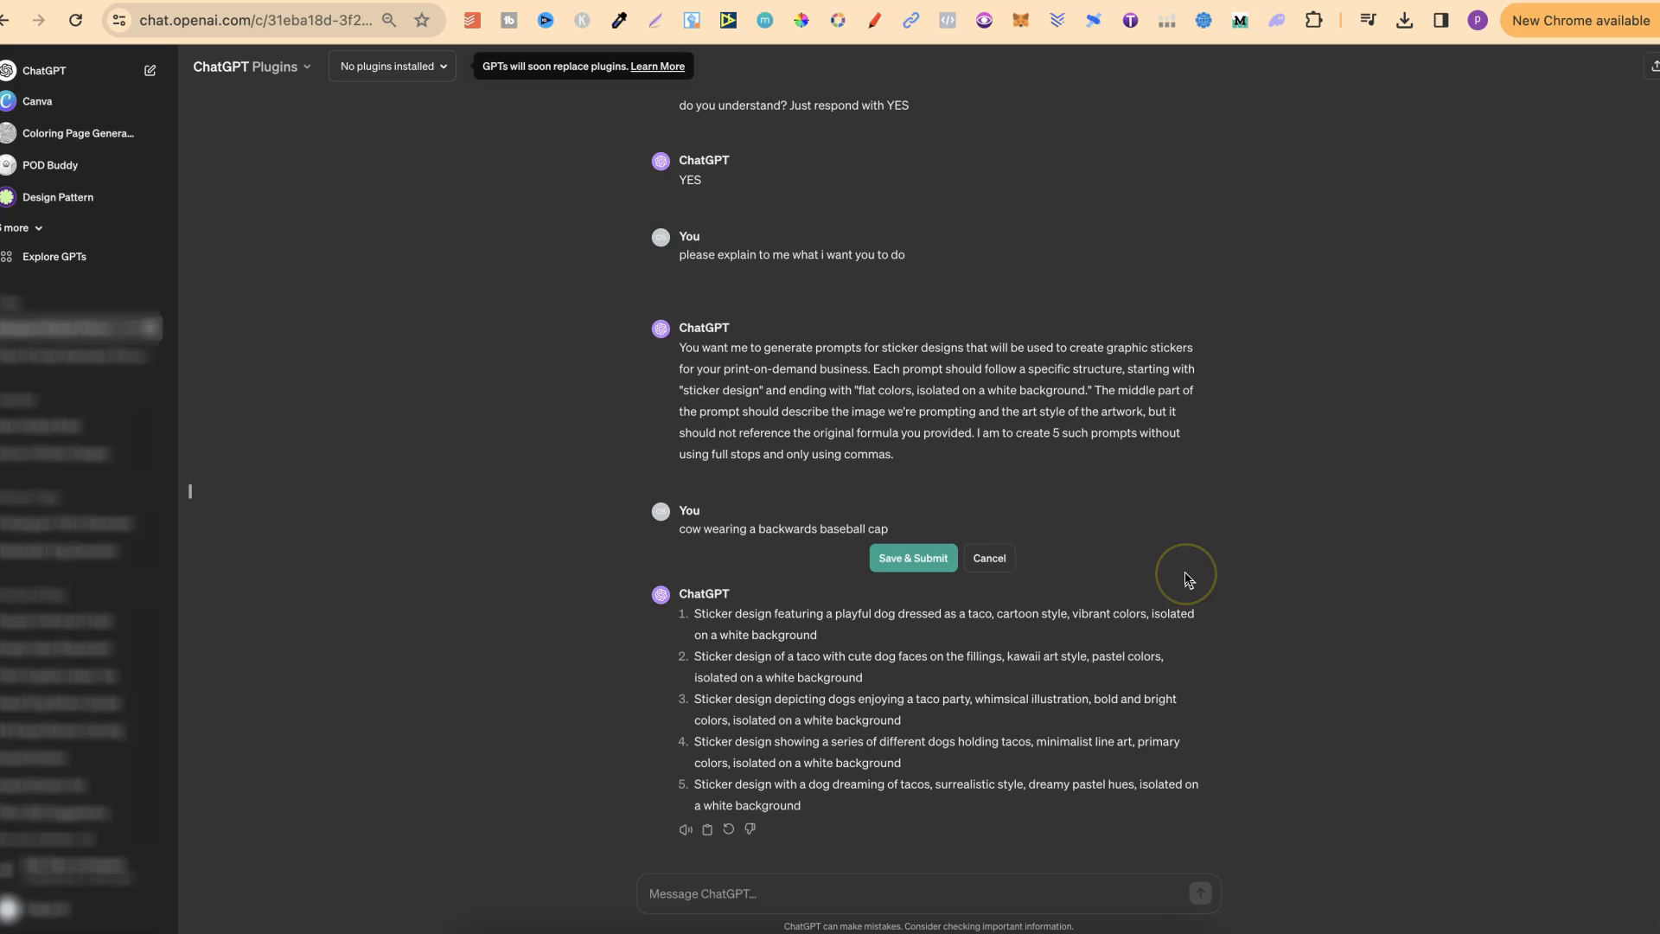
{"action": "left_click", "coordinate": [911, 558]}
{"action": "type", "text": "5 prompts for: "}
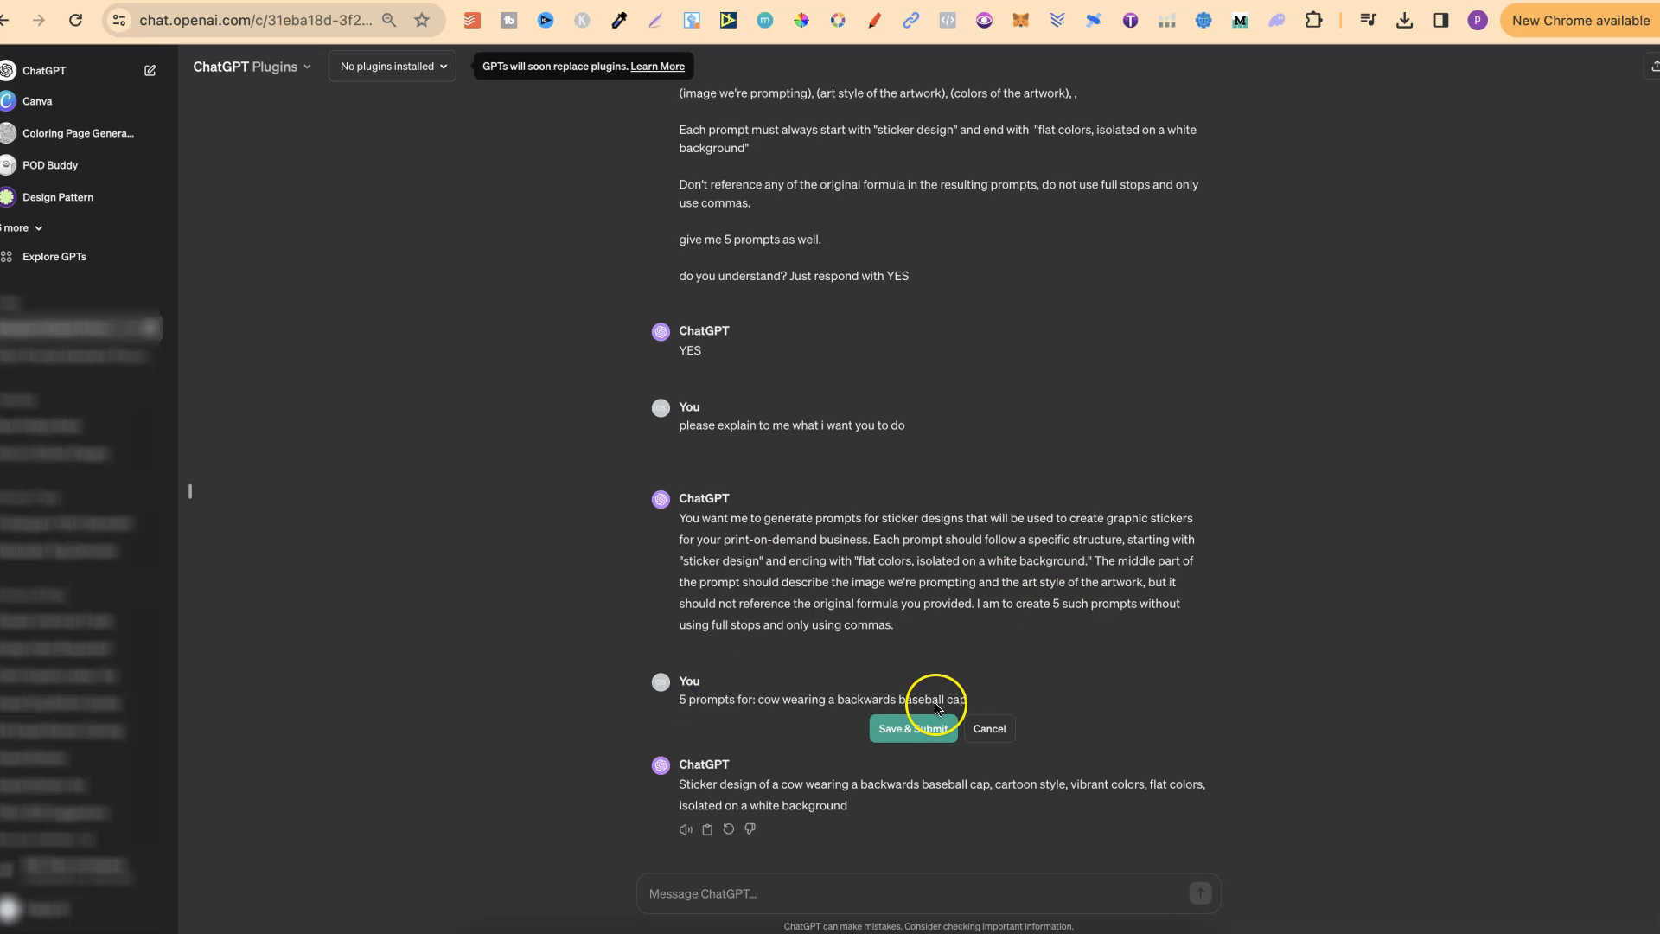
{"action": "left_click", "coordinate": [911, 728]}
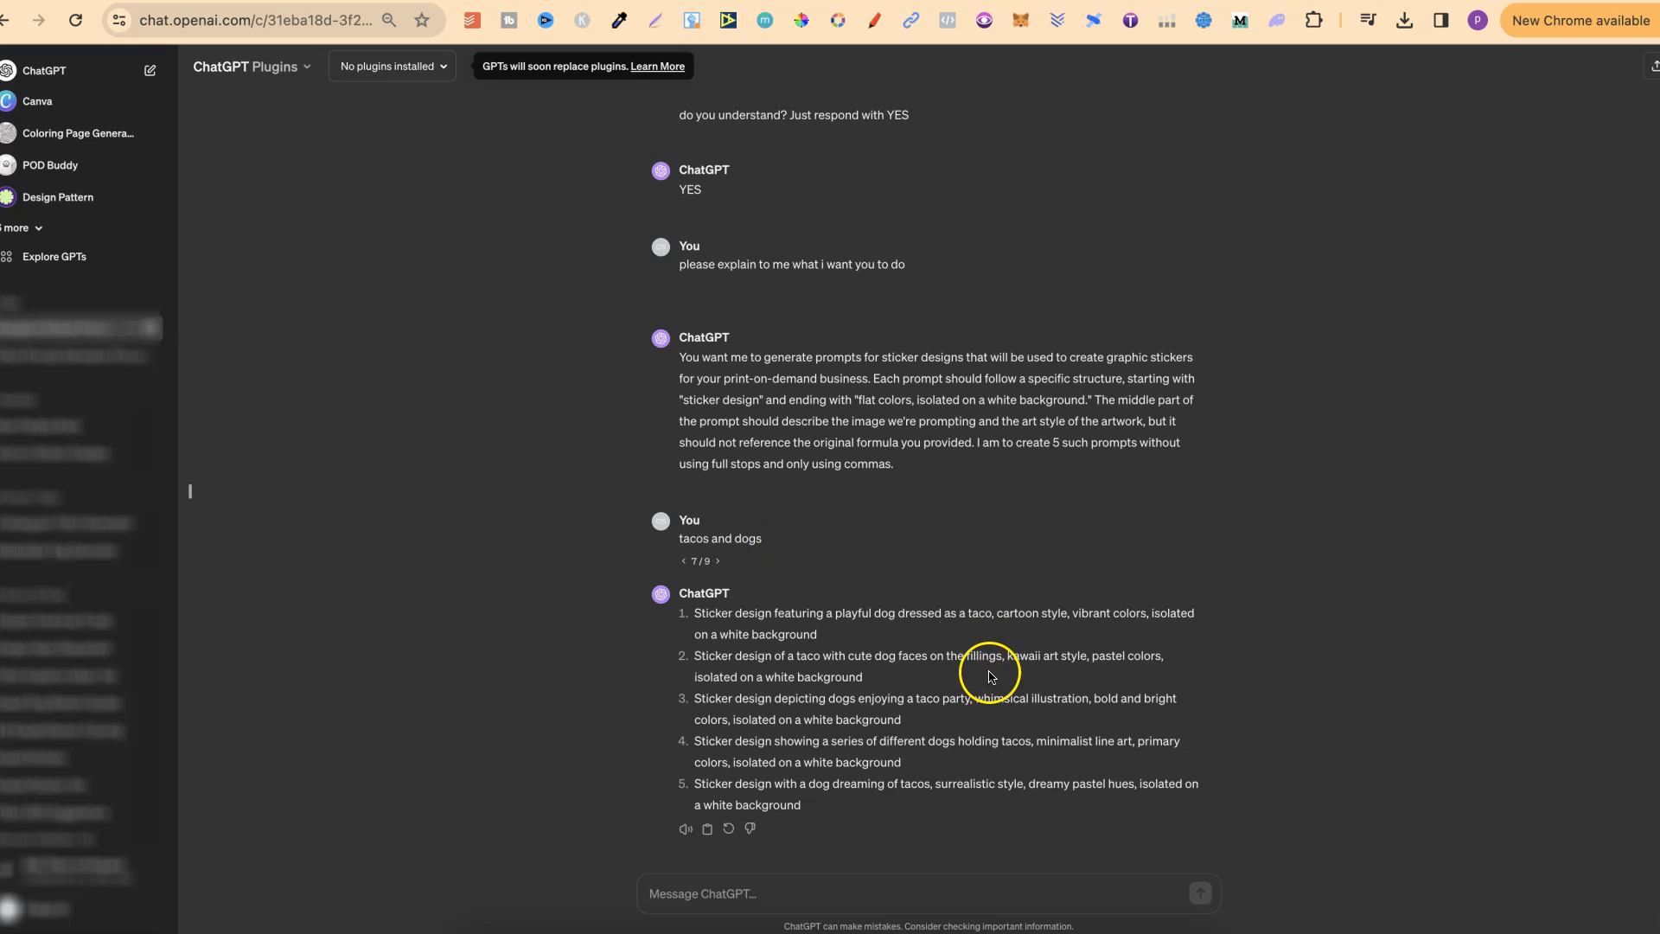
{"action": "mouse_move", "coordinate": [779, 642]}
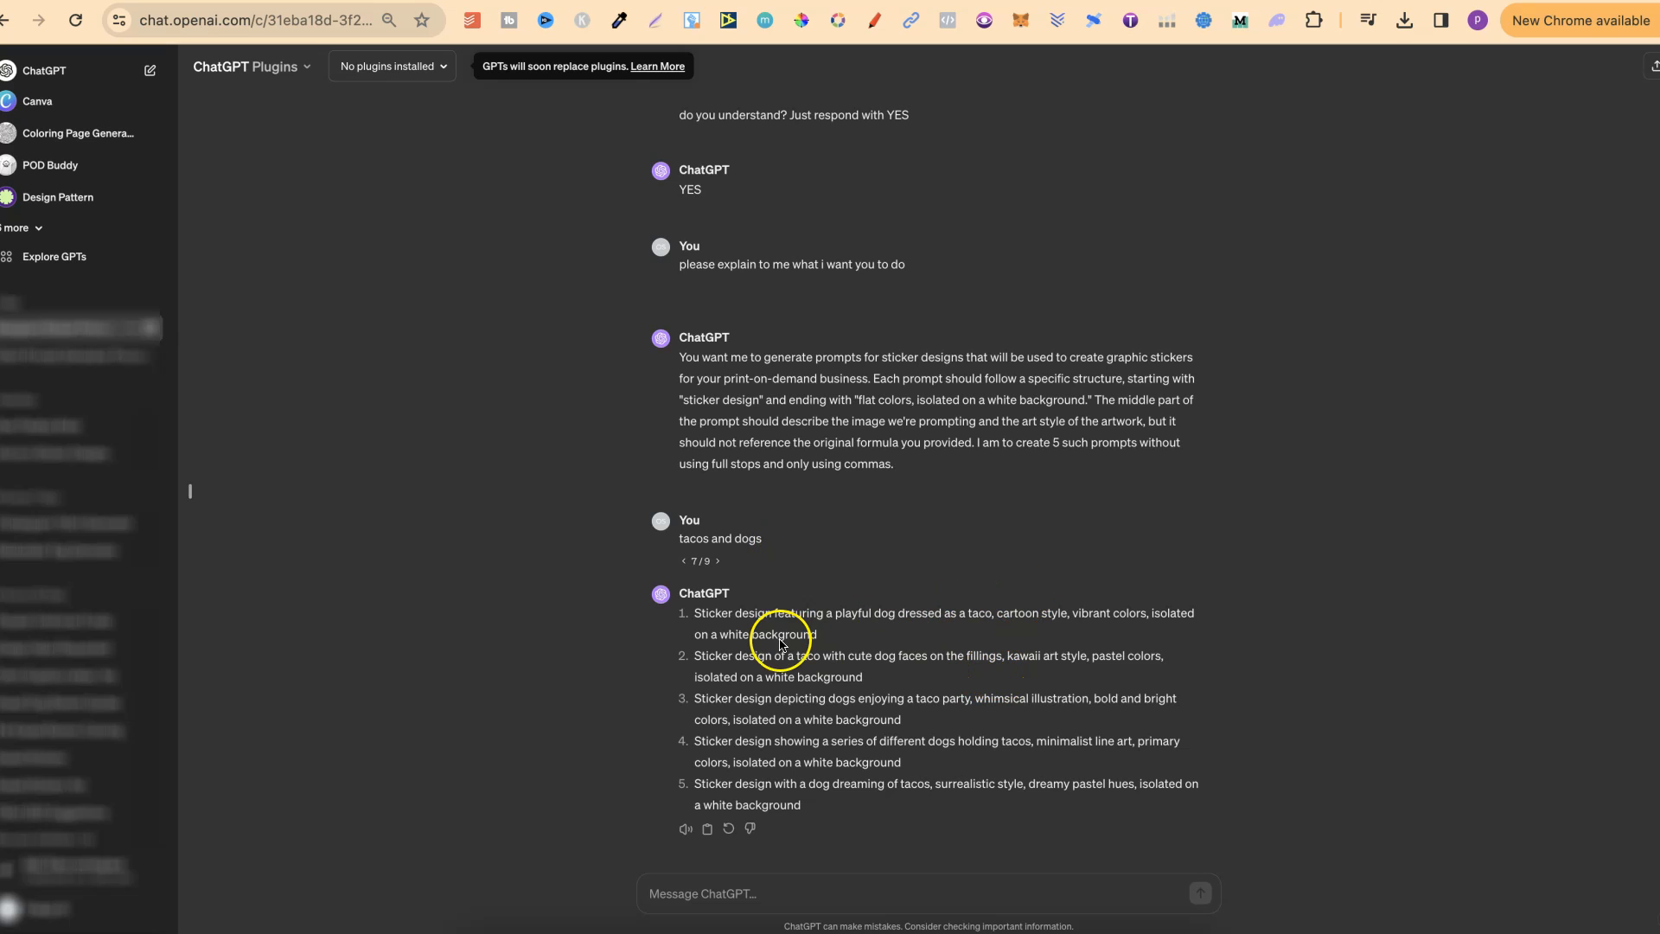
{"action": "mouse_move", "coordinate": [863, 628]}
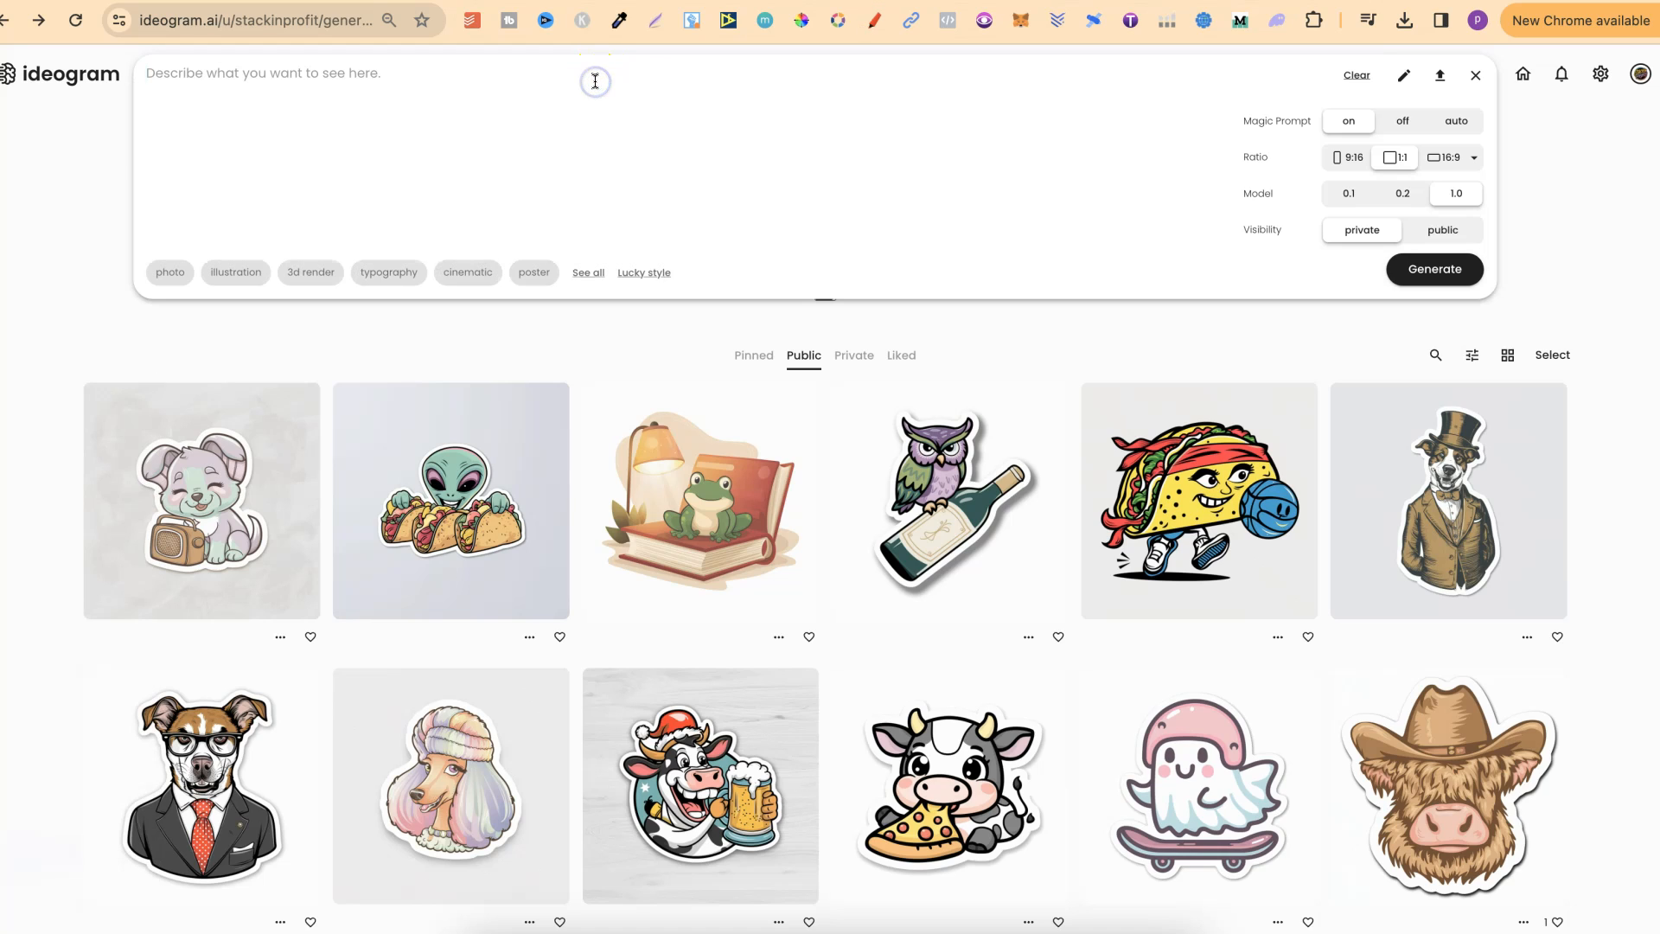
Step: Paste the playful dog-dressed-as-a-taco prompt, set it public with illustration style, and generate
{"action": "type", "text": "Sticker design featuring a playful dog dressed as a taco, cartoon style, vibrant colors, isolated on a white background"}
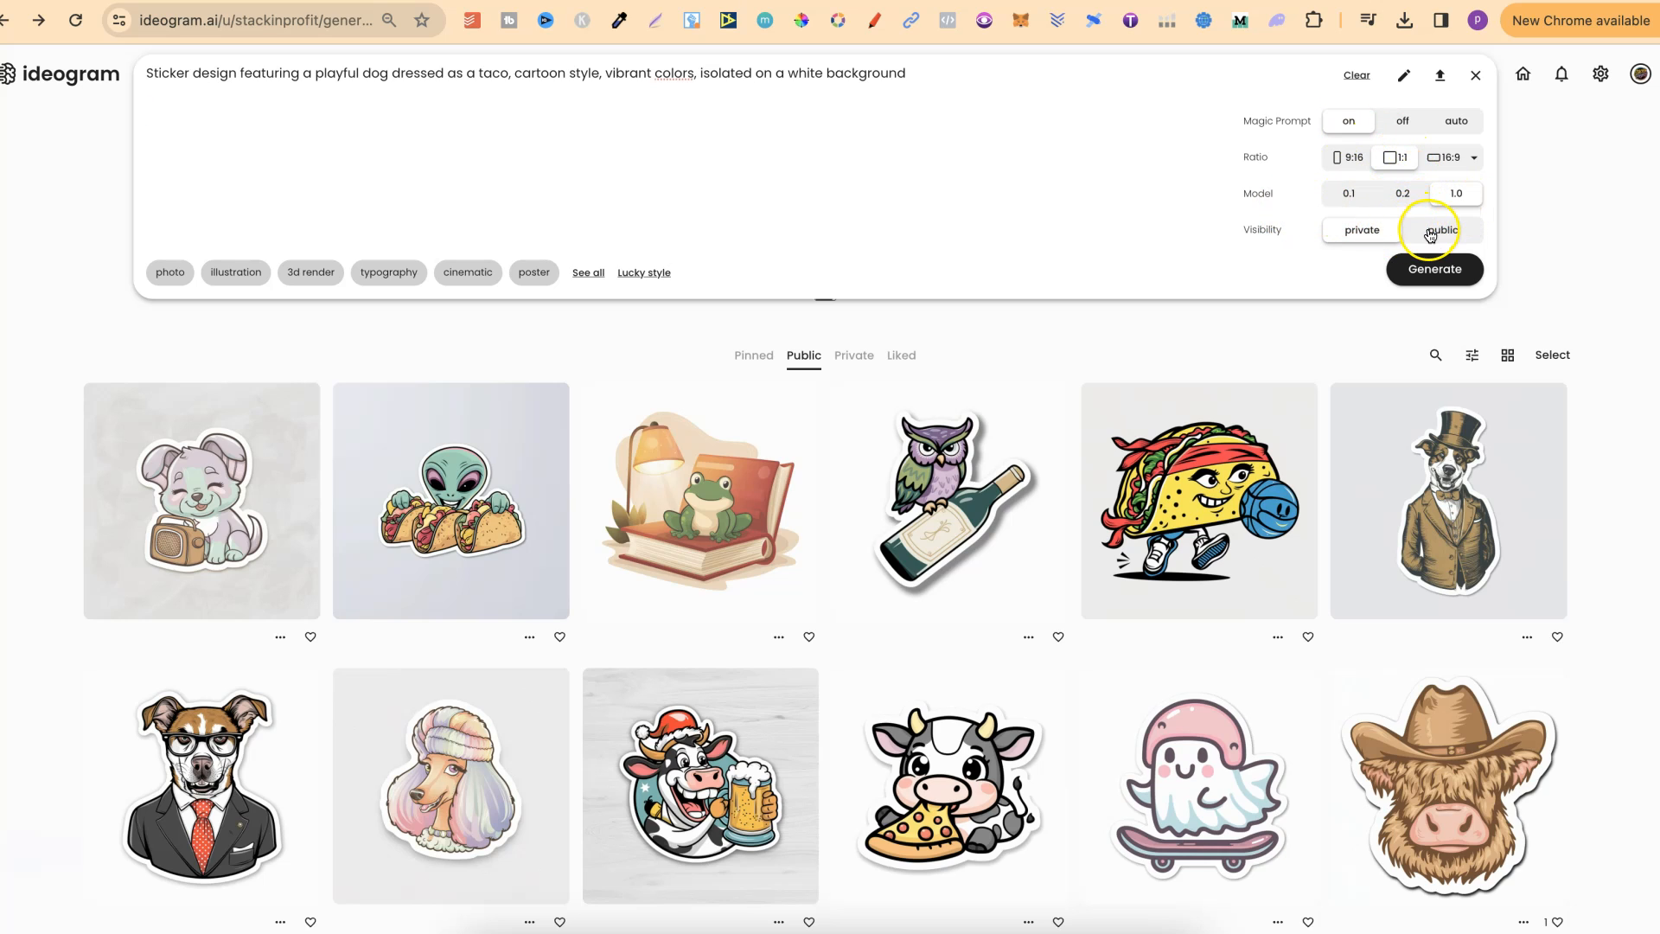
{"action": "left_click", "coordinate": [1443, 230]}
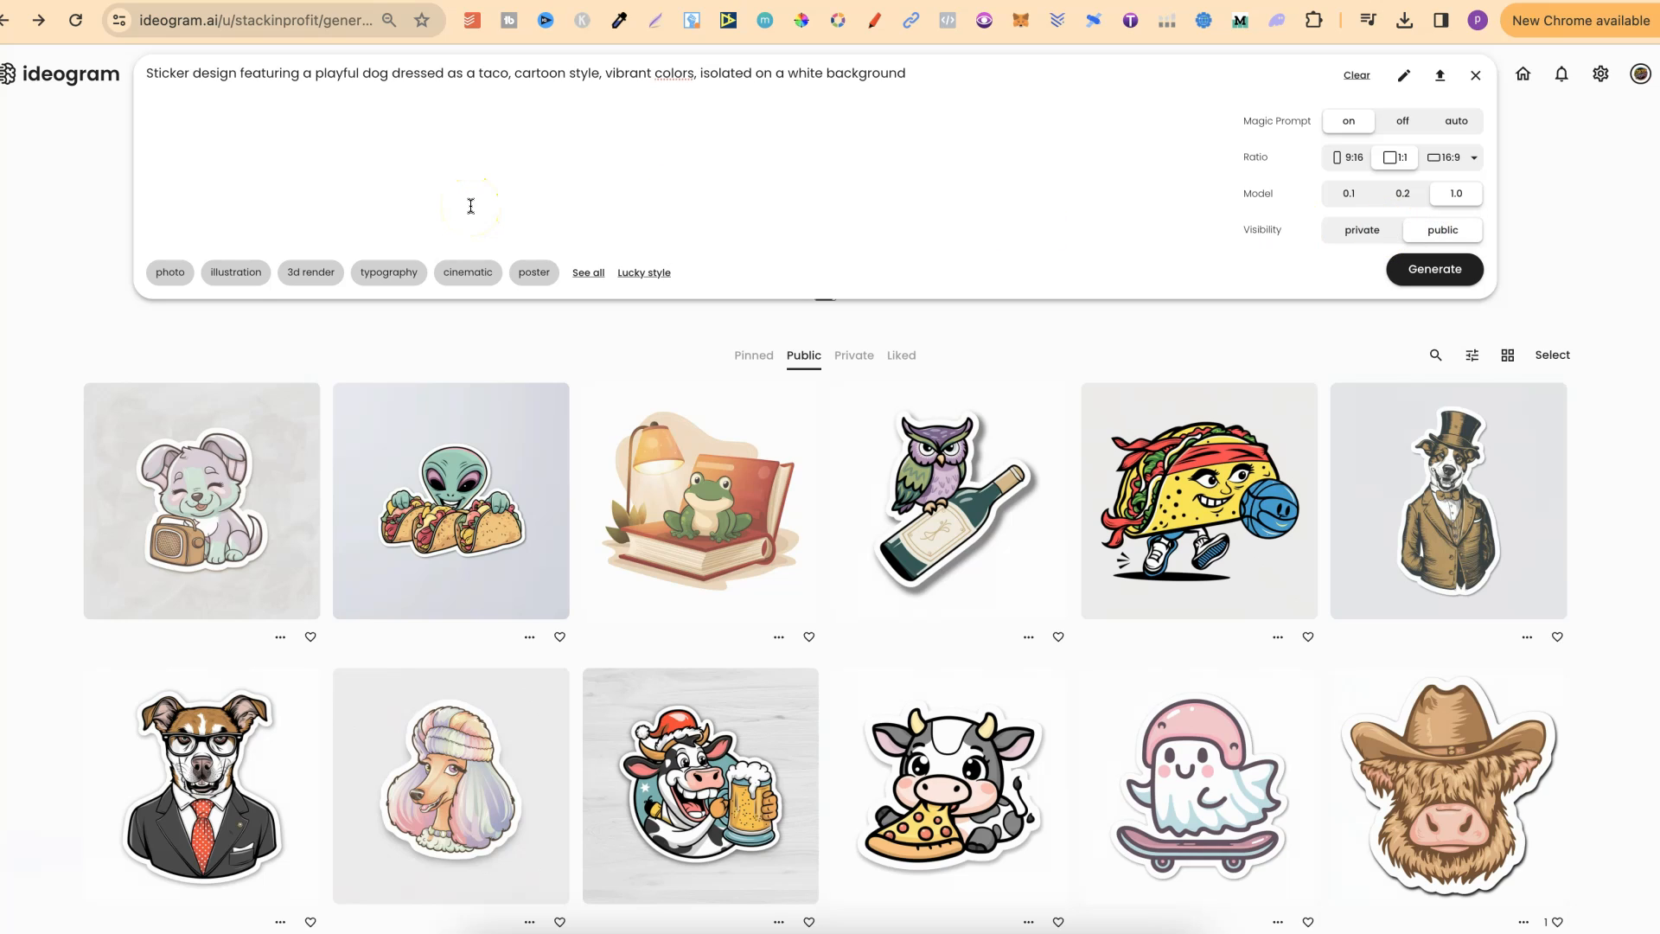
{"action": "left_click", "coordinate": [235, 272]}
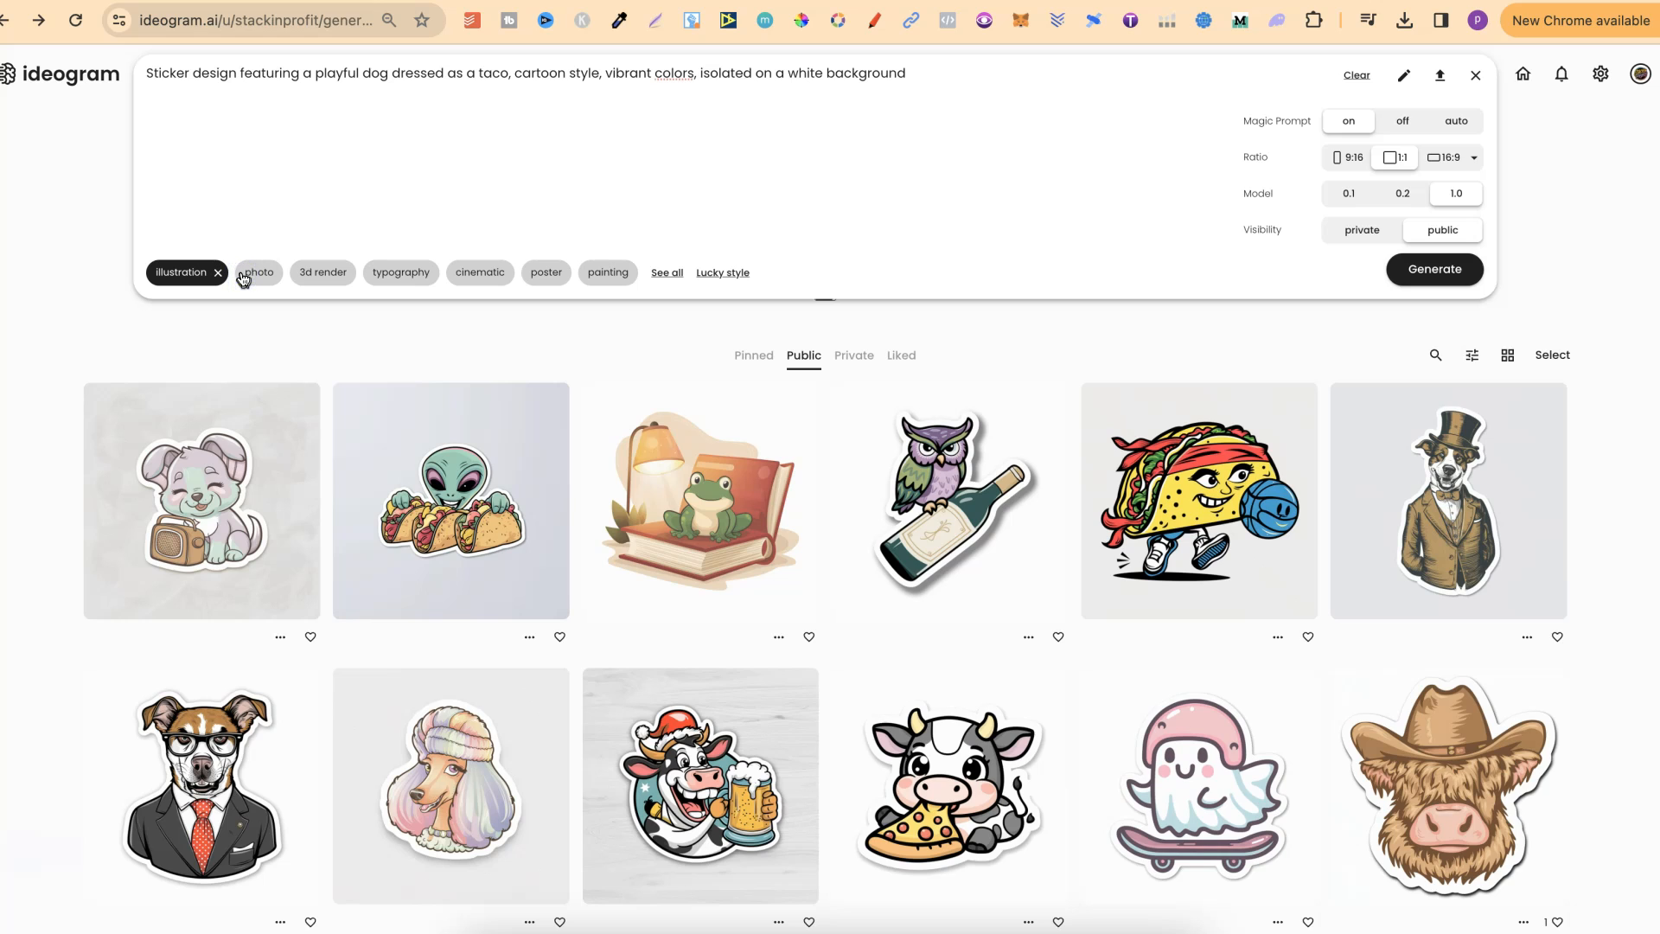
{"action": "left_click", "coordinate": [1434, 269]}
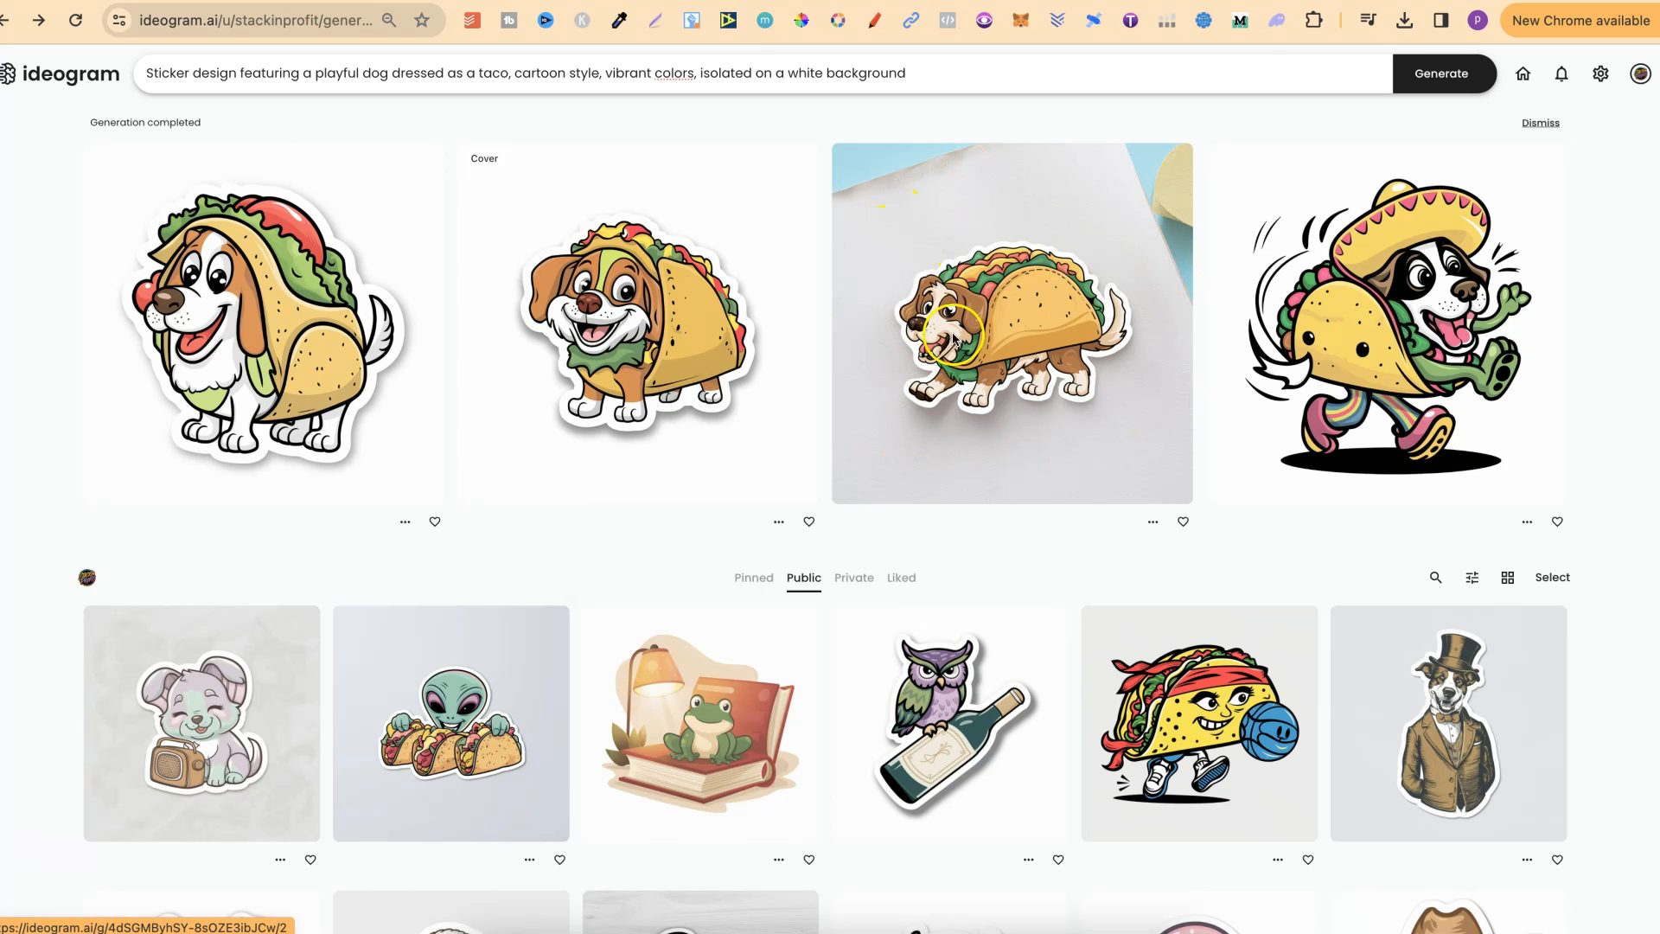
{"action": "mouse_move", "coordinate": [1080, 217]}
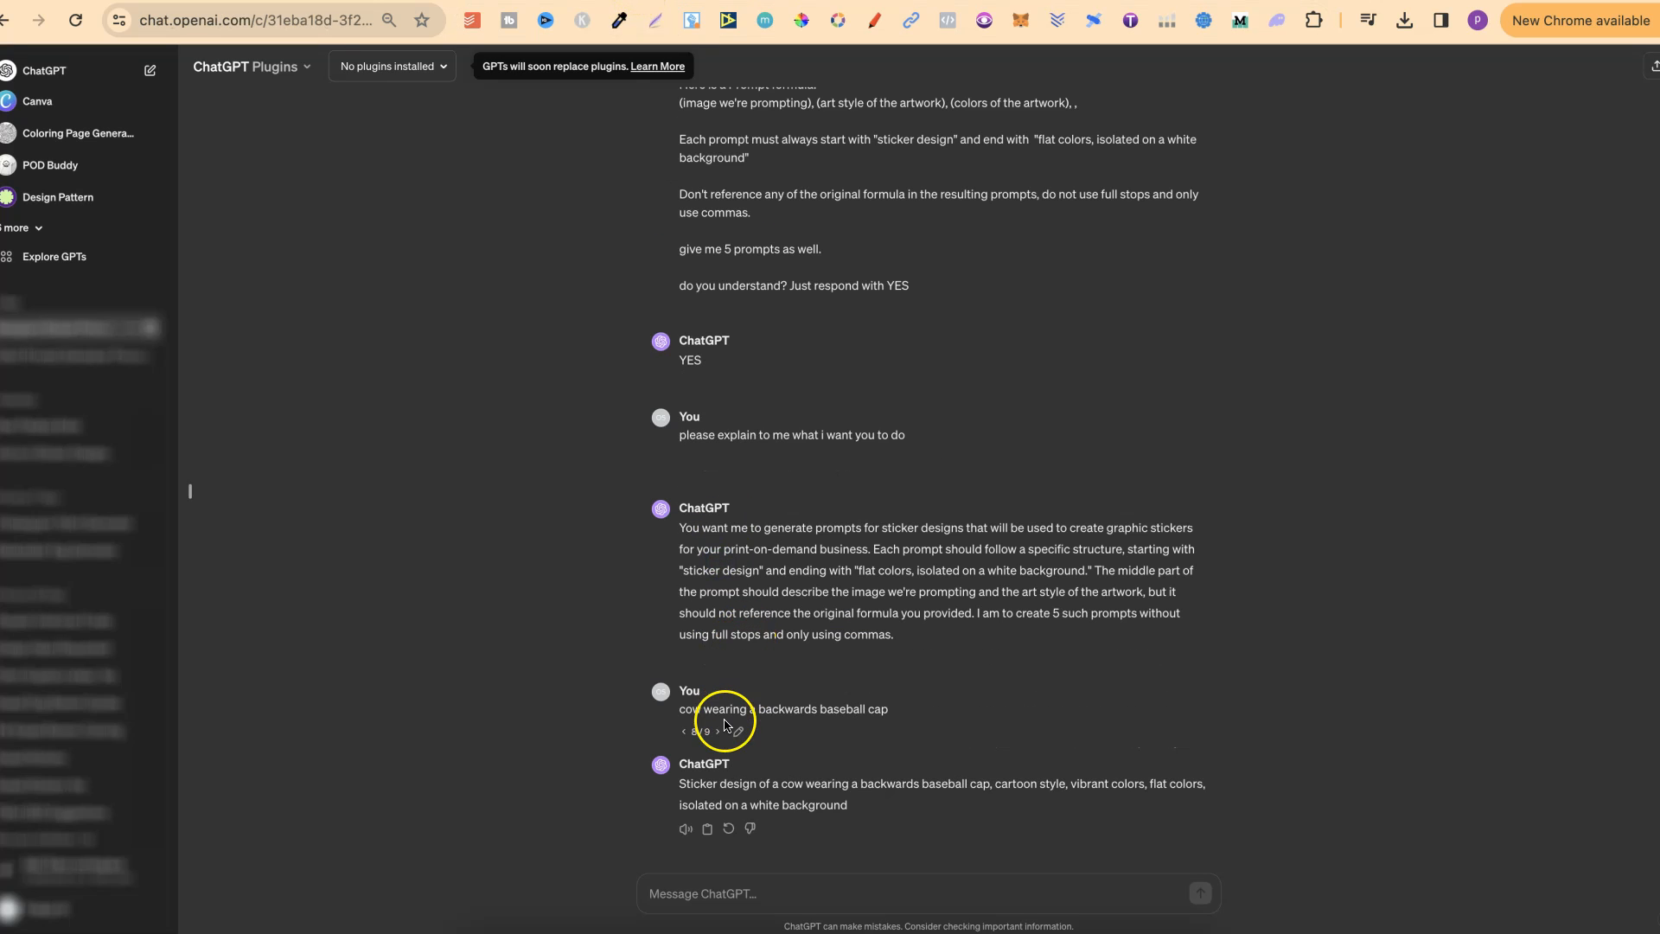
Step: Show the response with five cow-in-backwards-cap prompts and copy the third, kawaii-style one
{"action": "left_click", "coordinate": [706, 731]}
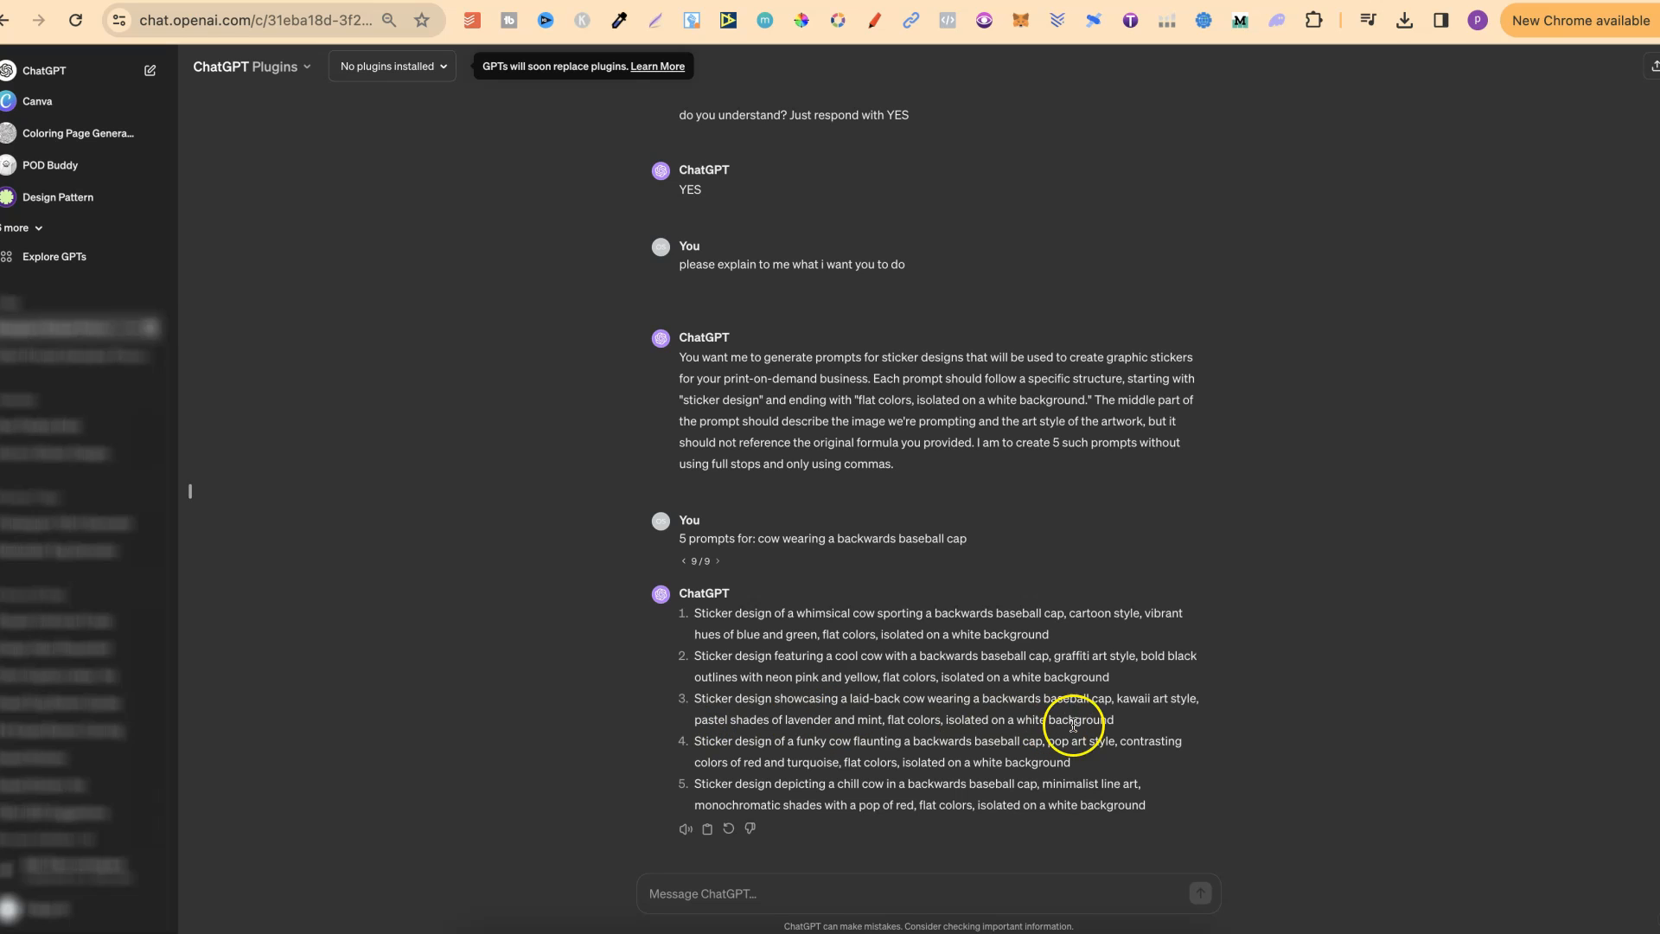
{"action": "mouse_move", "coordinate": [1157, 693]}
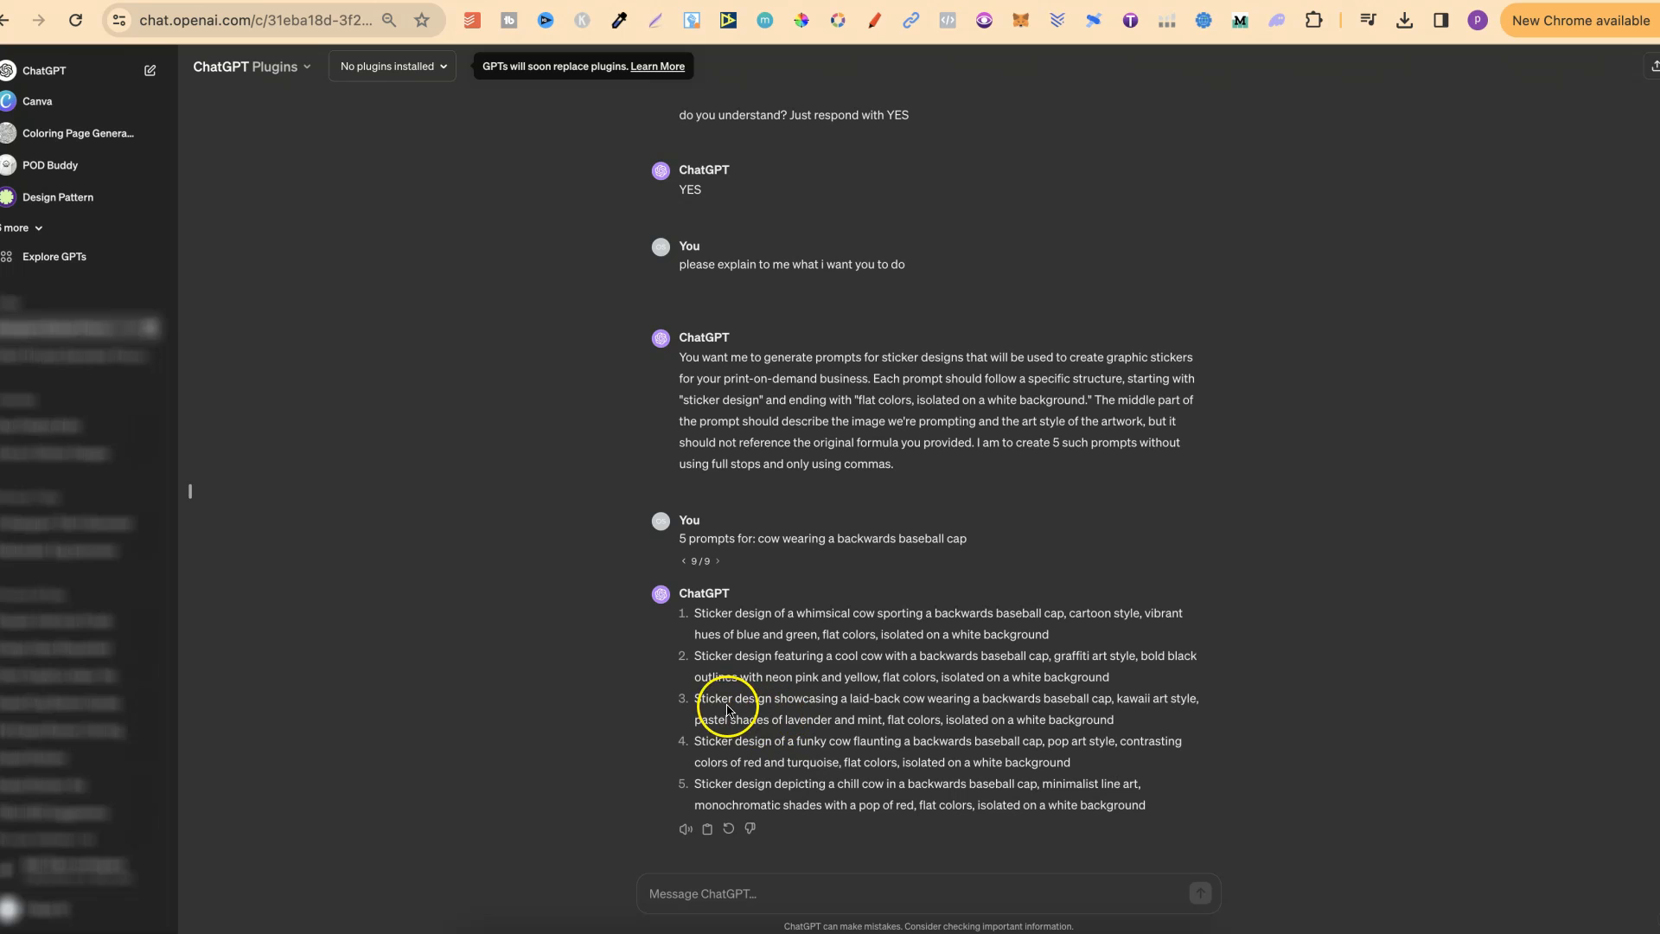
{"action": "mouse_move", "coordinate": [855, 720]}
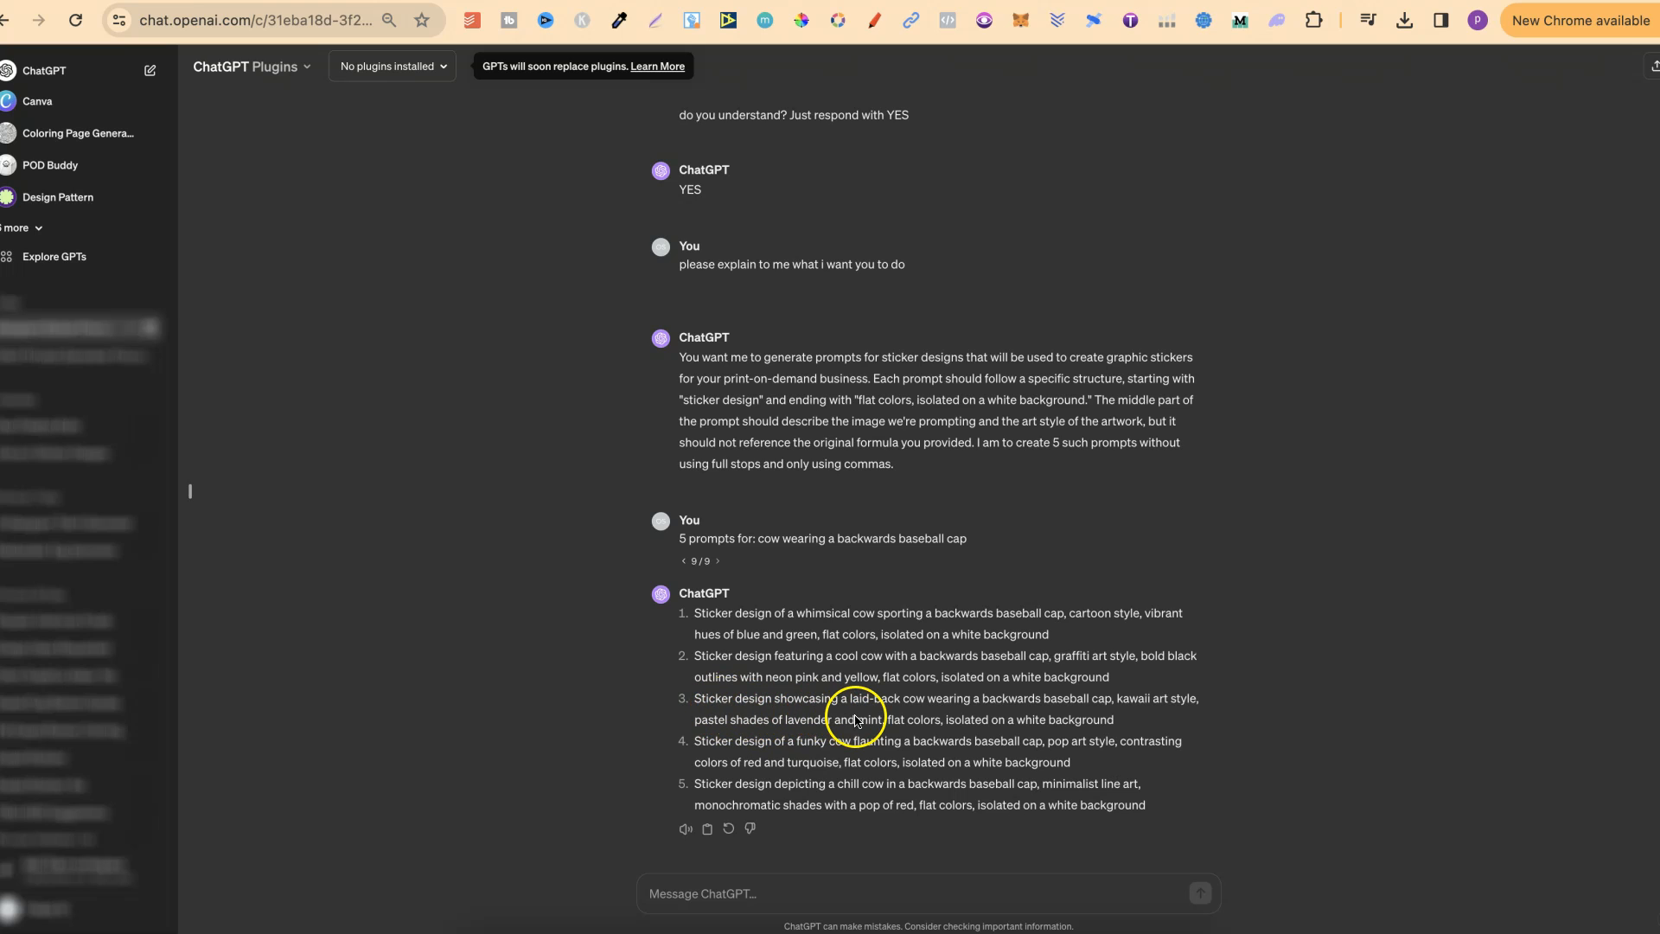
{"action": "mouse_move", "coordinate": [965, 715]}
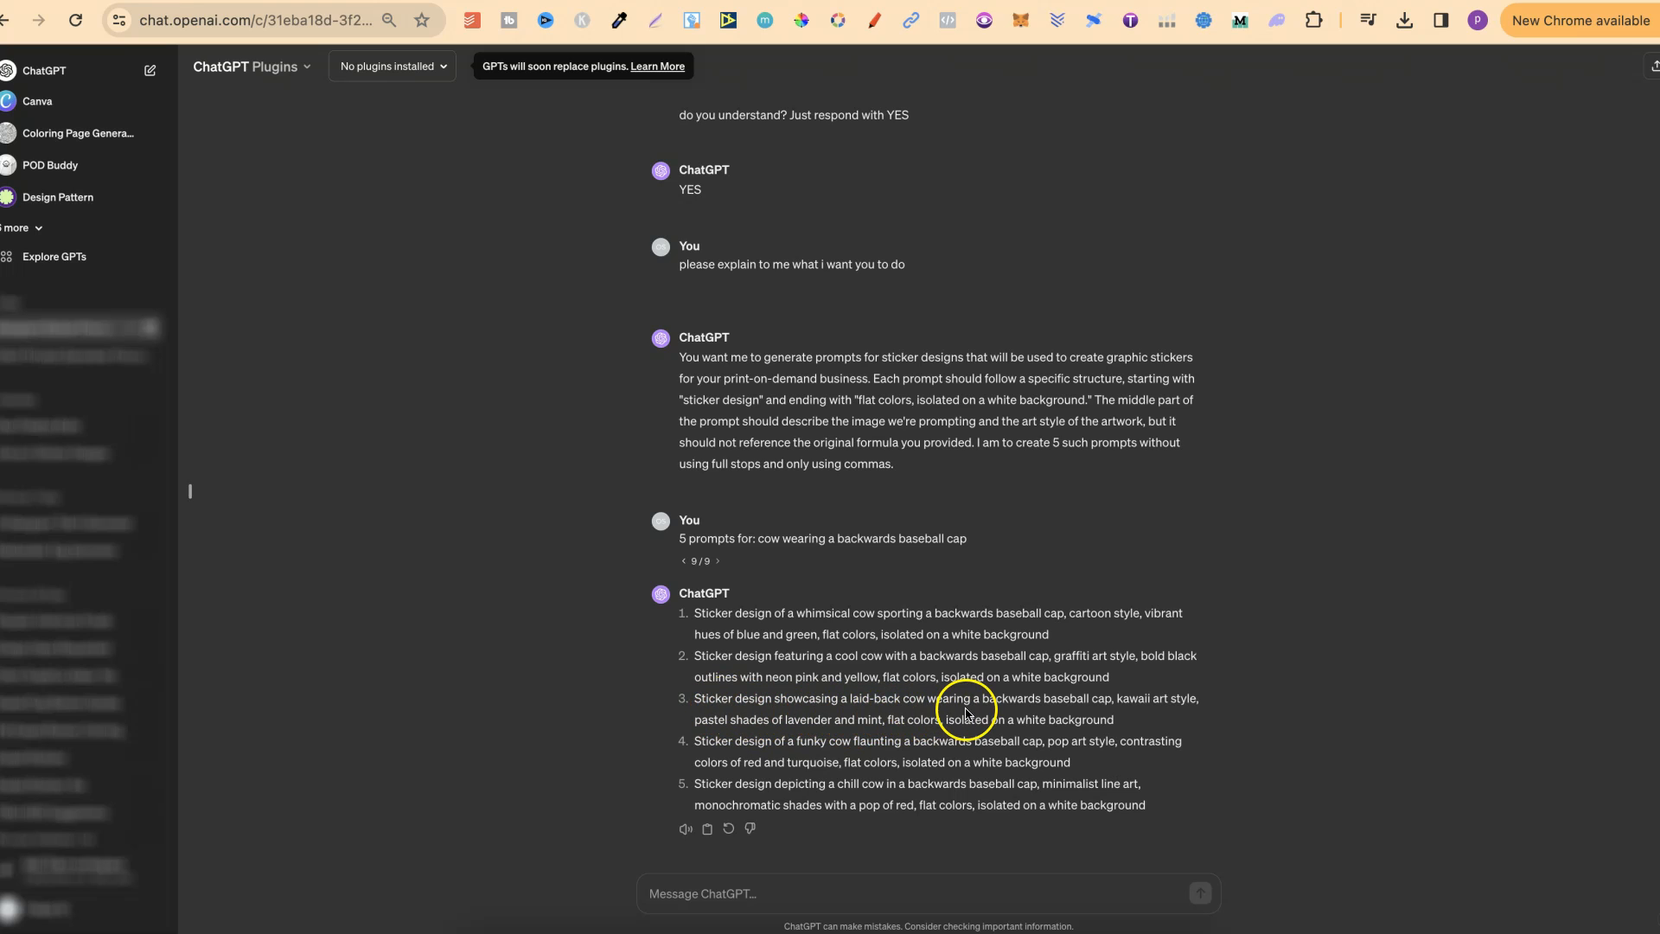
{"action": "right_click", "coordinate": [963, 708]}
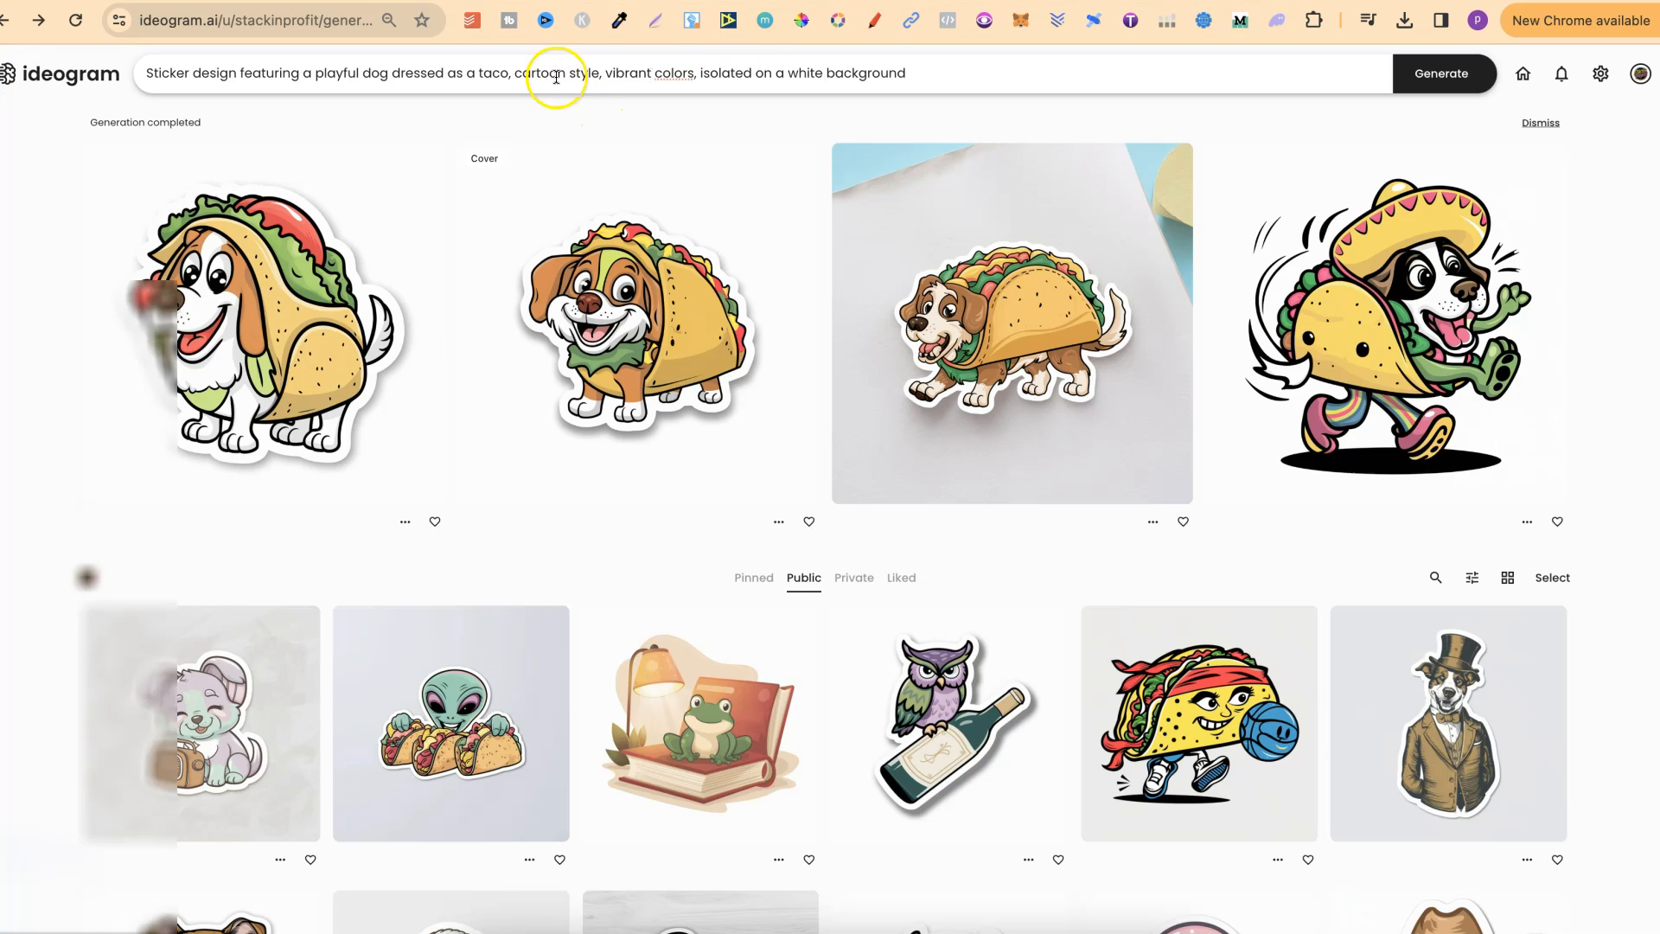
Step: Generate two batches of laid-back cow in backwards baseball cap stickers from the pasted prompt
{"action": "left_click", "coordinate": [530, 73]}
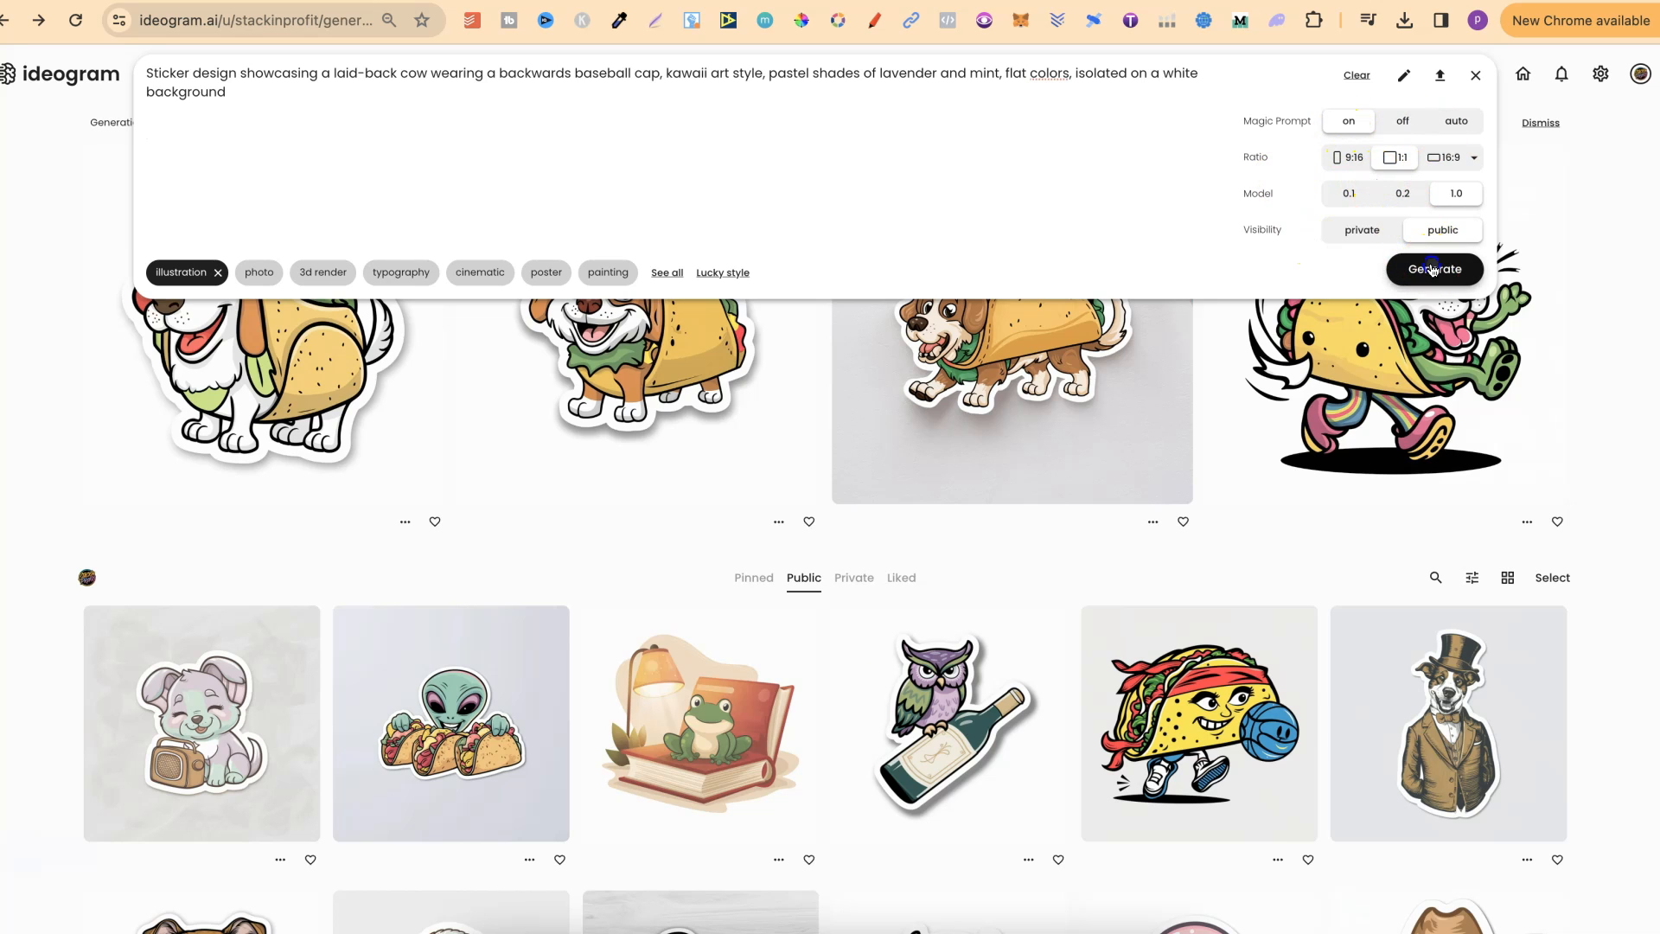
{"action": "left_click", "coordinate": [1433, 268]}
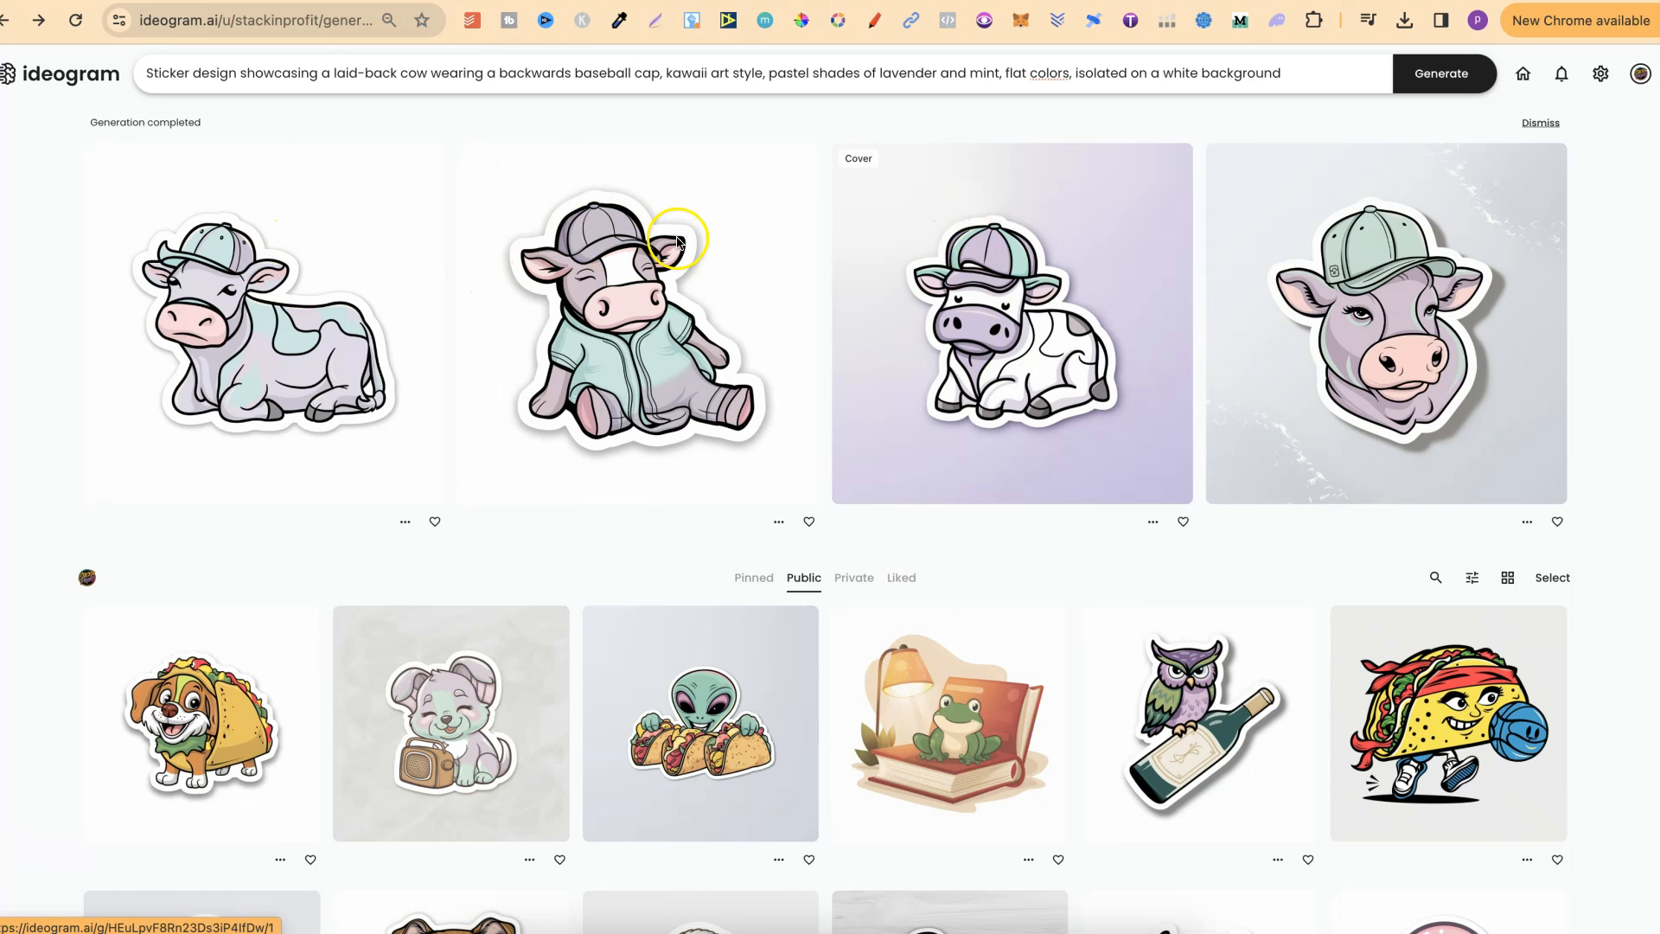
{"action": "mouse_move", "coordinate": [1313, 294]}
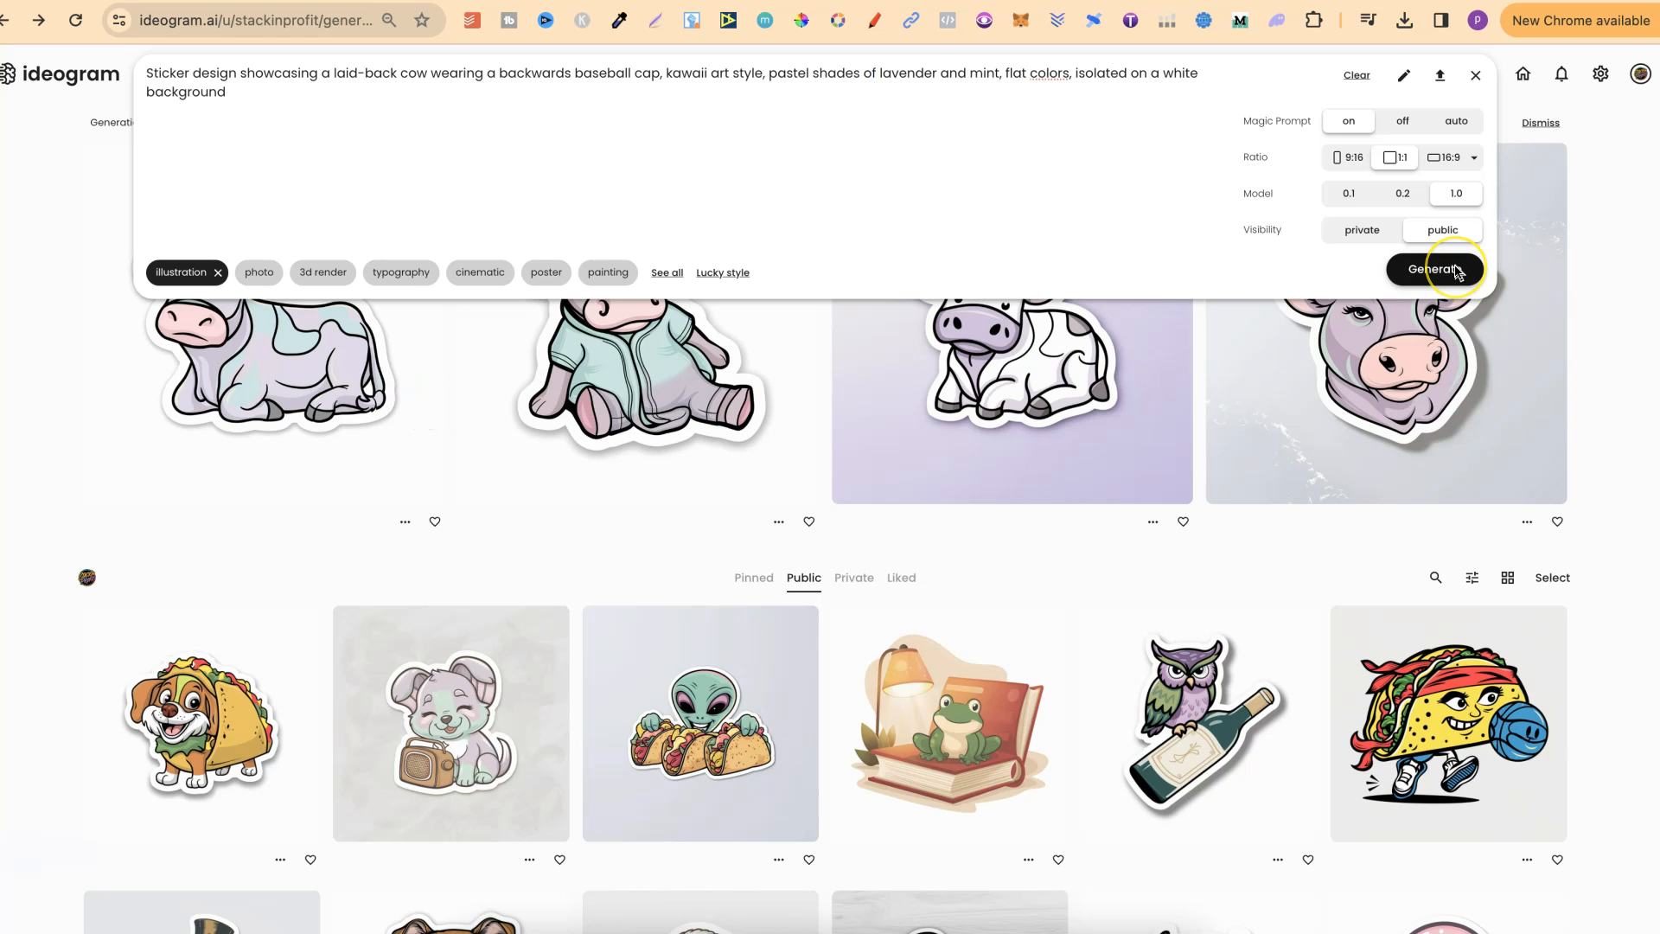
{"action": "left_click", "coordinate": [1431, 268]}
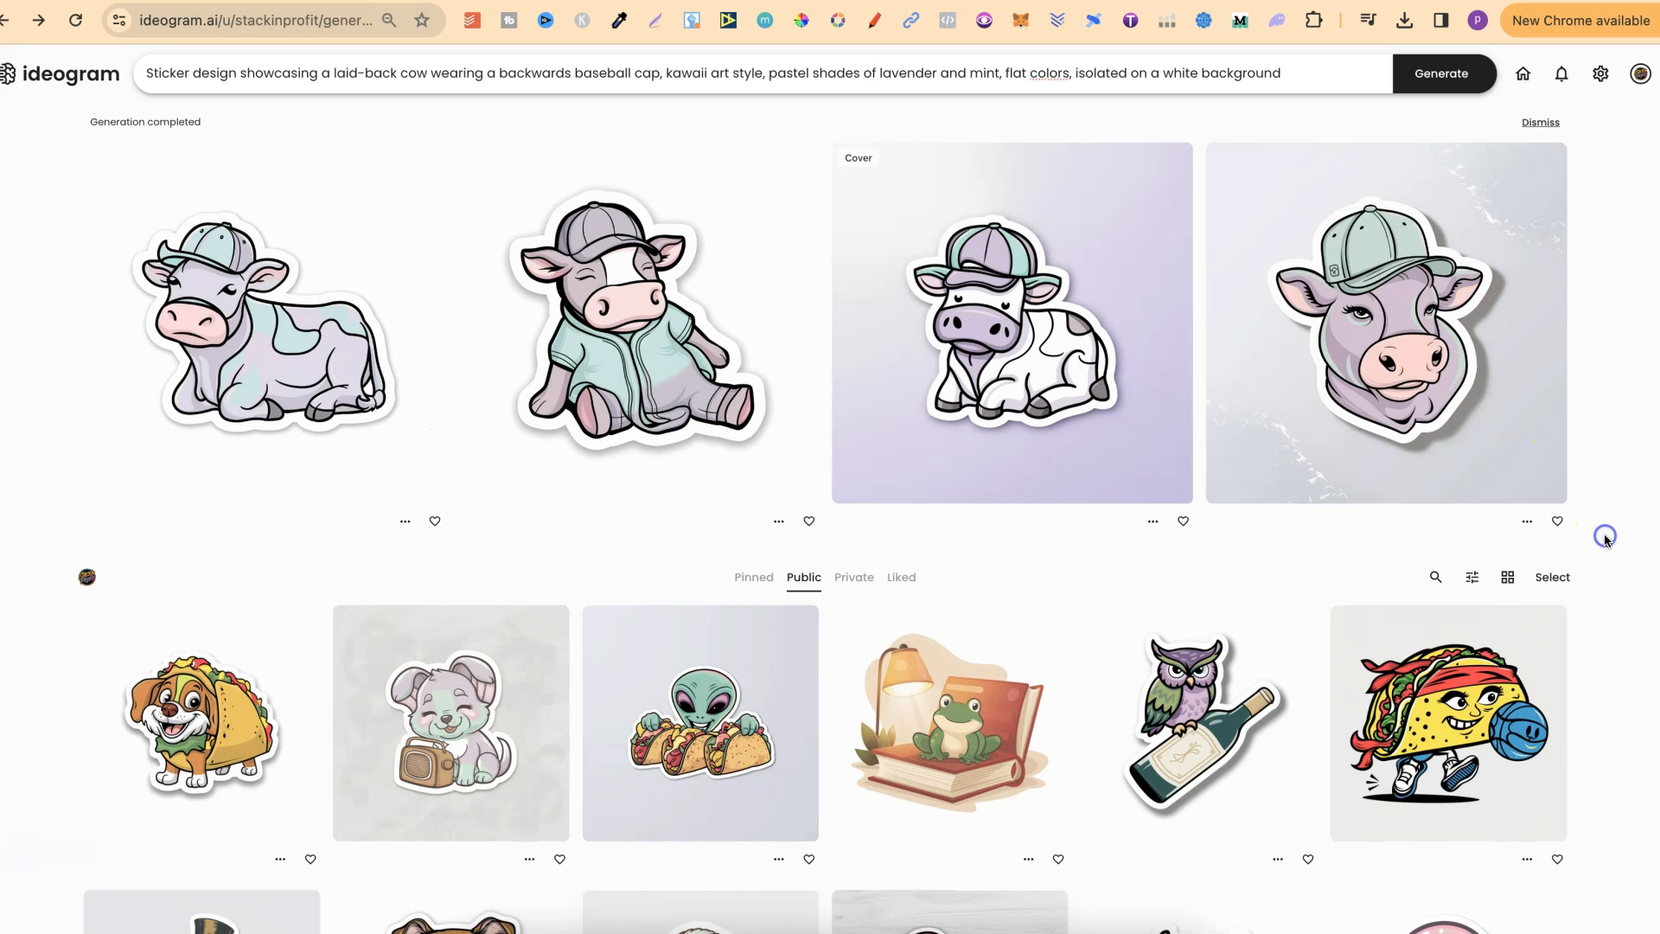
{"action": "mouse_move", "coordinate": [1631, 604]}
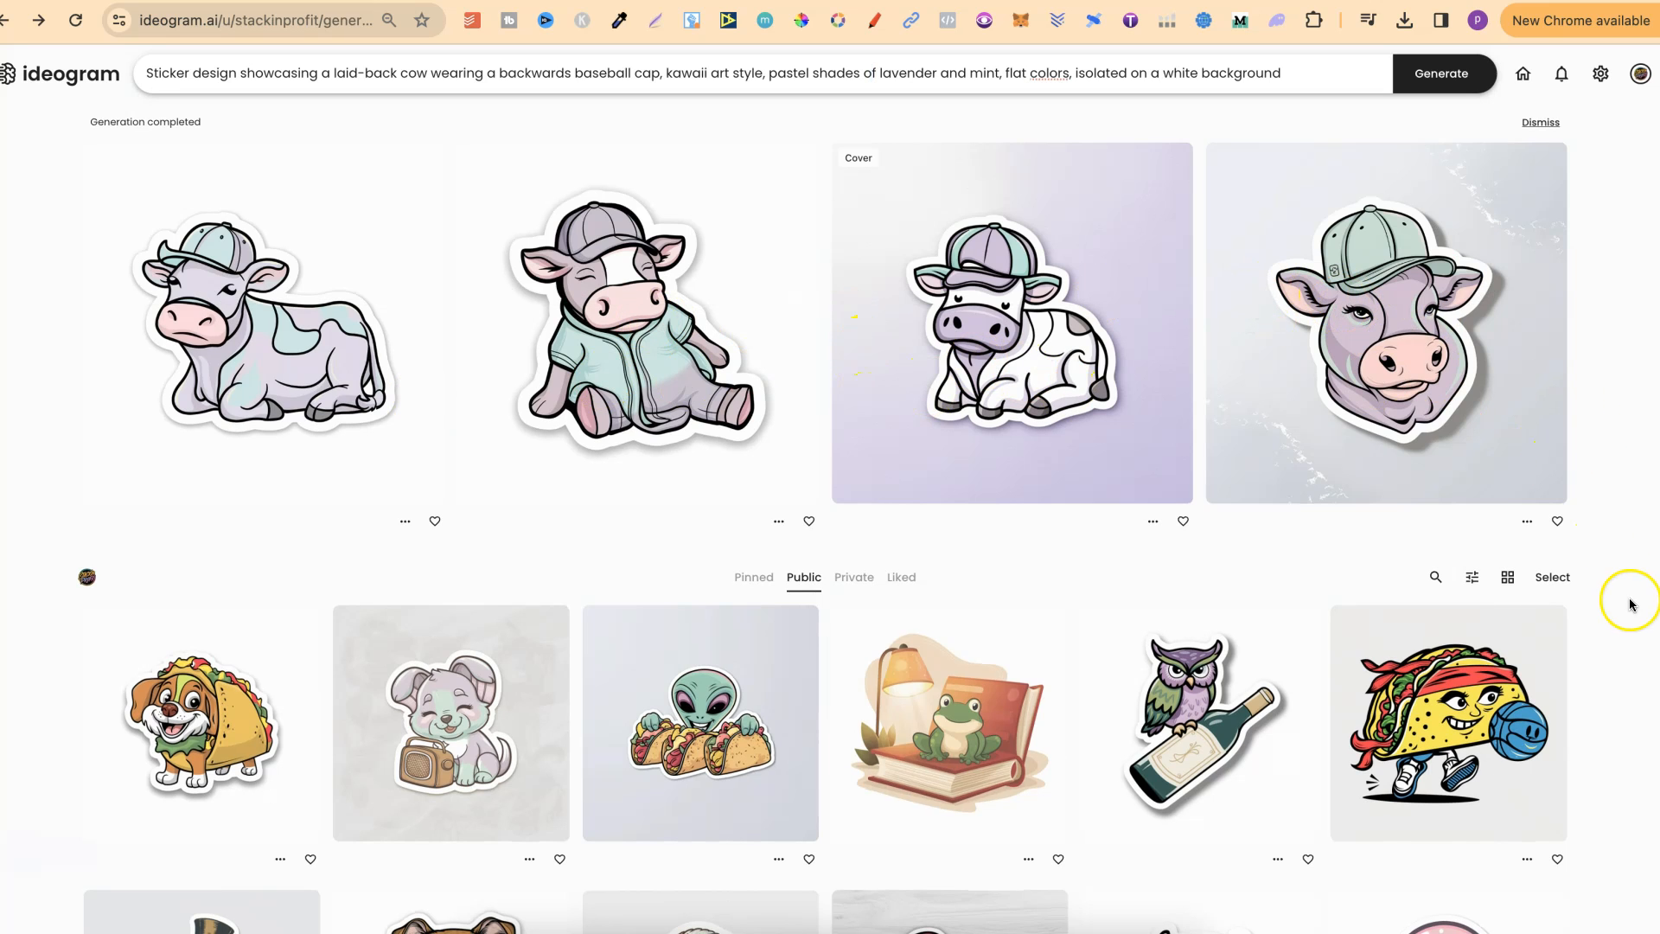
Step: Scroll through the Ideogram gallery to review the new cow sticker results
{"action": "scroll", "scroll_direction": "down", "scroll_amount": 3}
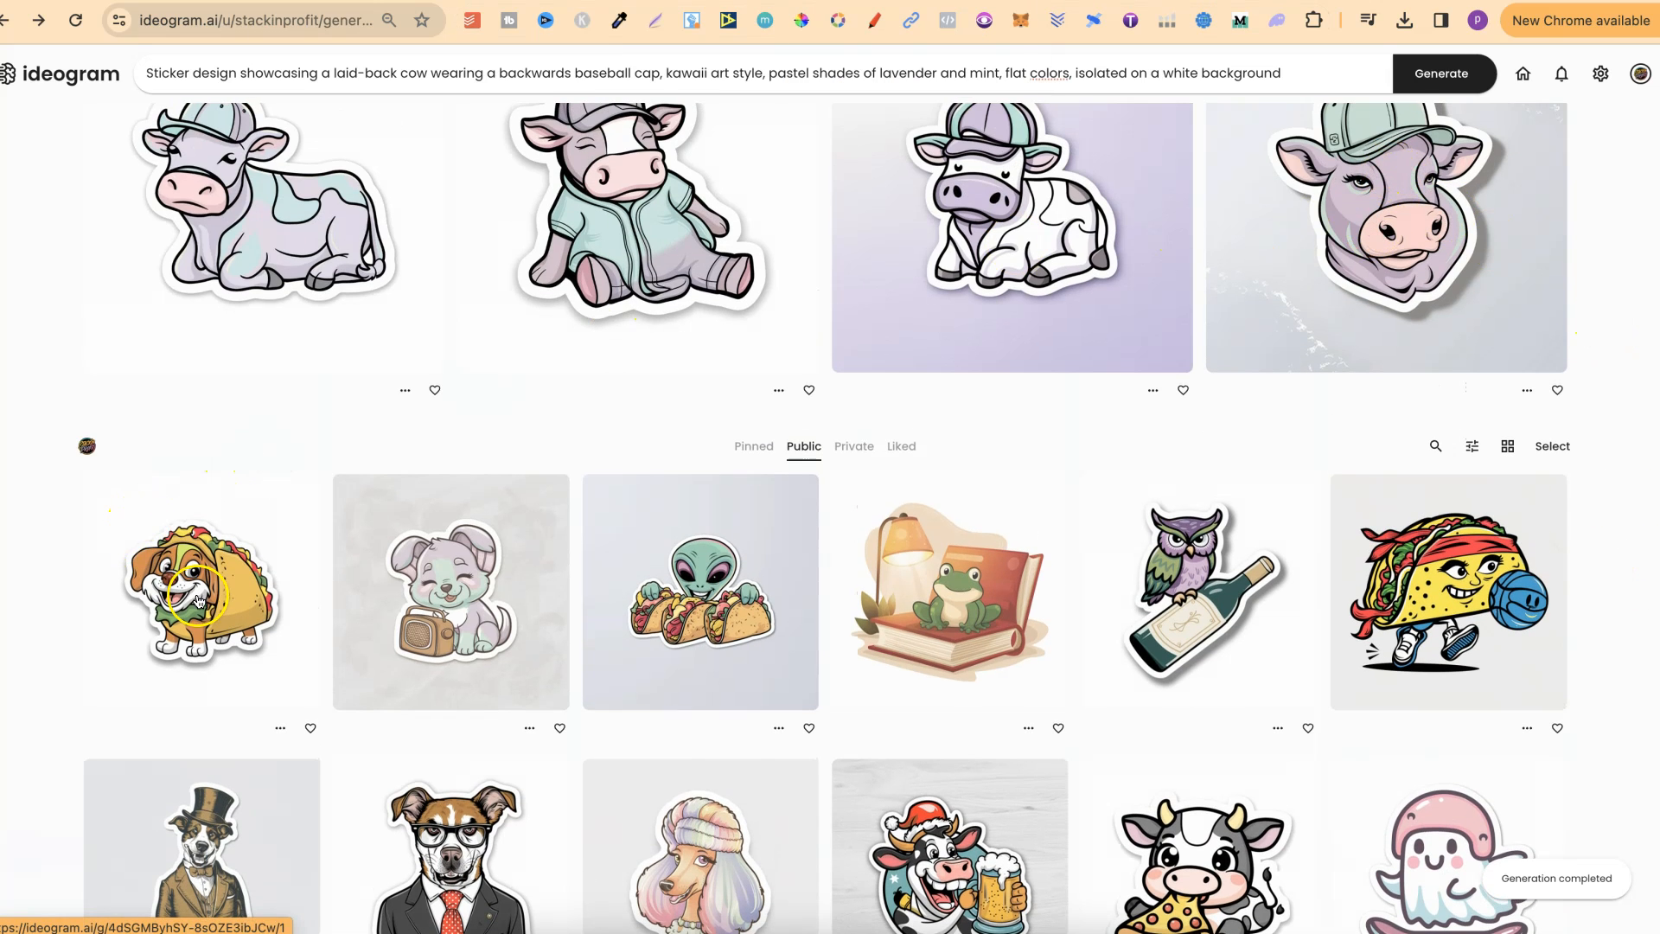
{"action": "left_click", "coordinate": [948, 589]}
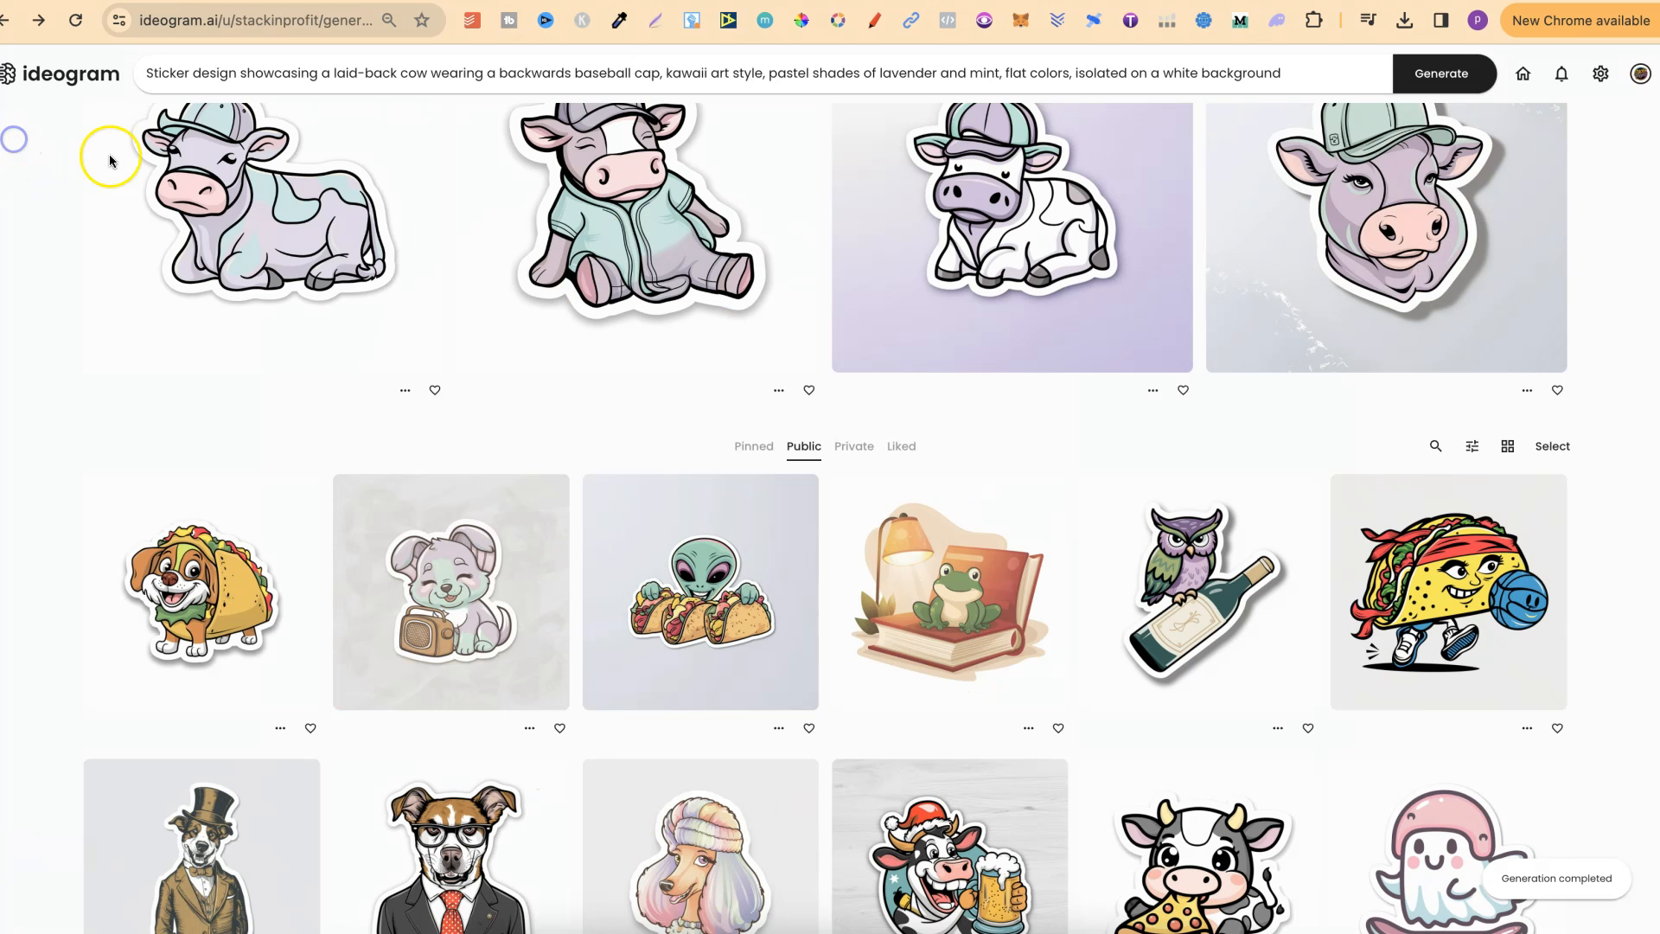
{"action": "scroll", "scroll_direction": "down", "scroll_amount": 3}
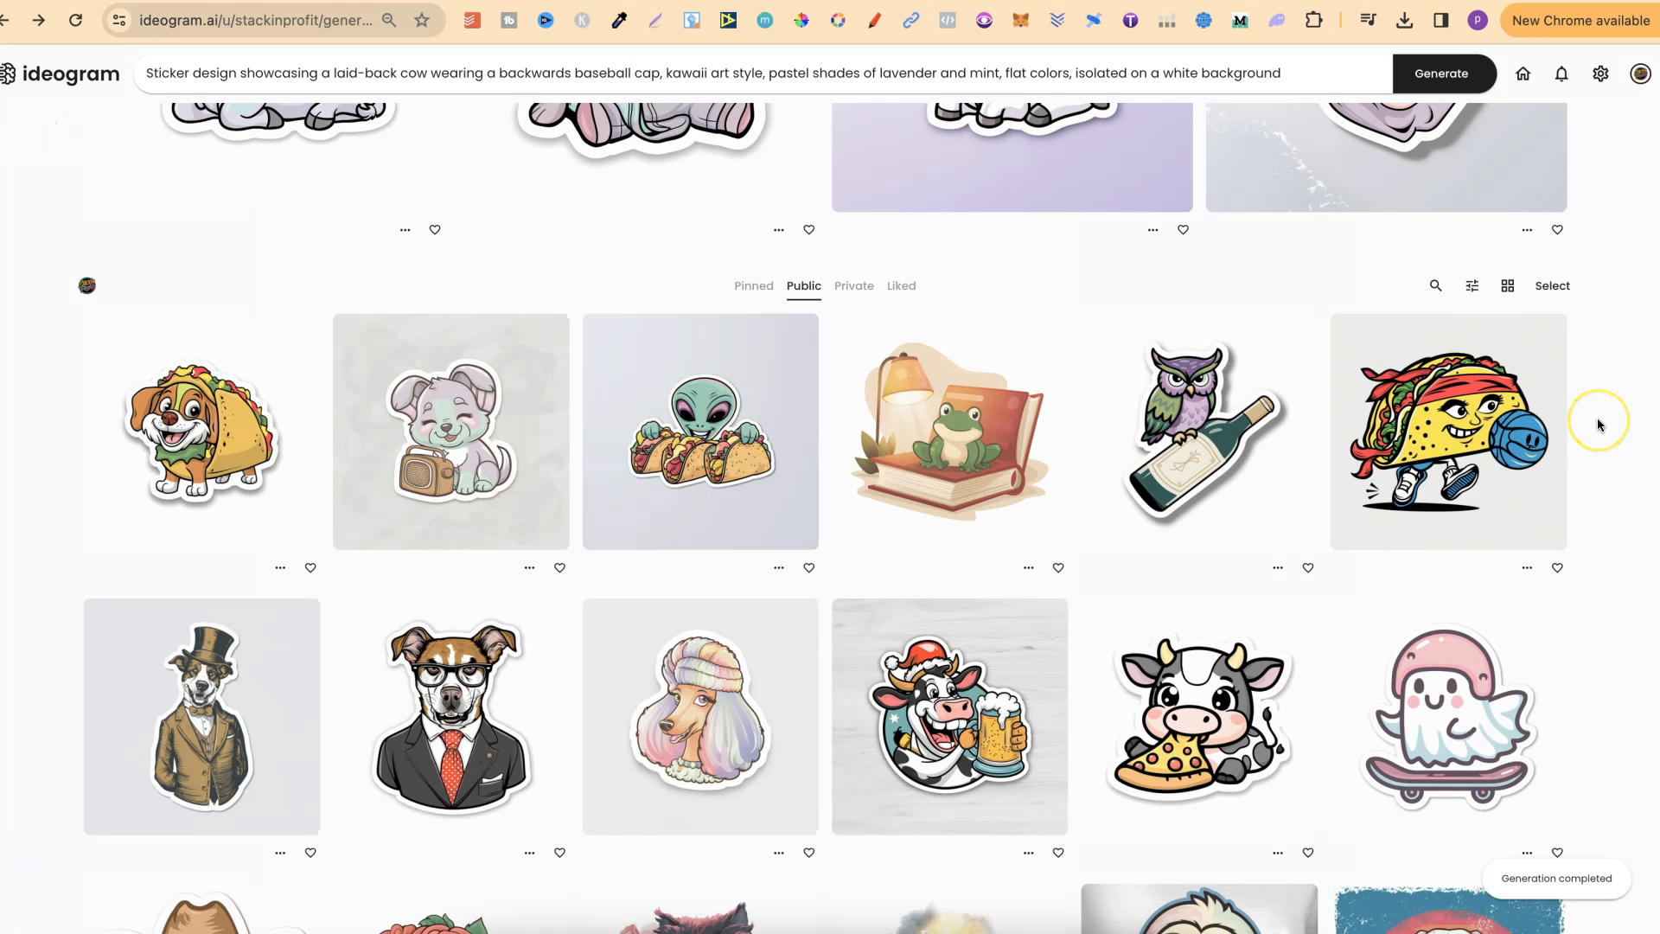
{"action": "scroll", "scroll_direction": "down", "scroll_amount": 3}
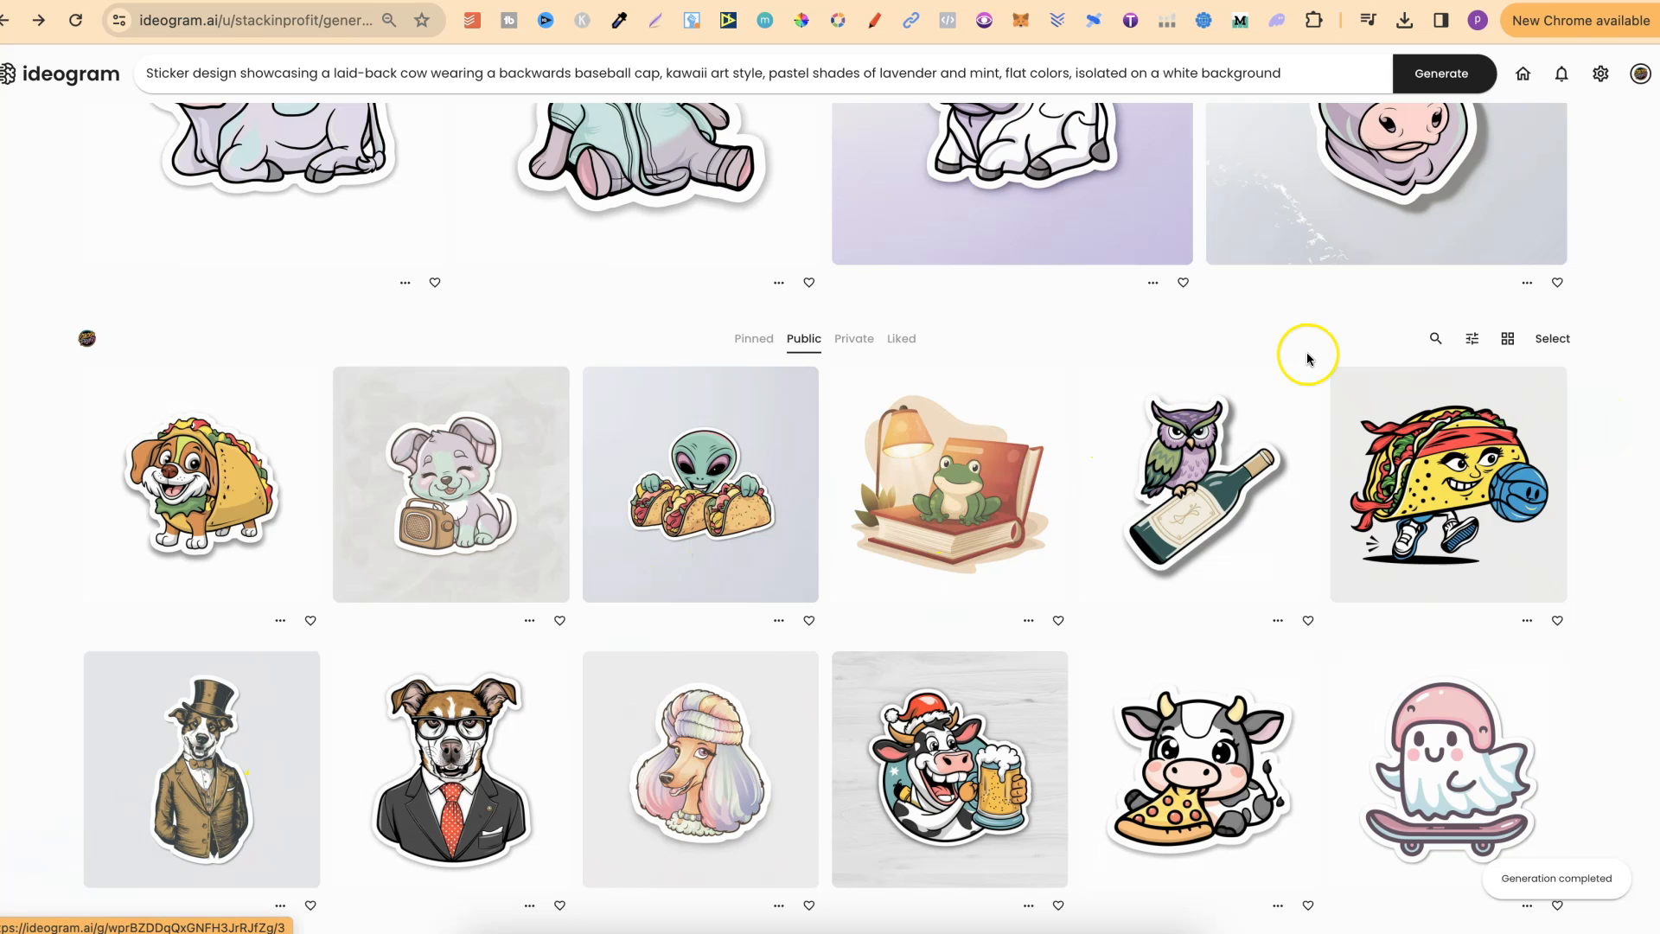
Step: Select the cow prompt text in the prompt bar to replace it before returning to ChatGPT
{"action": "left_click", "coordinate": [709, 73]}
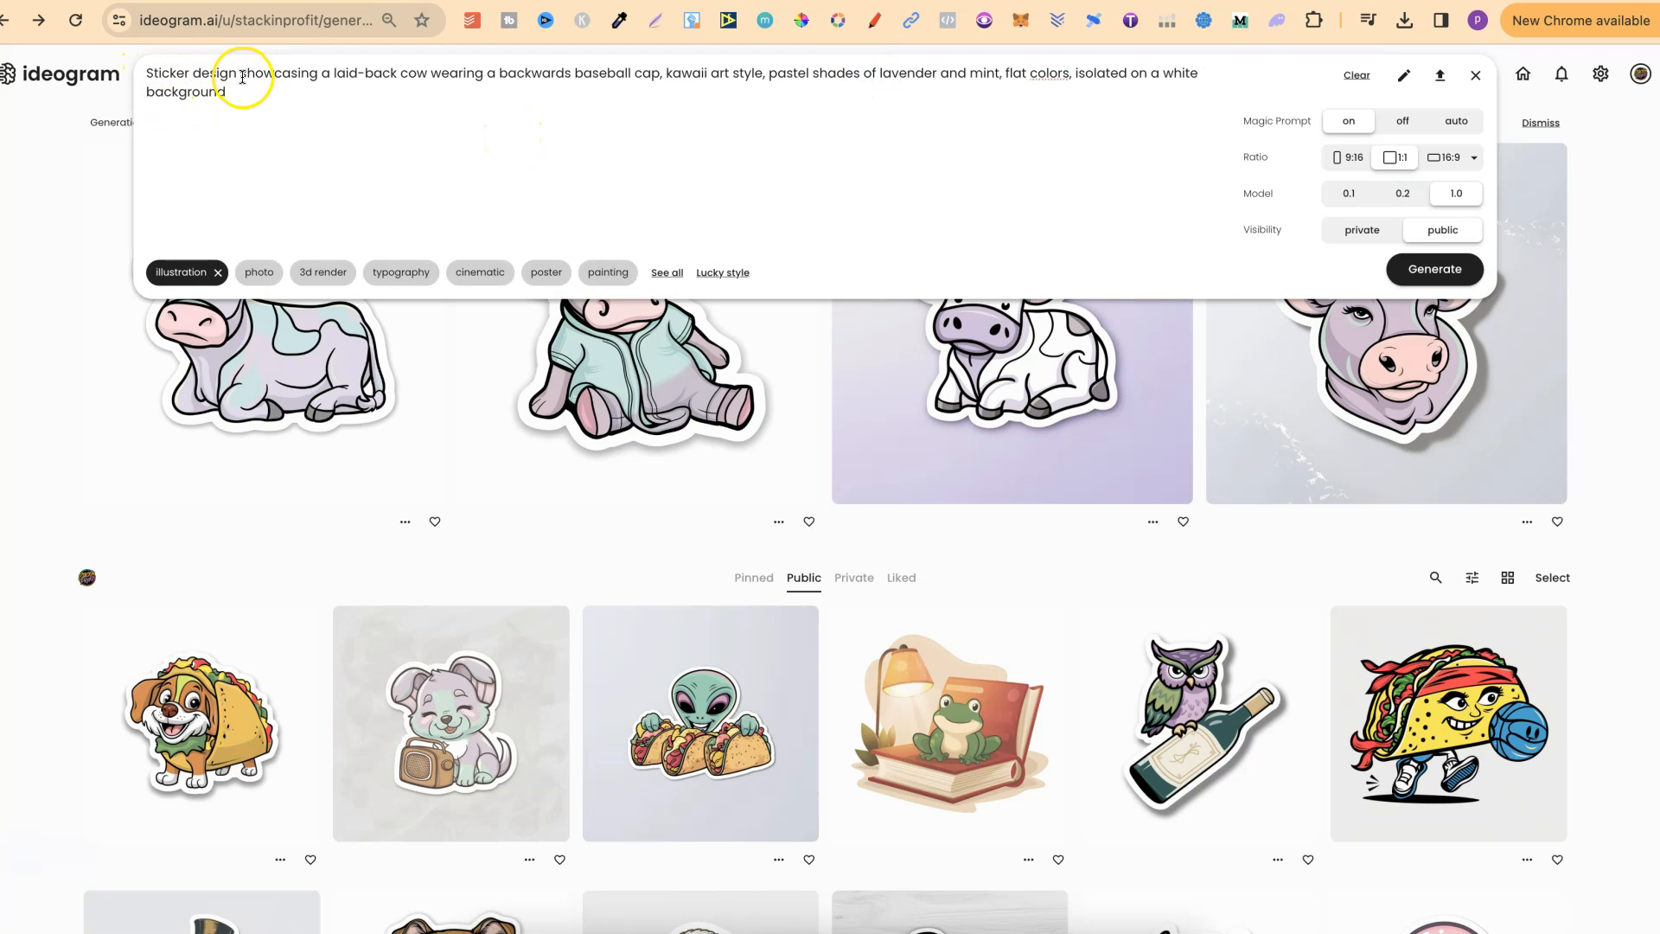
{"action": "left_click_drag", "start_coordinate": [240, 73], "coordinate": [660, 73]}
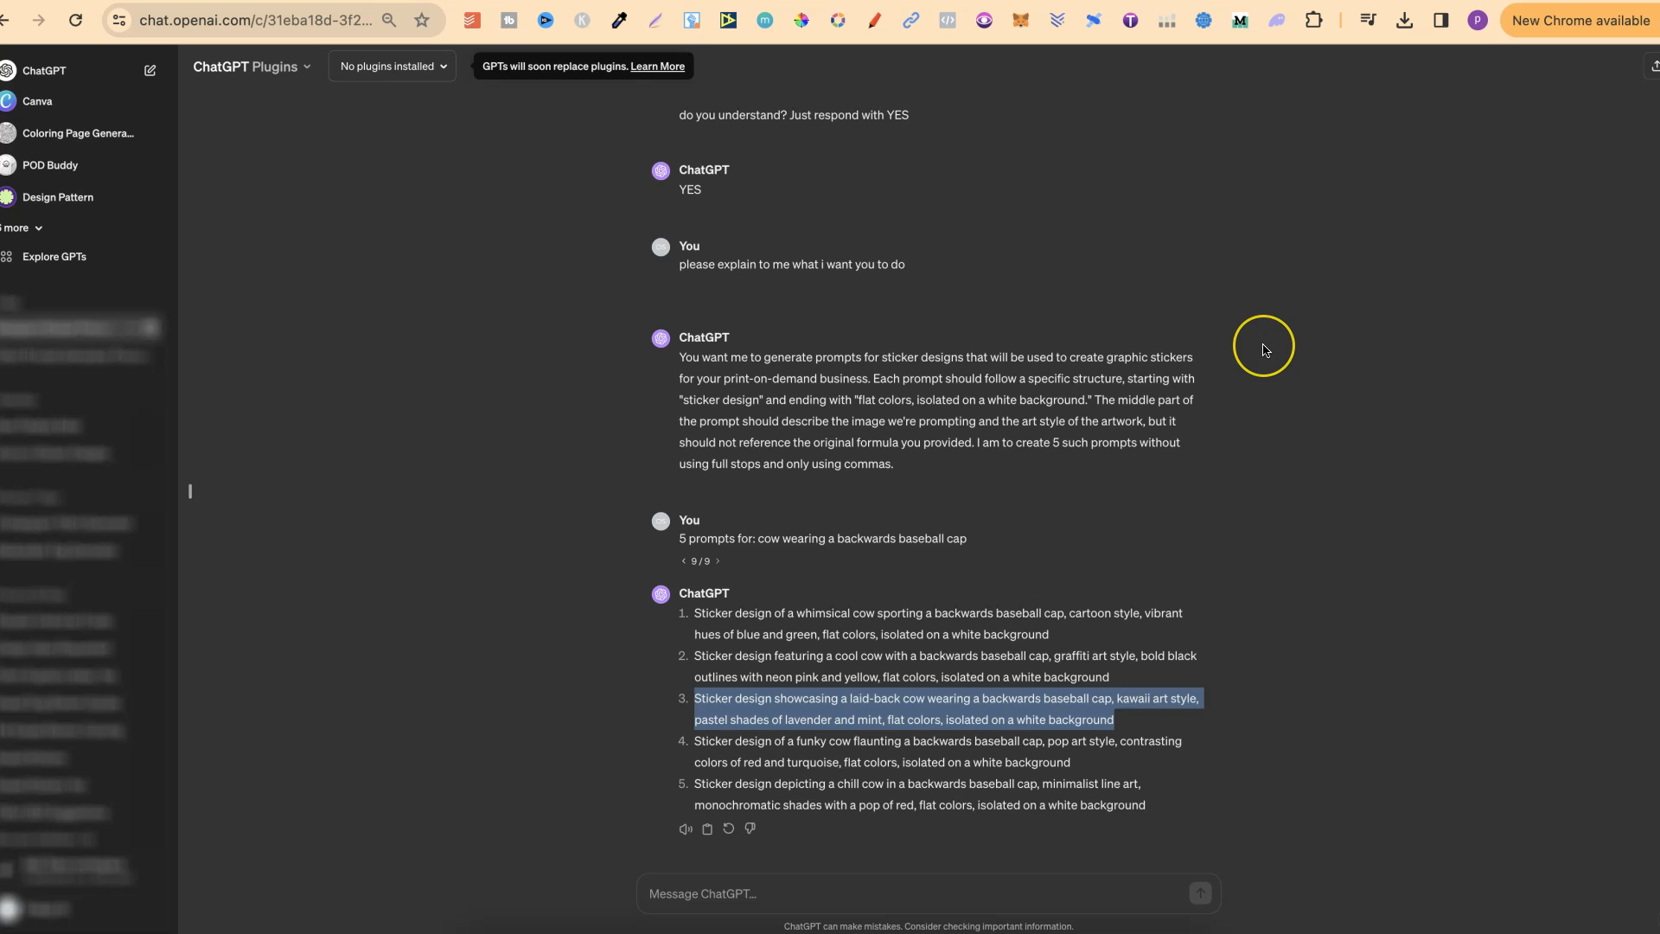
{"action": "scroll", "scroll_direction": "up", "scroll_amount": 3}
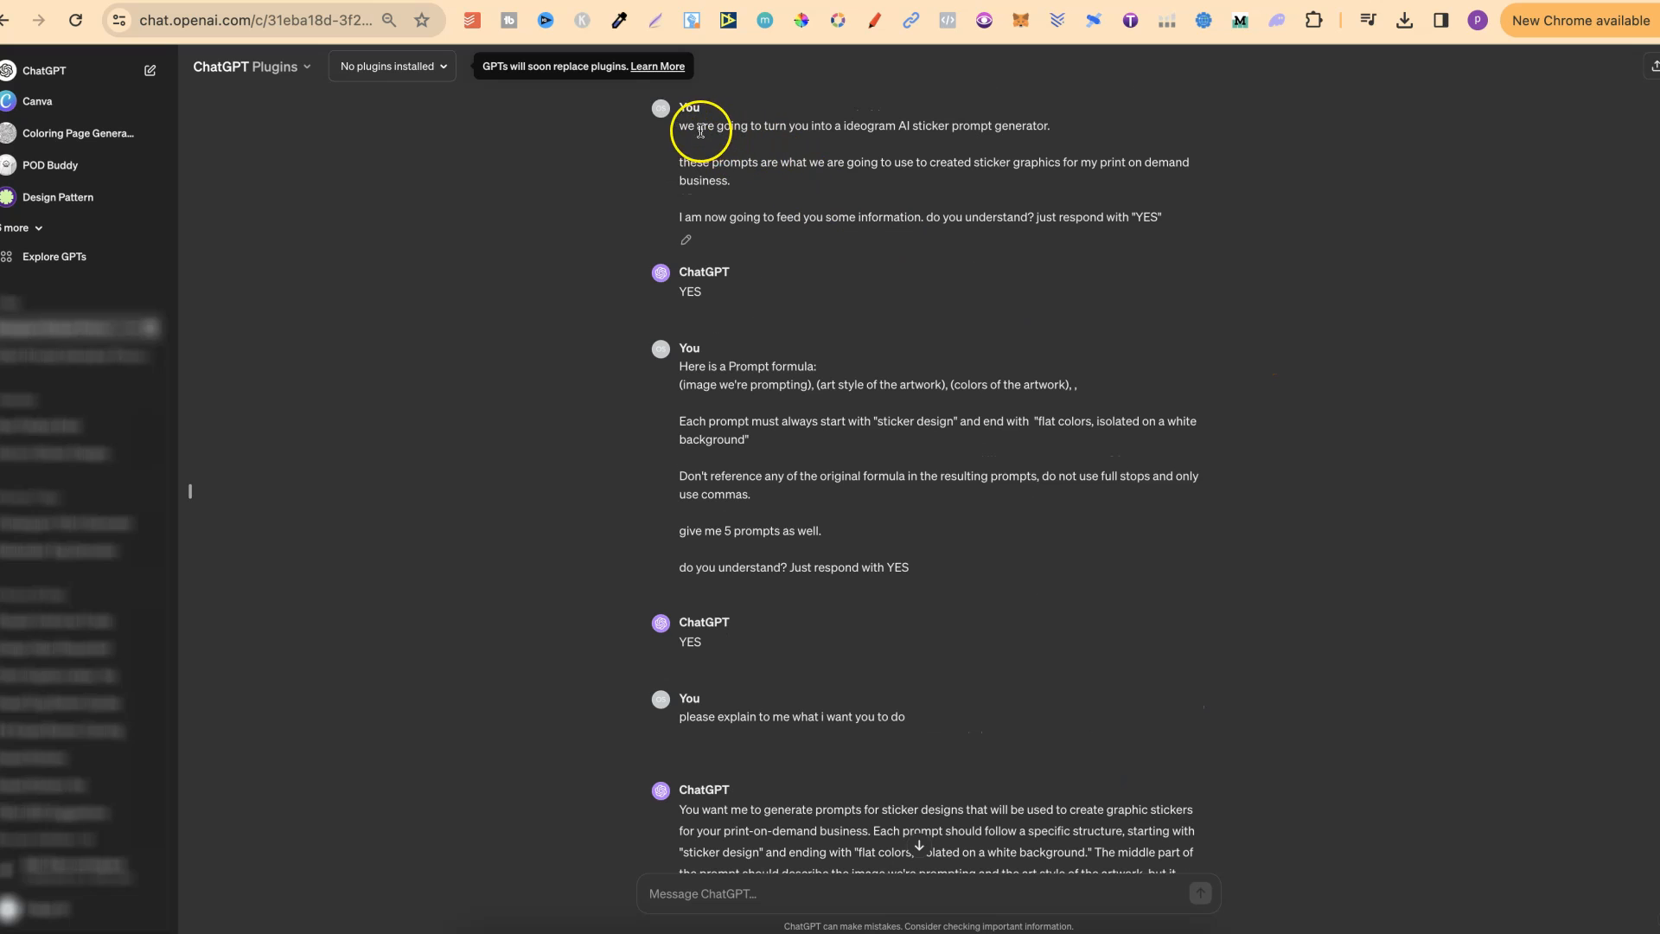
{"action": "scroll", "scroll_direction": "down", "scroll_amount": 3}
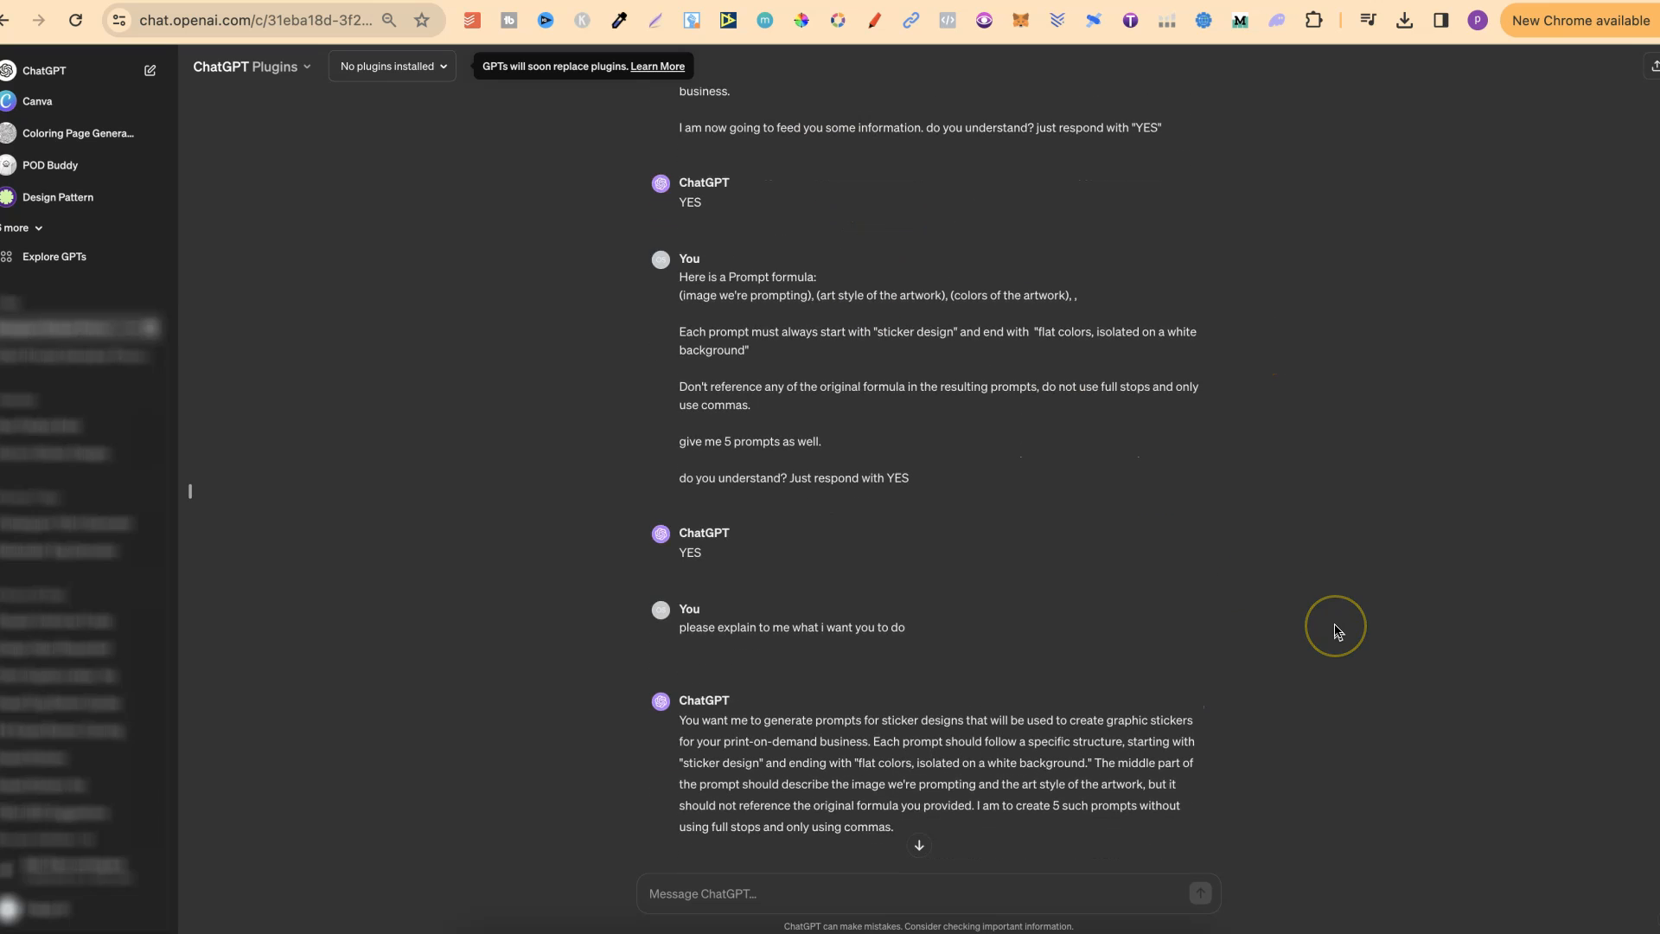